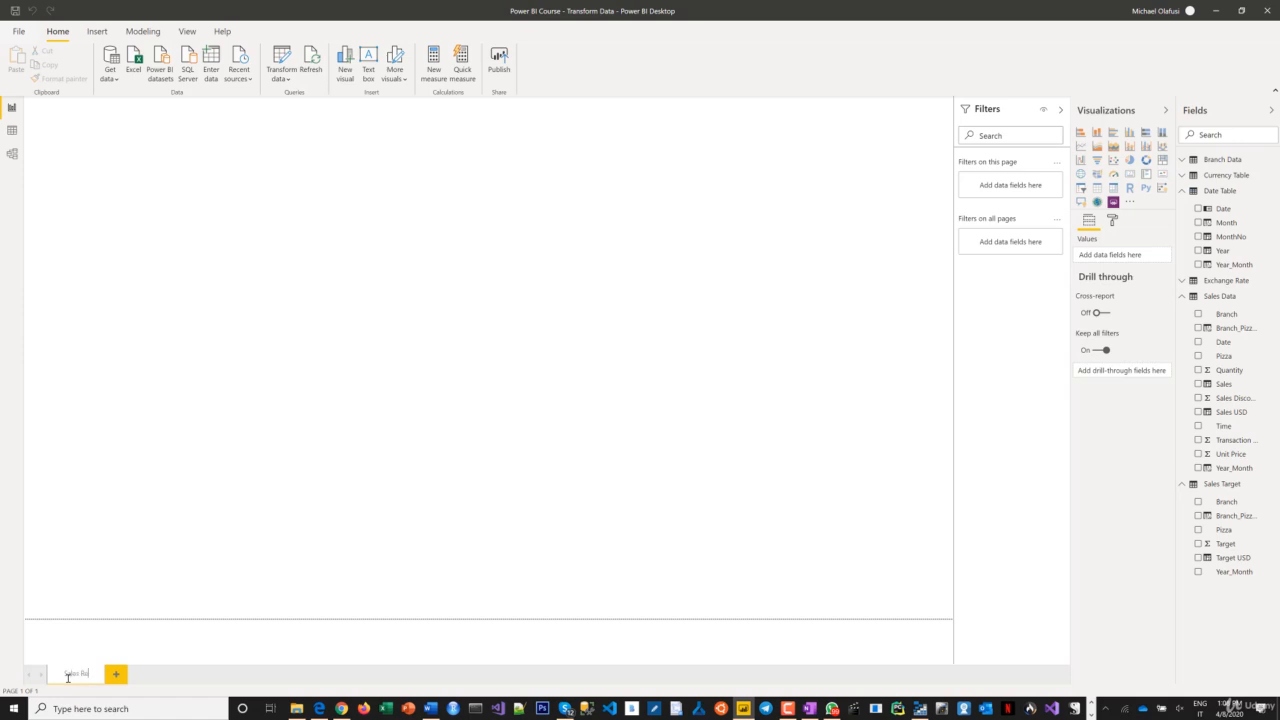
# Name the report page 'Sales Report'
pyautogui.write('Sales Report')
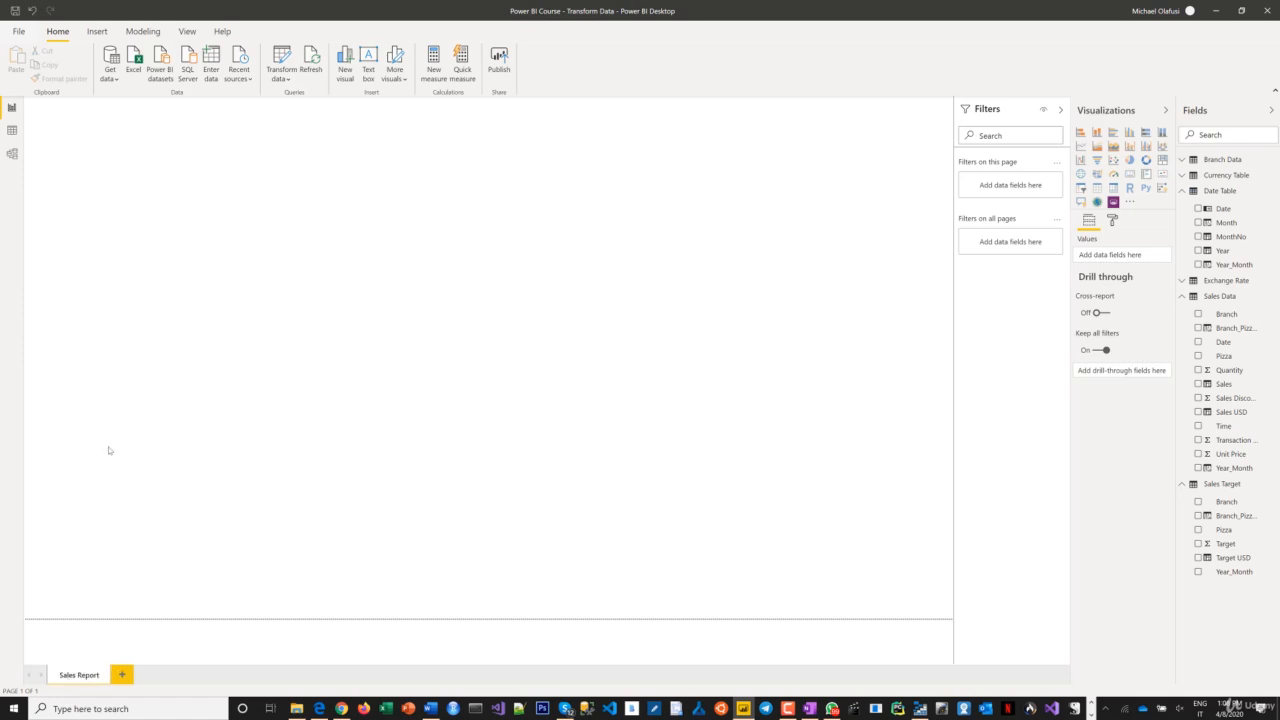
pyautogui.moveTo(260, 232)
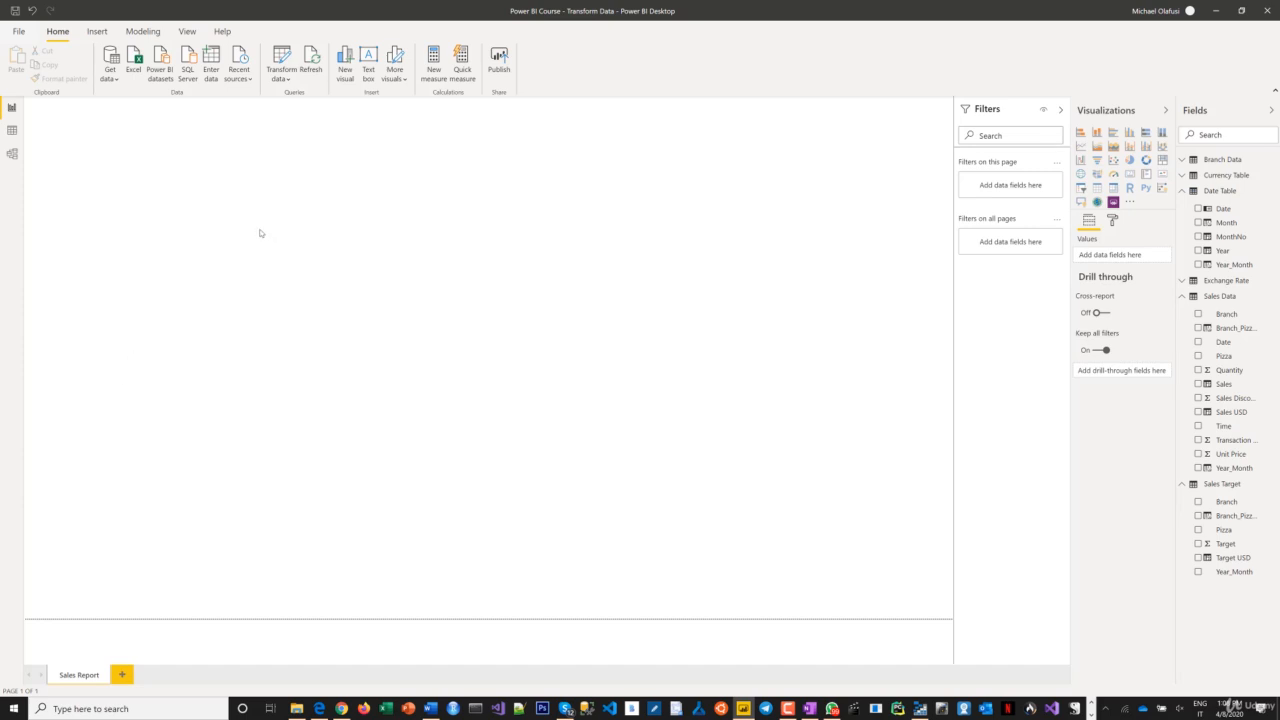
pyautogui.moveTo(136, 108)
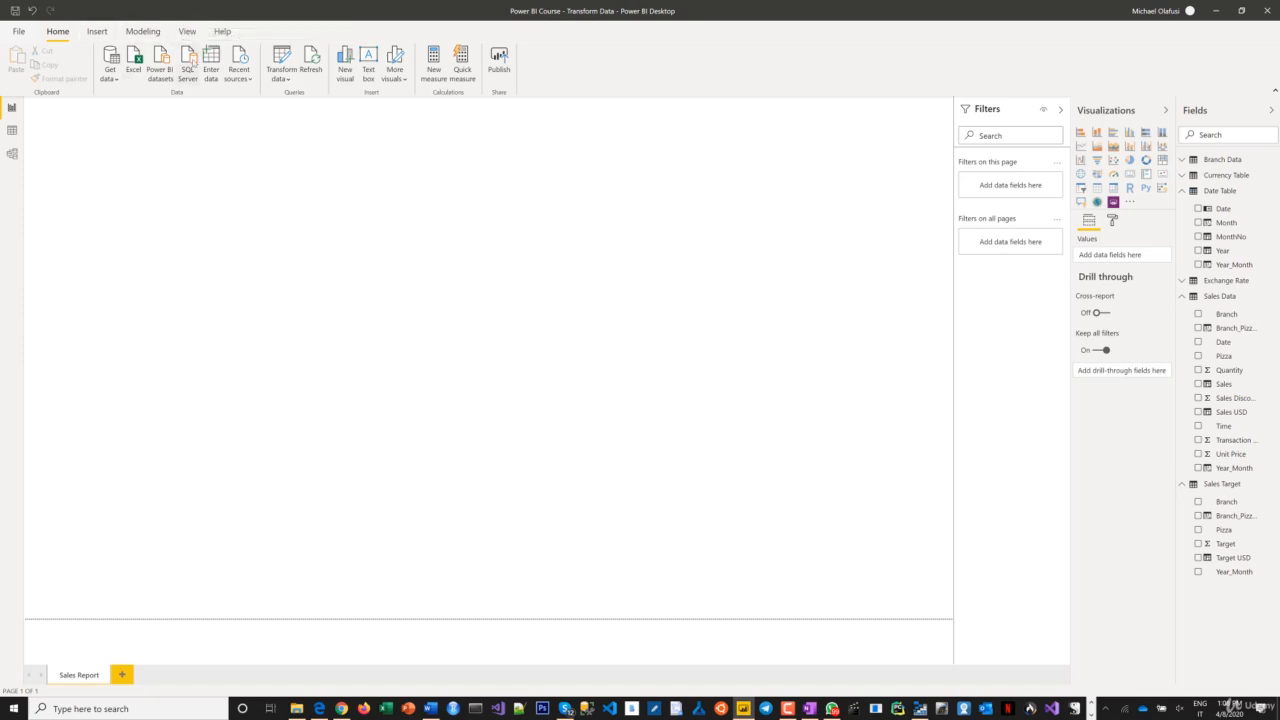
# Insert pizza inc logo.jpg and shrink it into the page's top-left corner
pyautogui.click(96, 32)
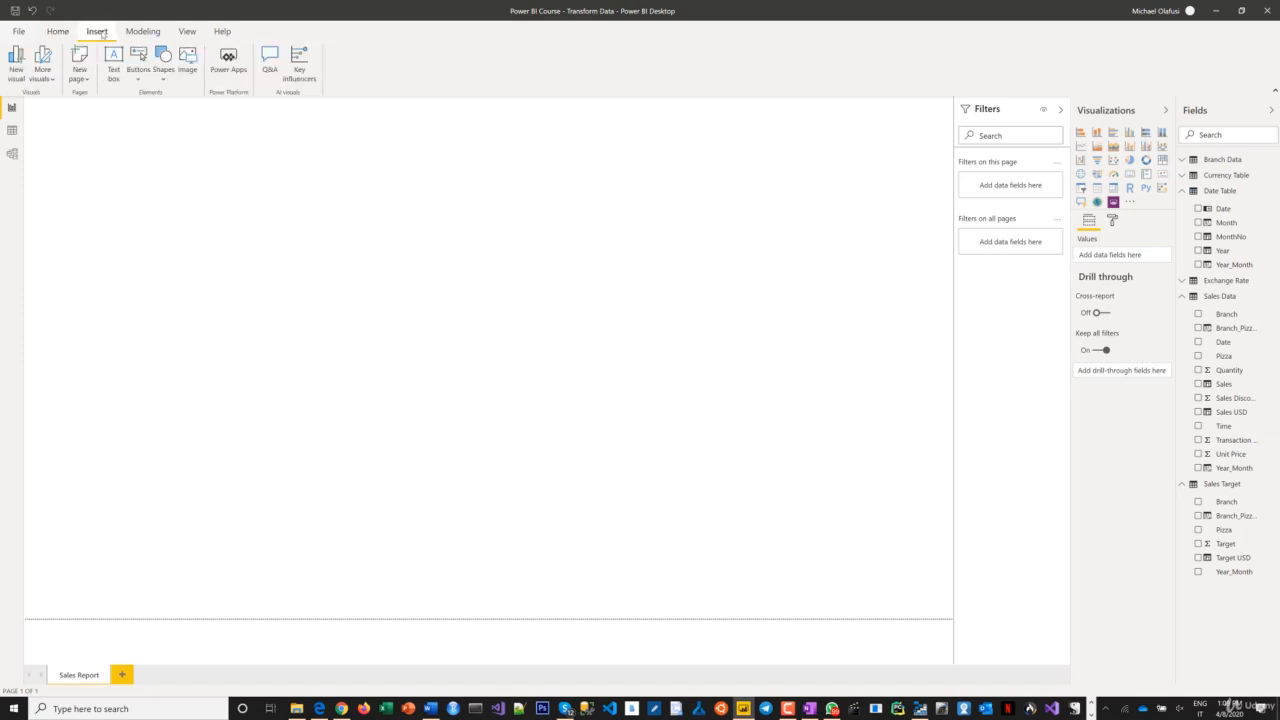
pyautogui.moveTo(188, 60)
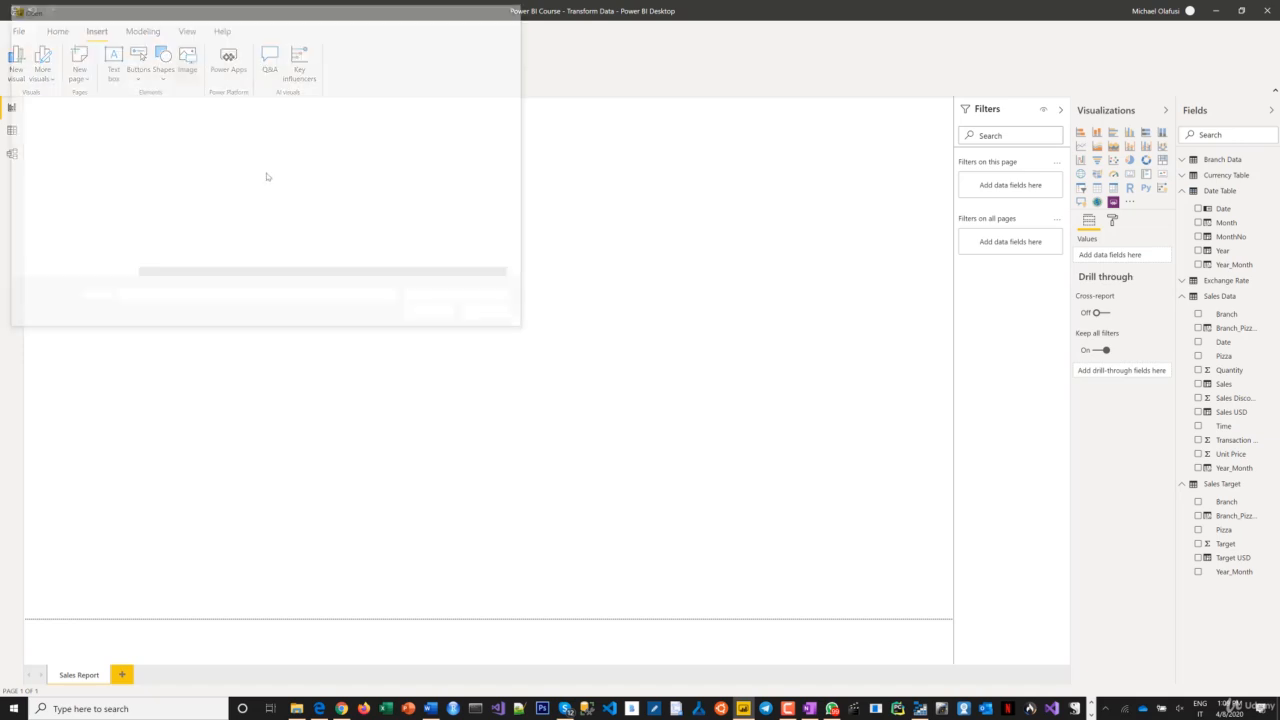
pyautogui.click(188, 60)
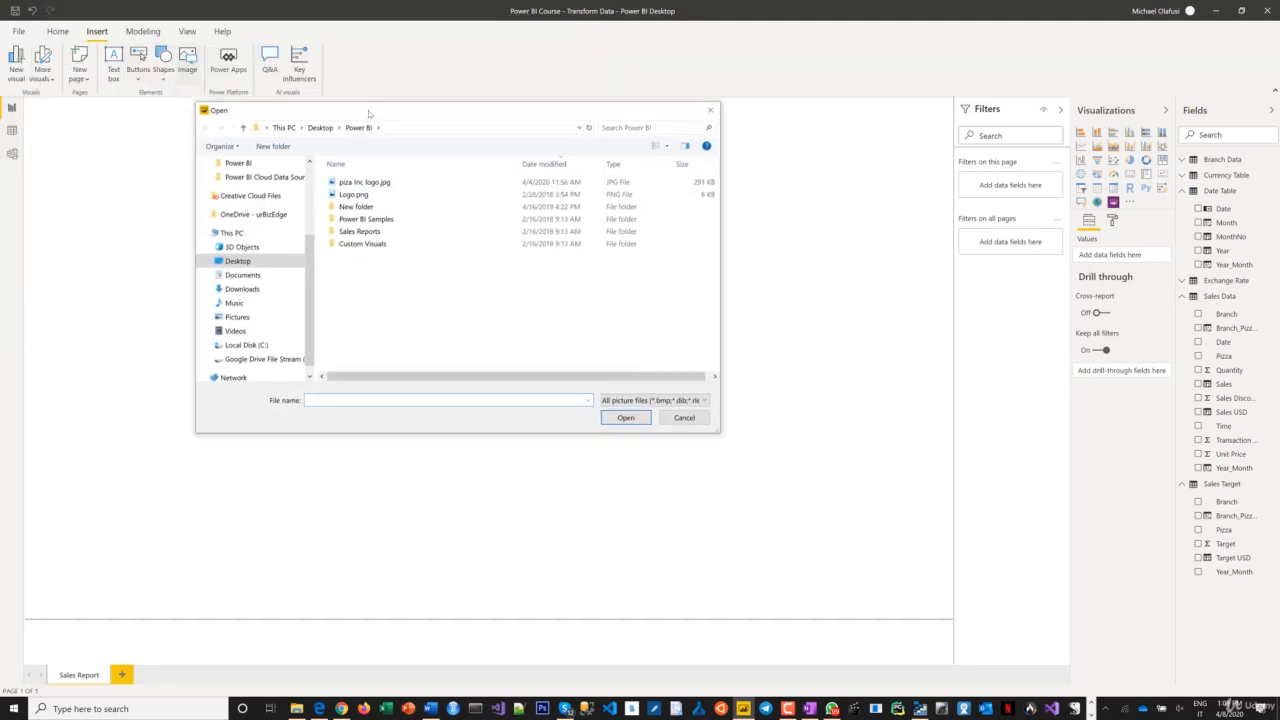
pyautogui.click(364, 180)
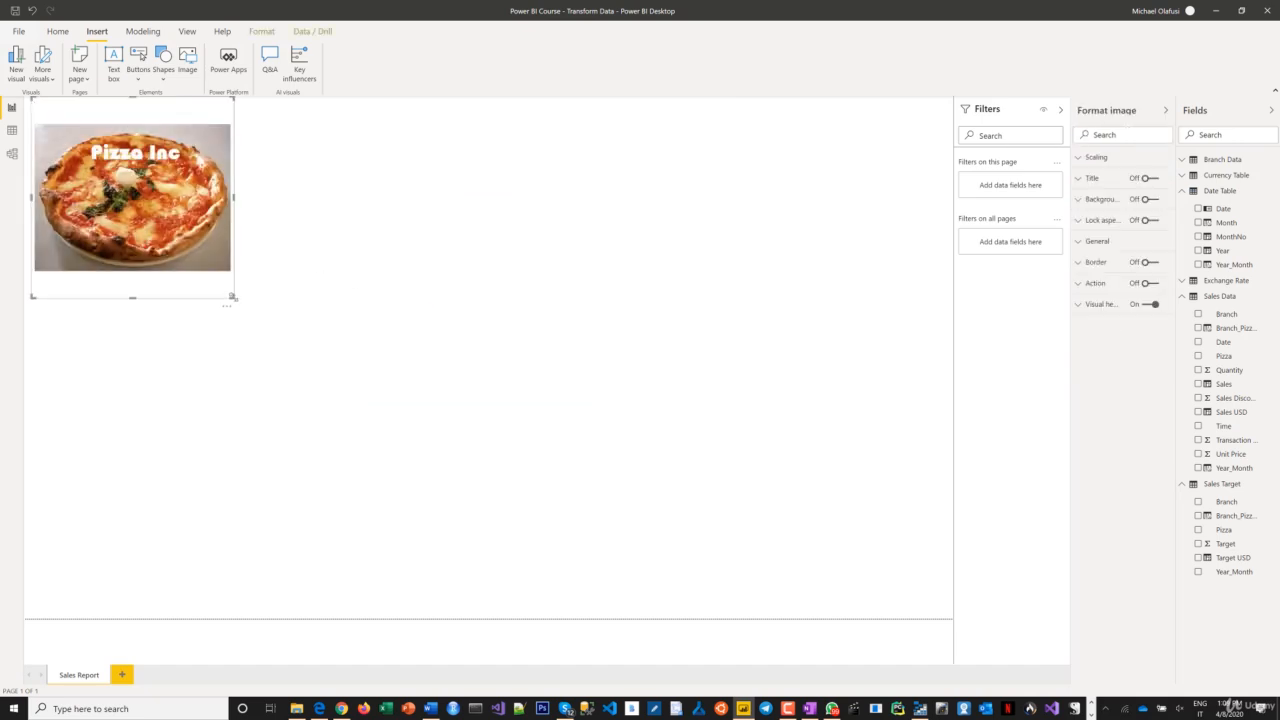
pyautogui.moveTo(232, 296); pyautogui.dragTo(124, 184)
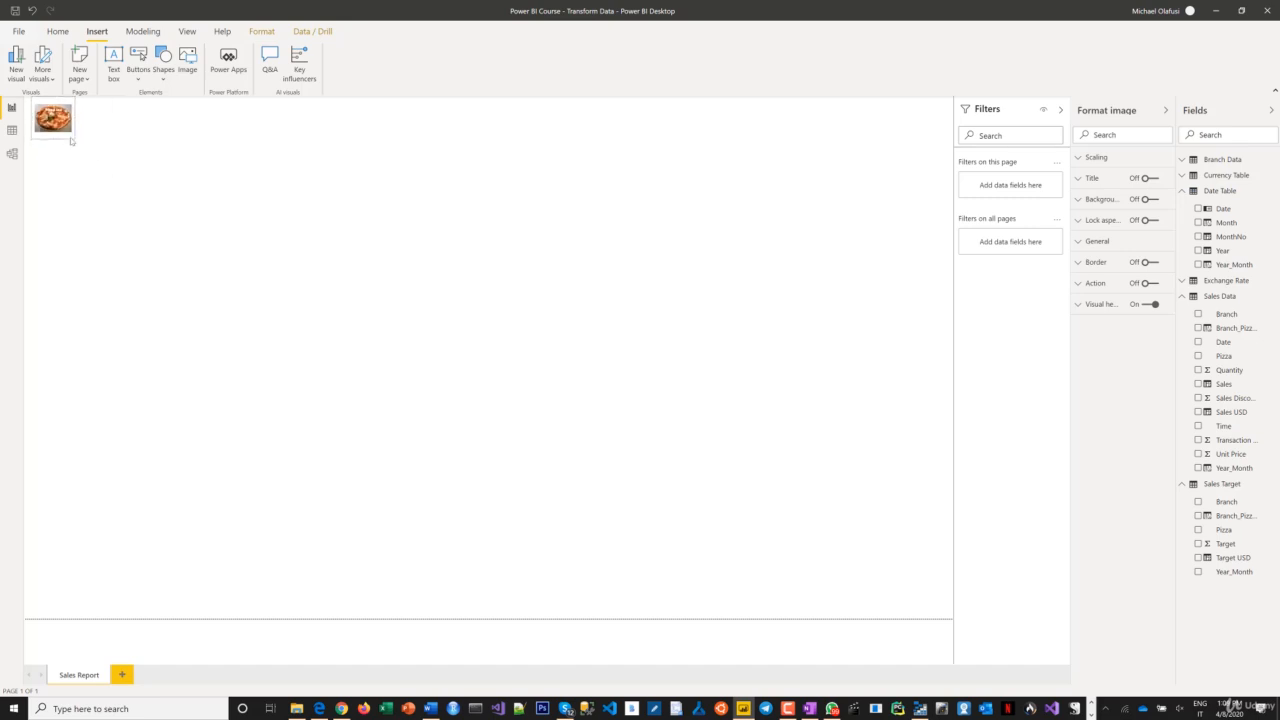
pyautogui.click(52, 118)
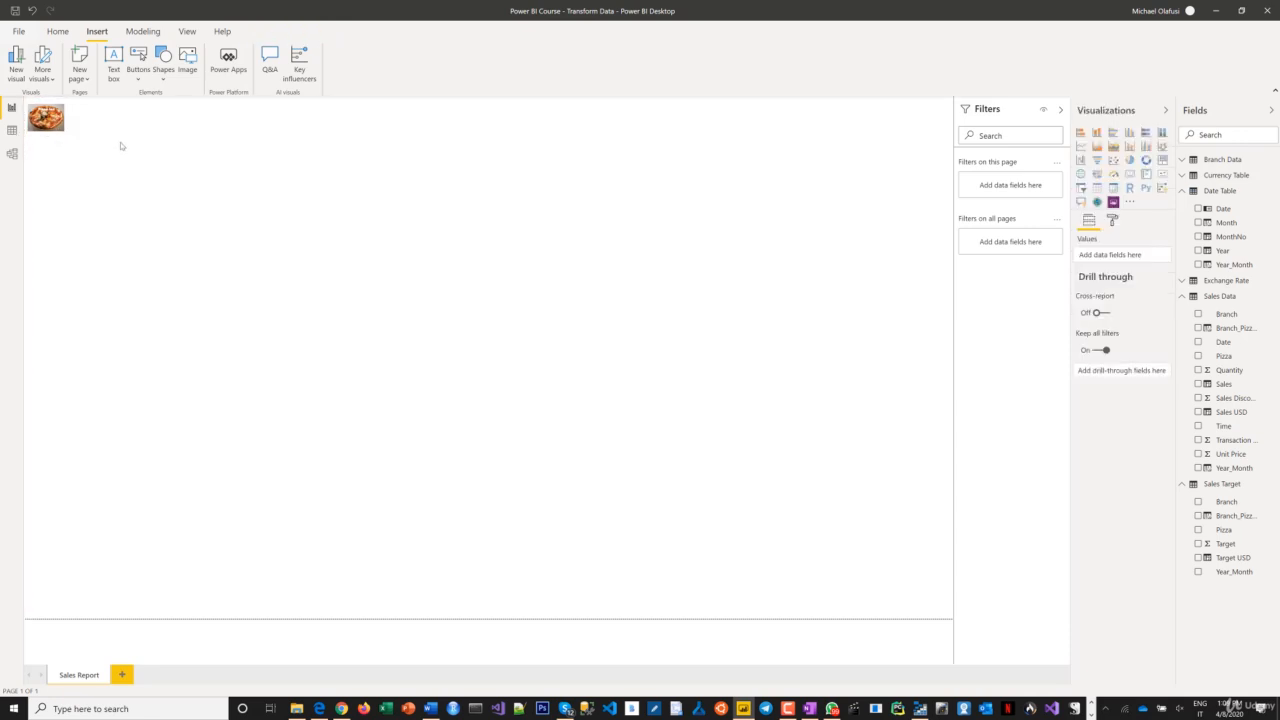
pyautogui.moveTo(140, 168)
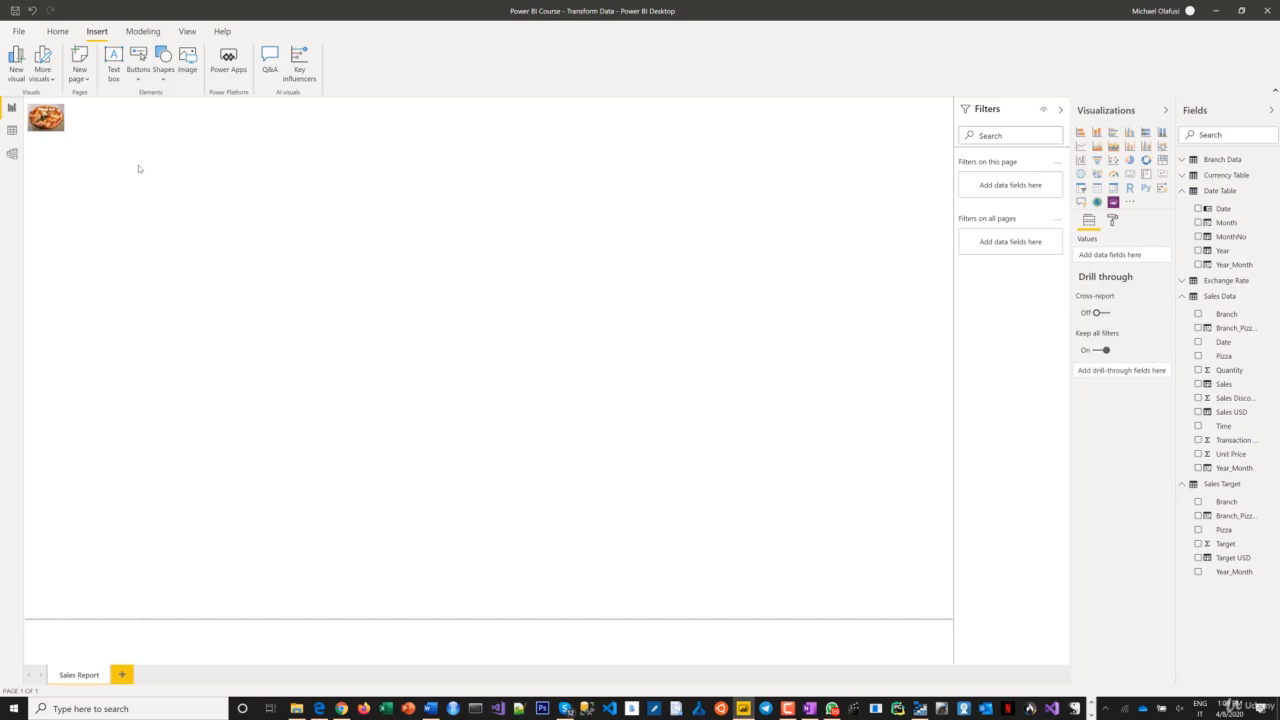
pyautogui.moveTo(564, 288)
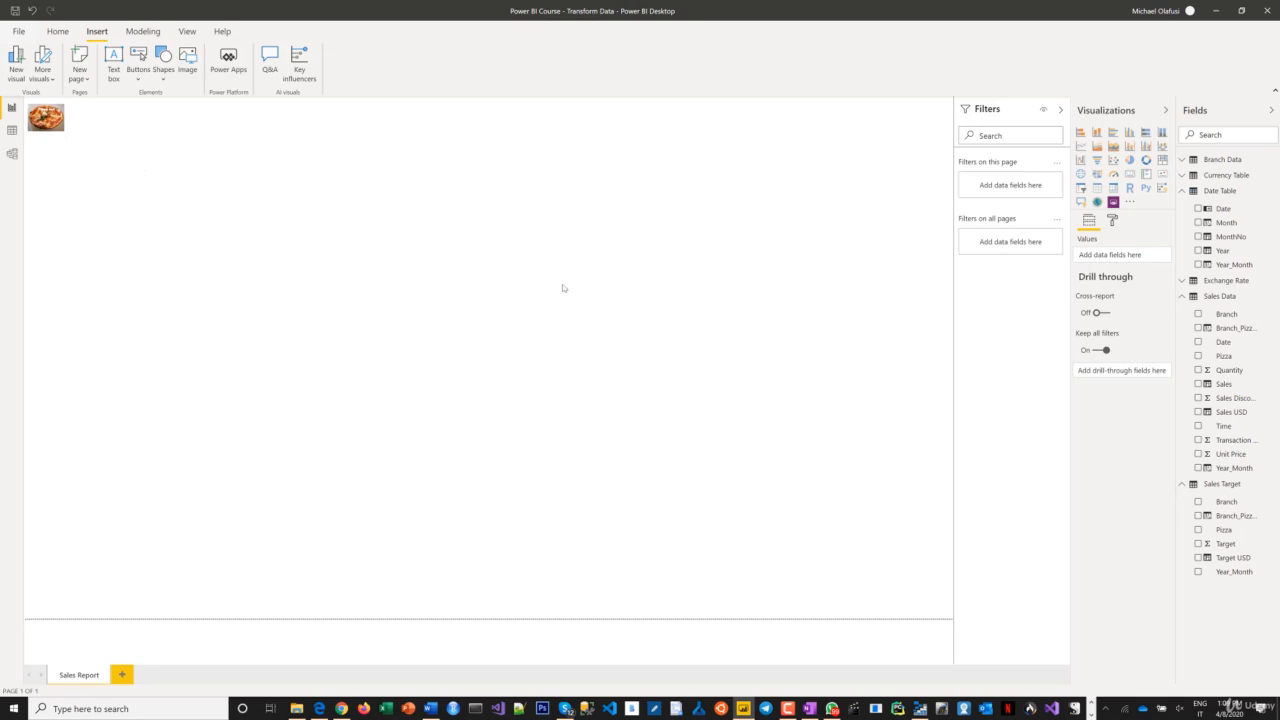
pyautogui.moveTo(688, 264)
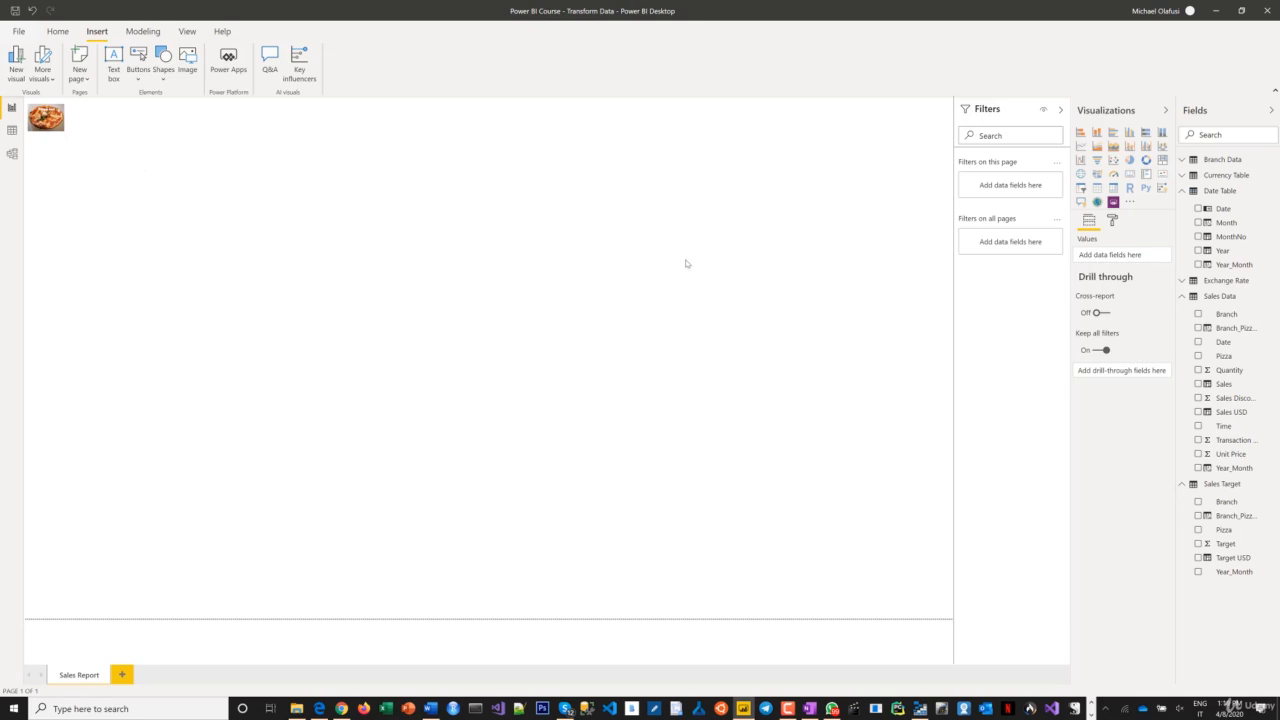
pyautogui.moveTo(460, 292)
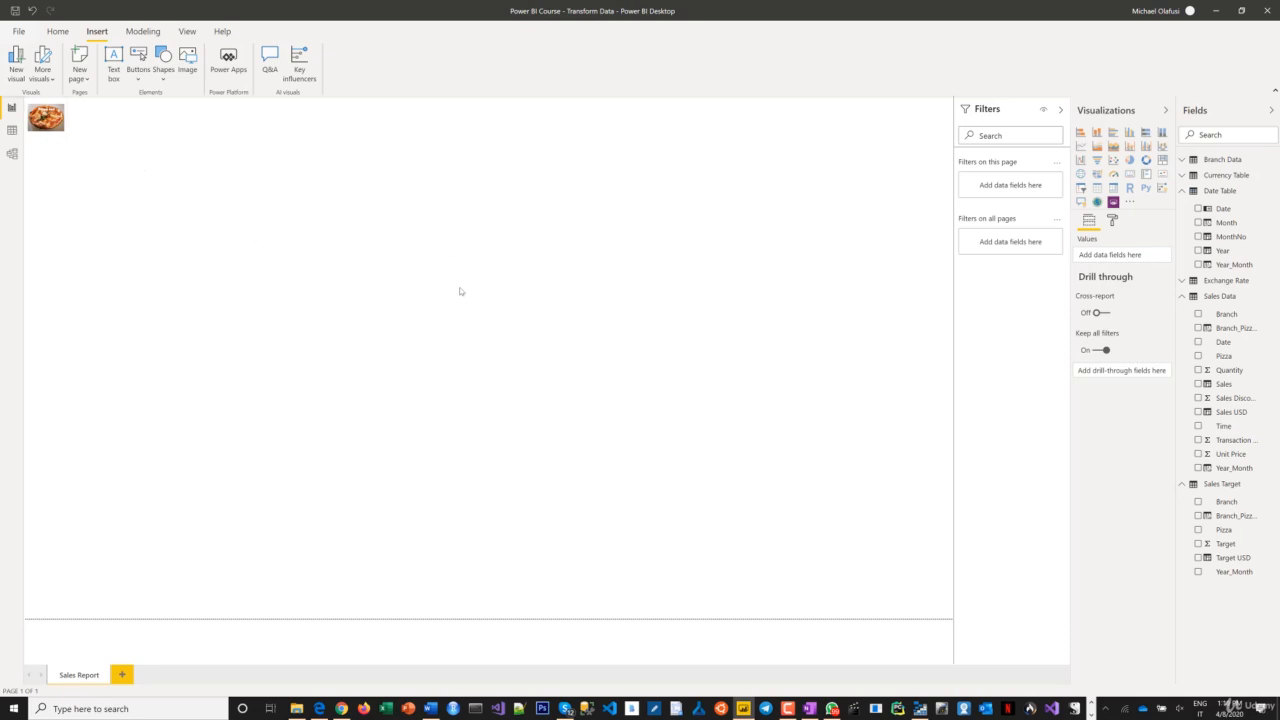
pyautogui.moveTo(970, 216)
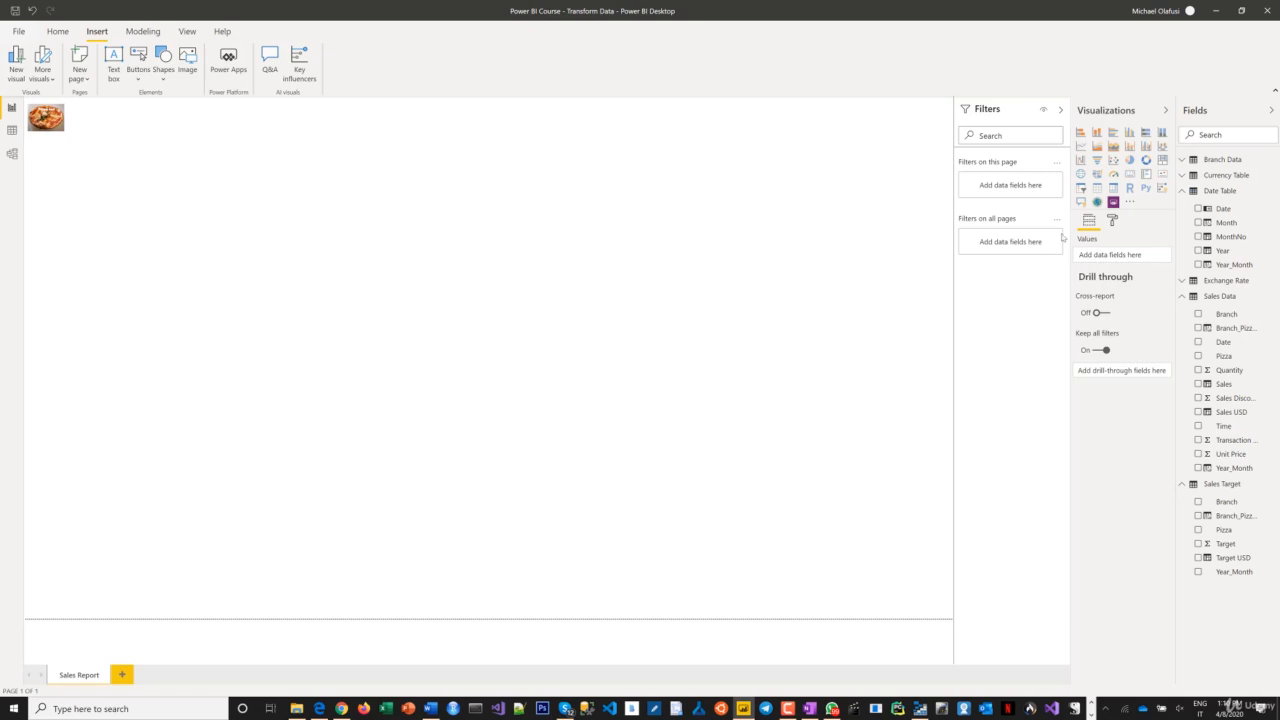
pyautogui.moveTo(1084, 248)
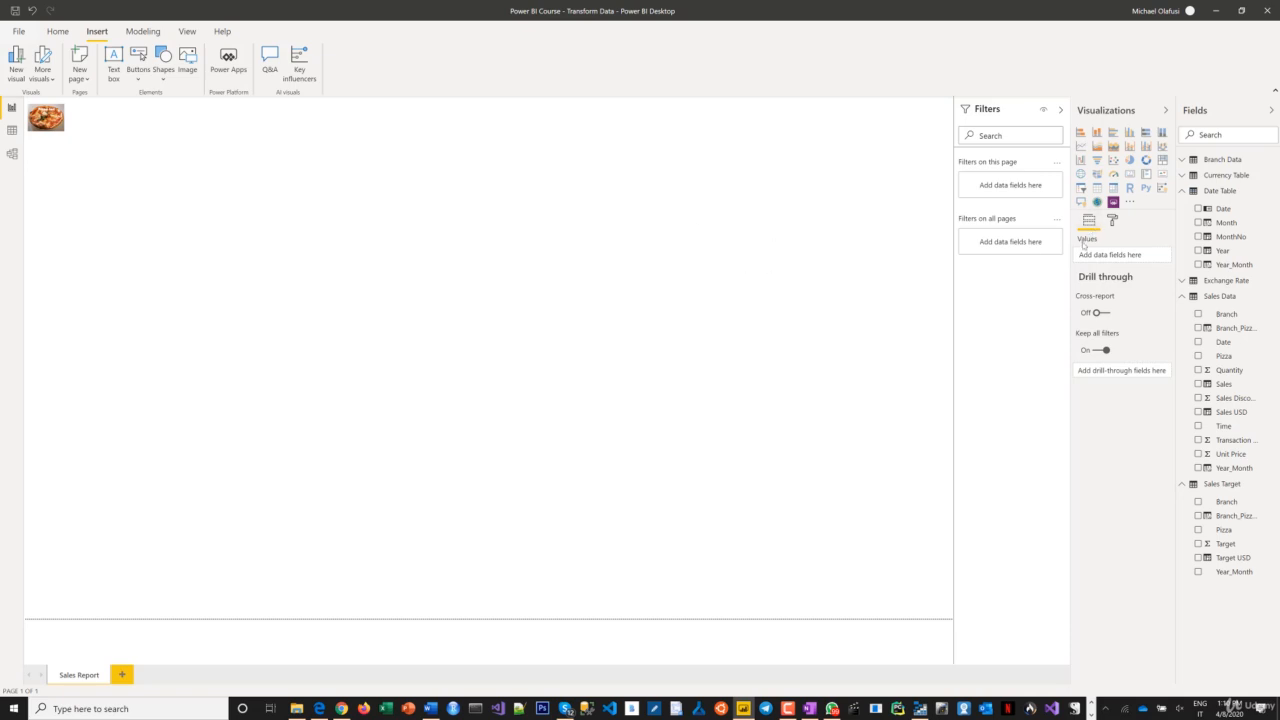
pyautogui.moveTo(1082, 216)
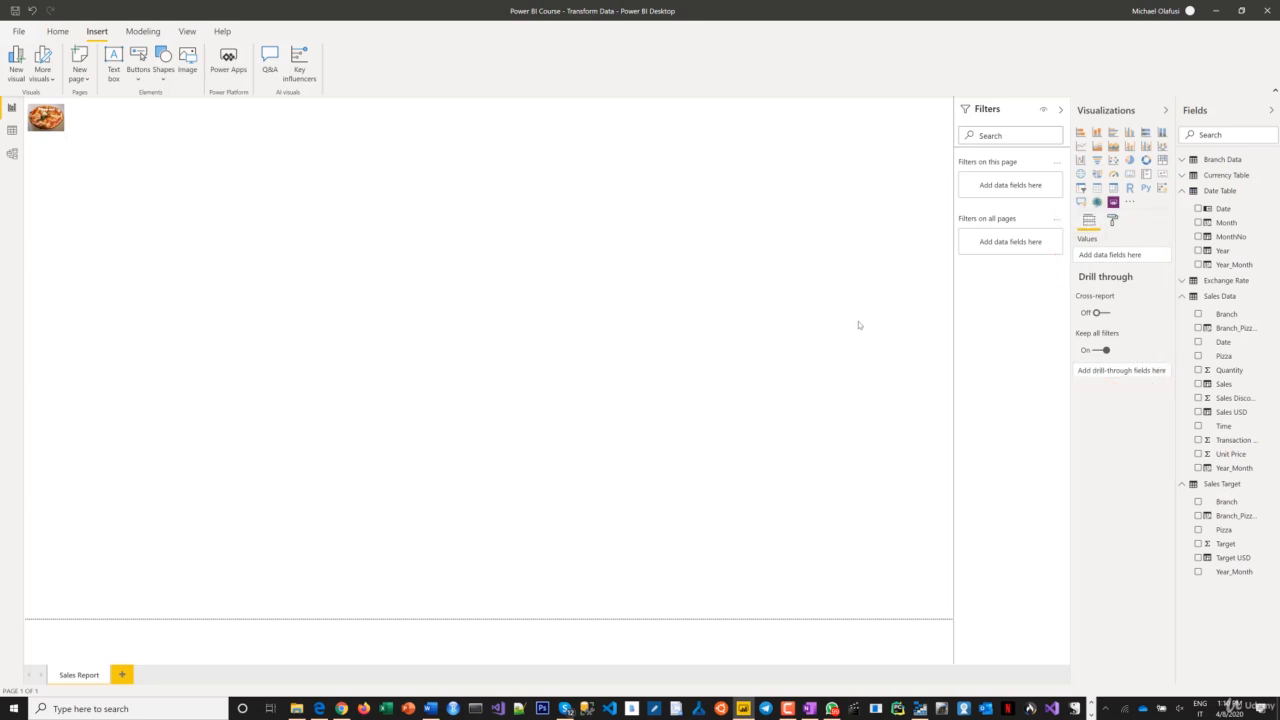
pyautogui.moveTo(1112, 240)
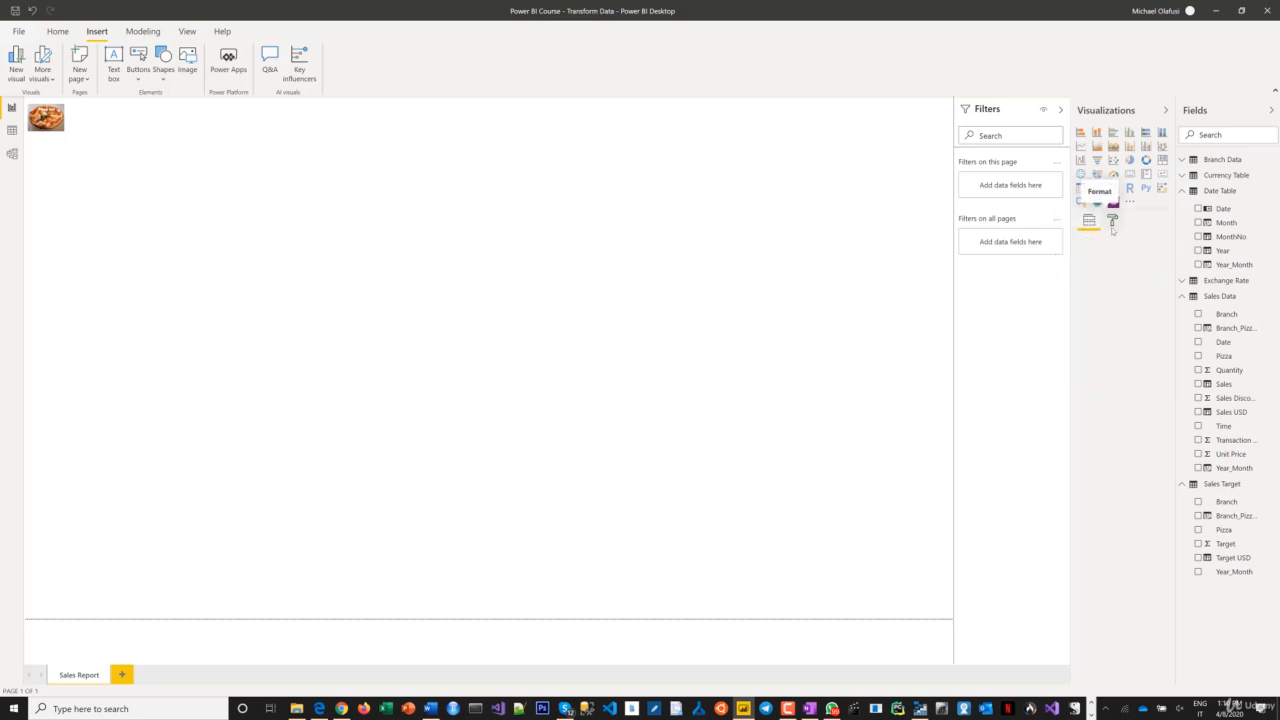
# Show the page Format pane with the Page background card expanded
pyautogui.click(1112, 220)
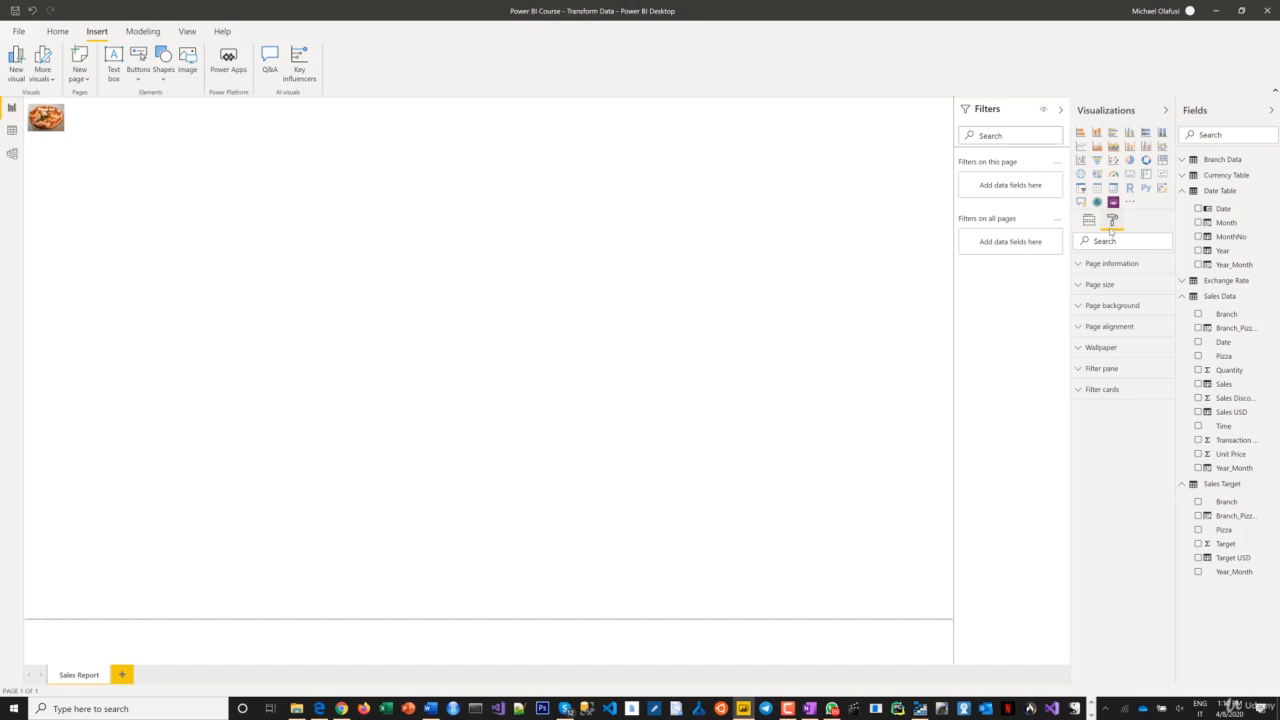
pyautogui.click(1112, 304)
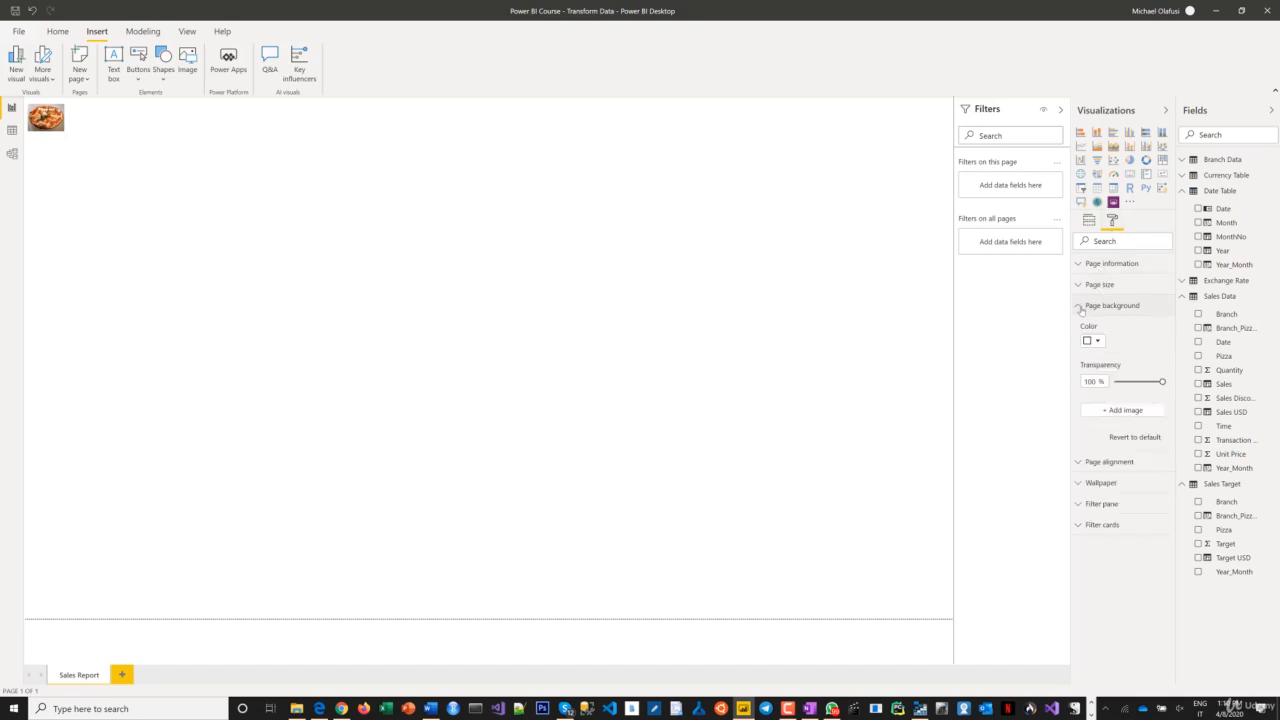
pyautogui.moveTo(1080, 308)
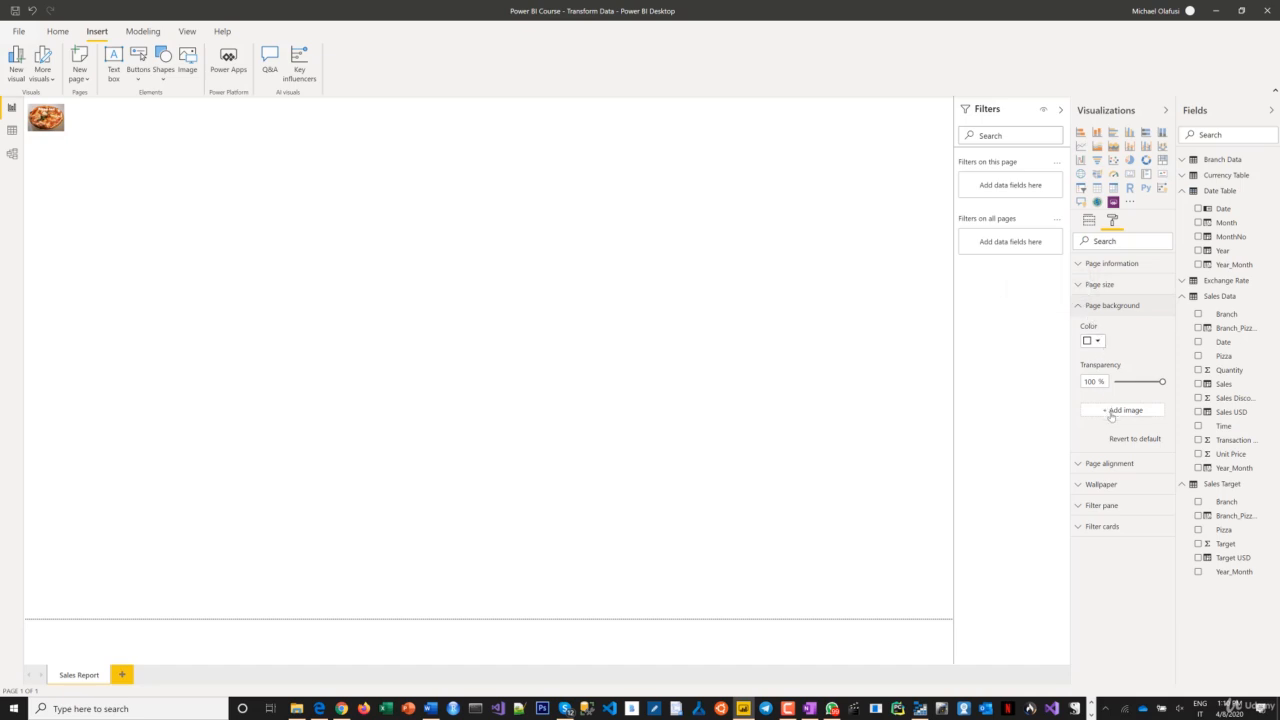
# Add youth.jpg from the PowerPoint training pictures folder as the page background image
pyautogui.click(1124, 410)
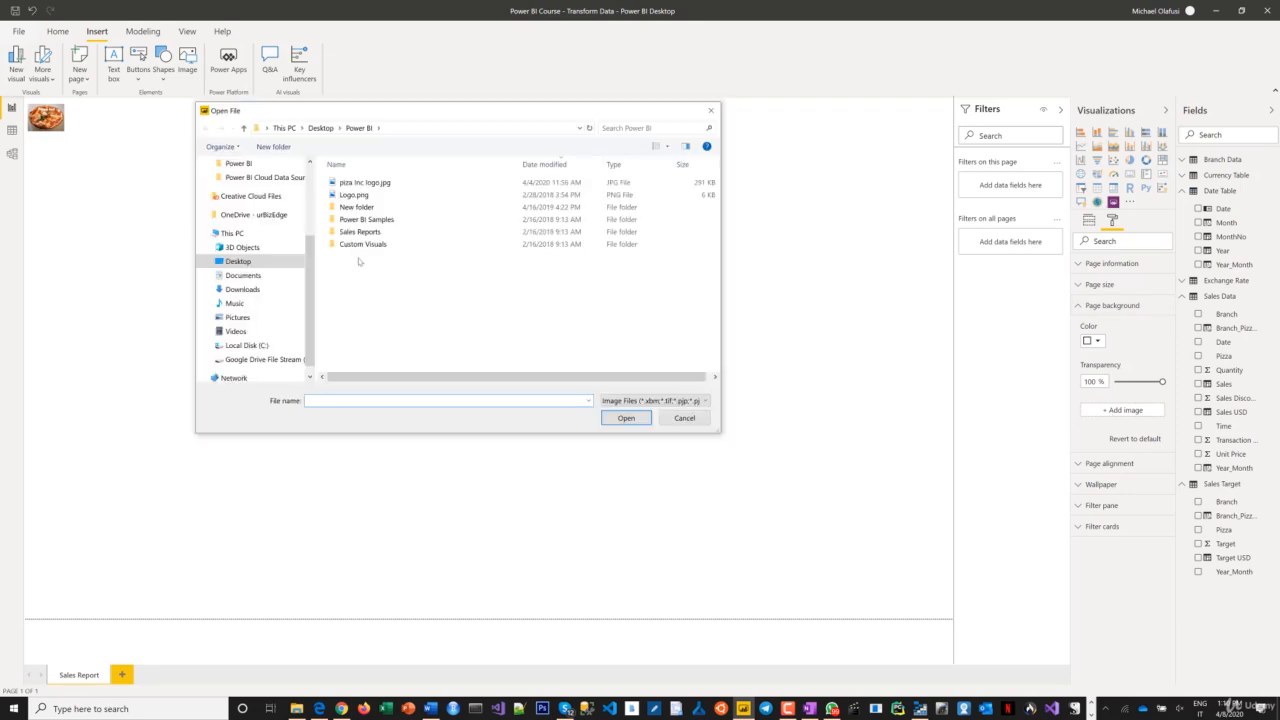
pyautogui.click(244, 276)
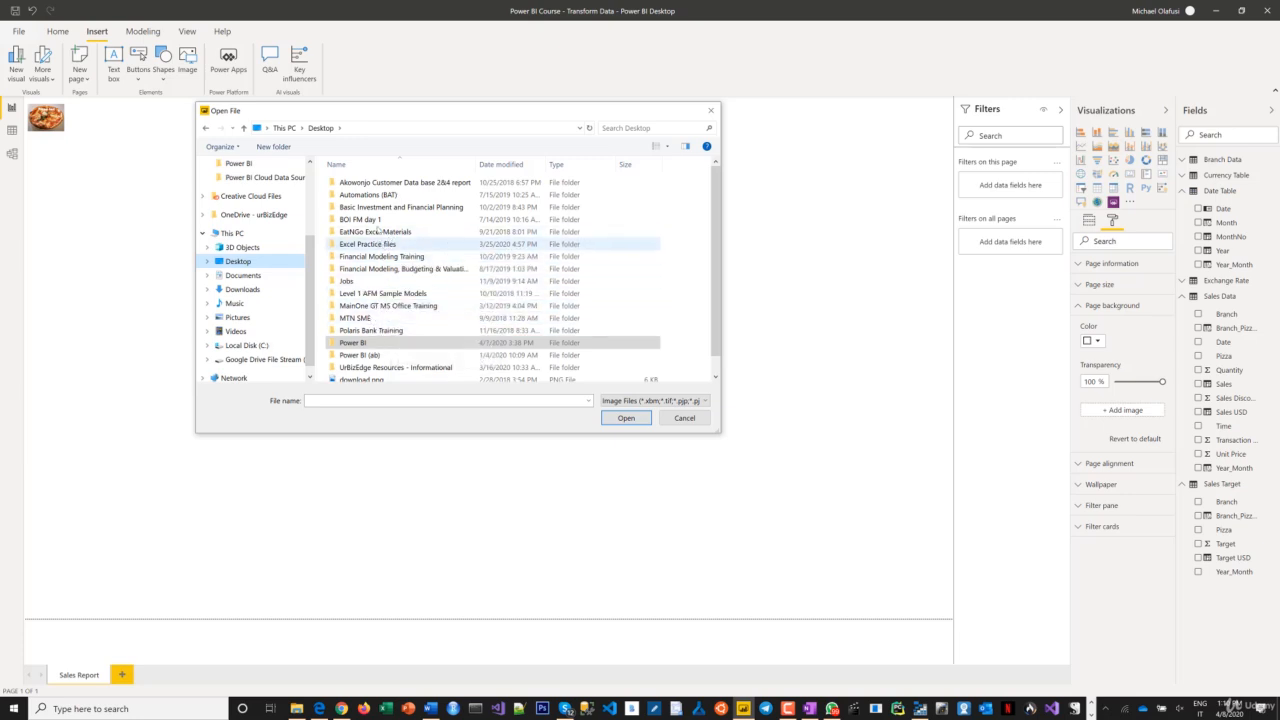
pyautogui.click(370, 318)
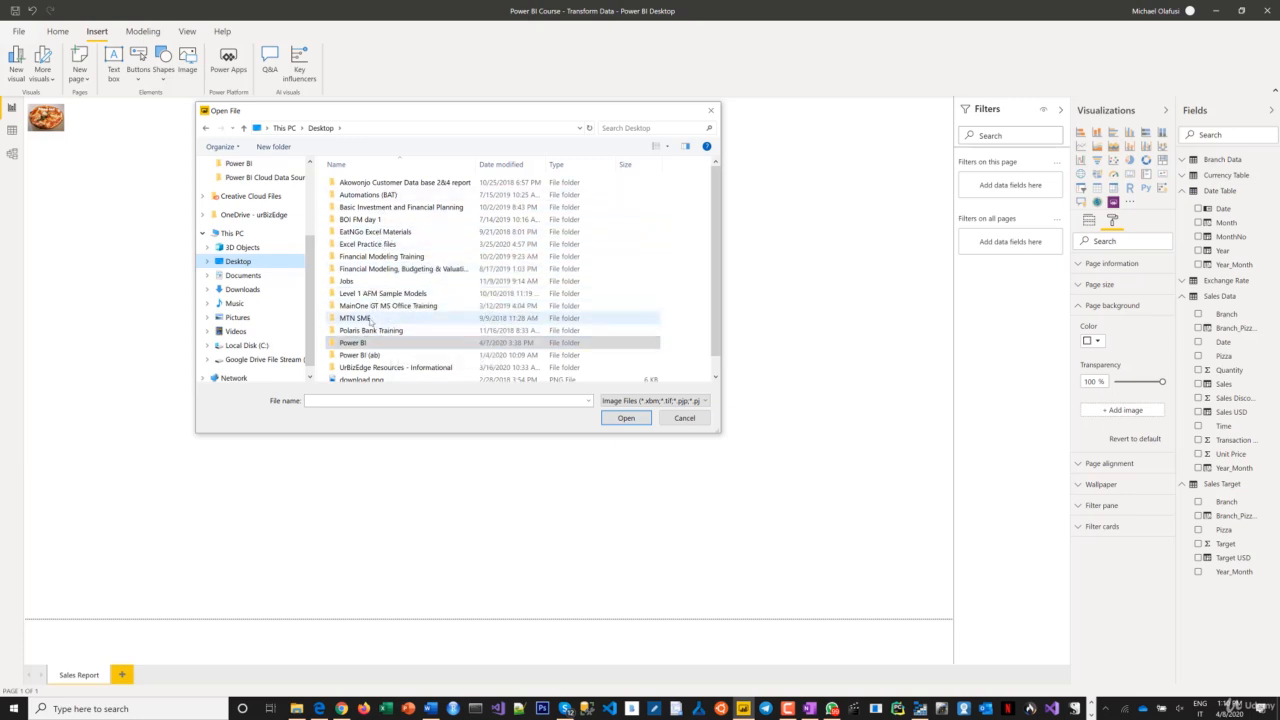
pyautogui.doubleClick(388, 304)
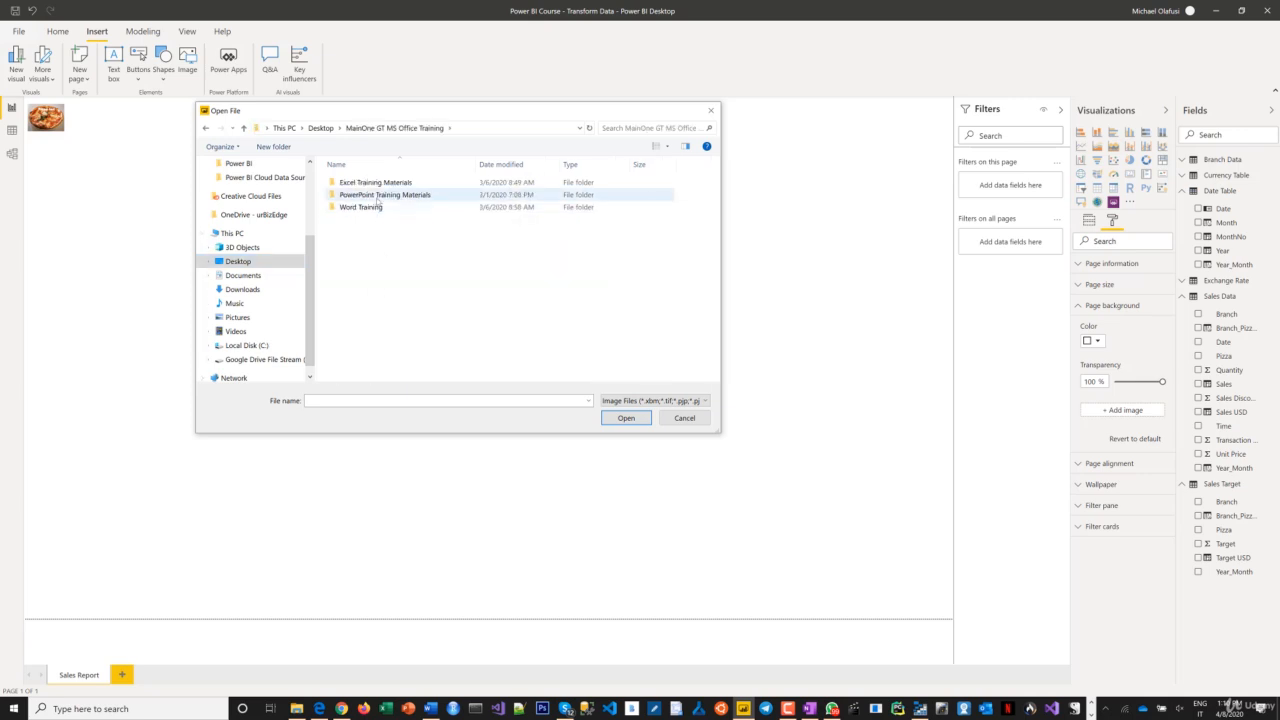
pyautogui.doubleClick(384, 194)
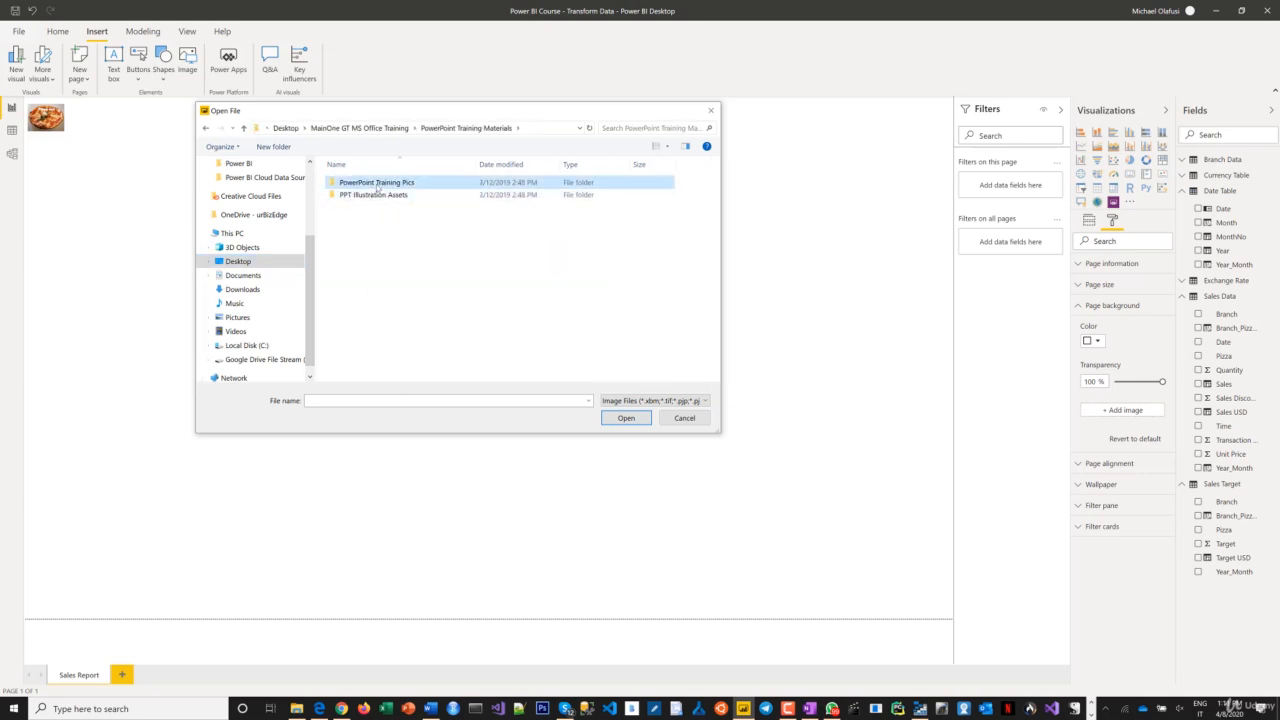
pyautogui.doubleClick(376, 182)
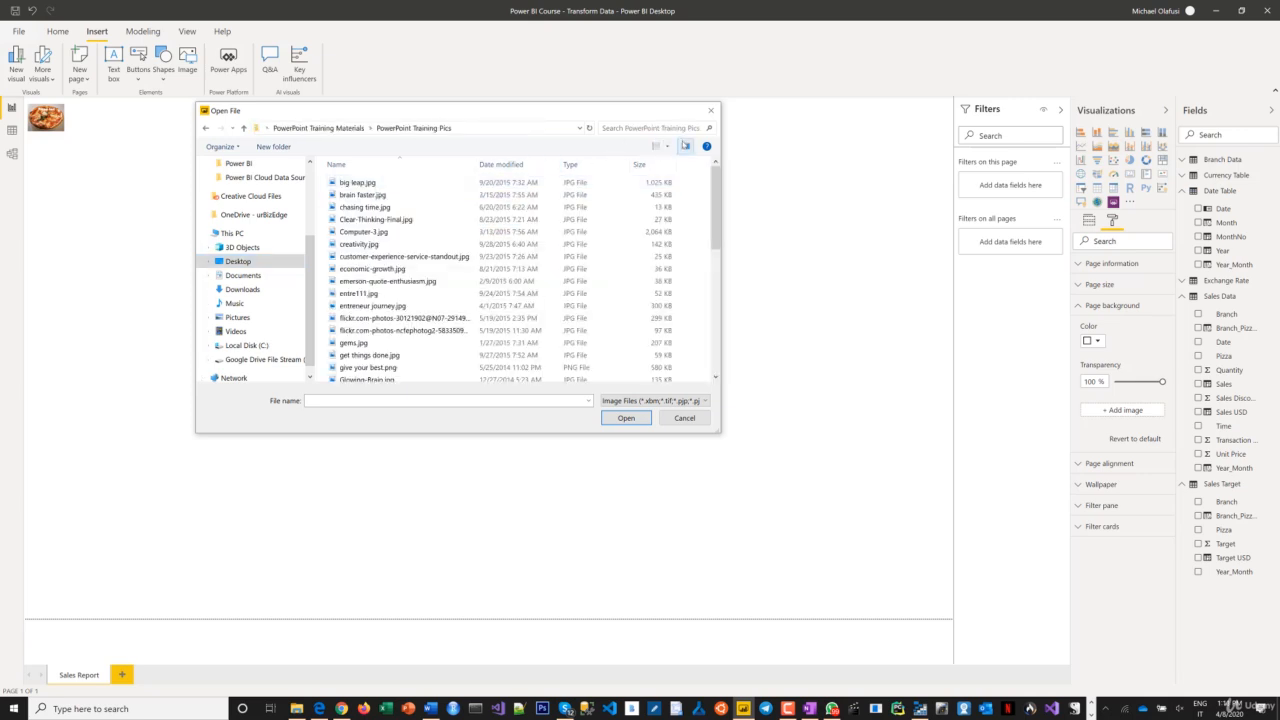
pyautogui.click(686, 144)
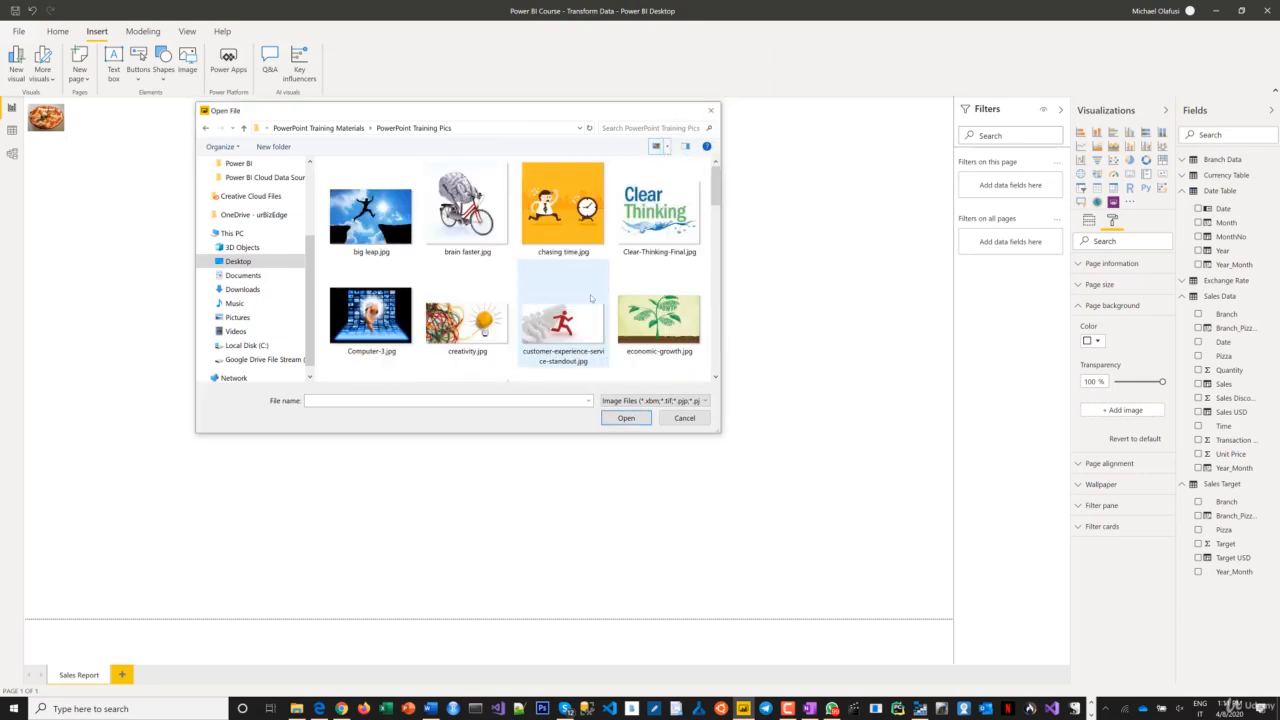
pyautogui.scroll(-3)
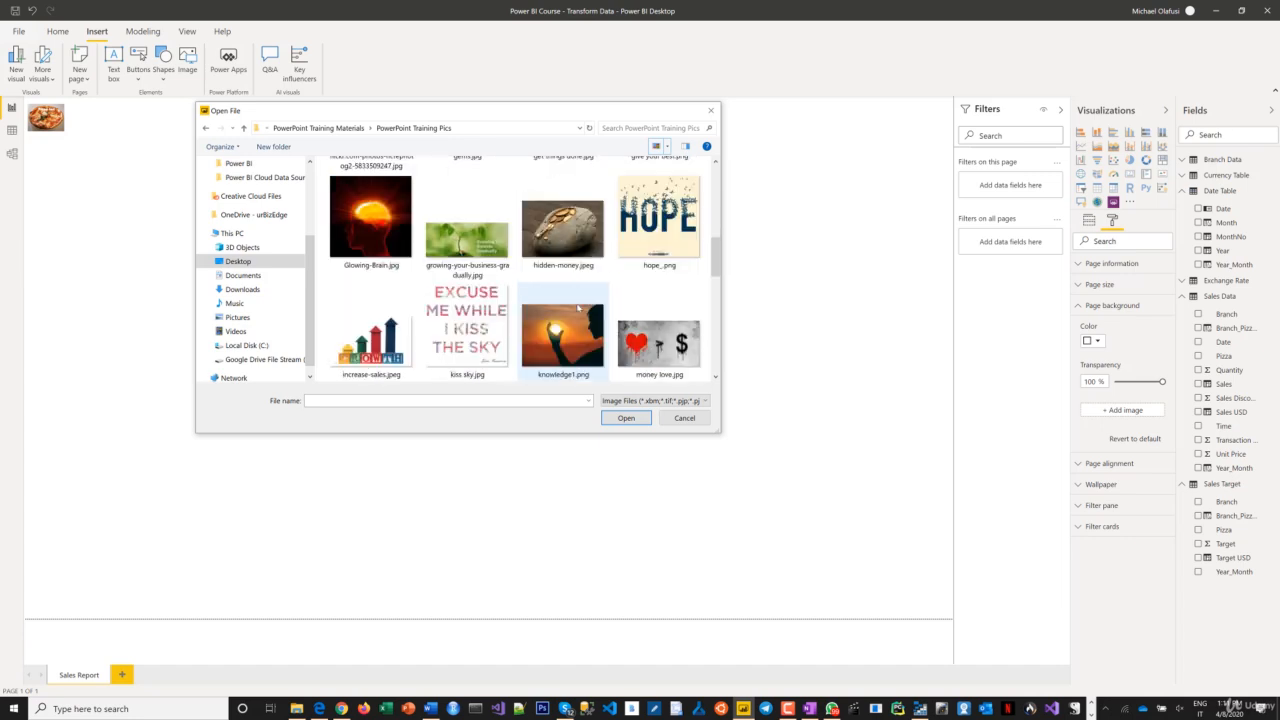
pyautogui.scroll(-3)
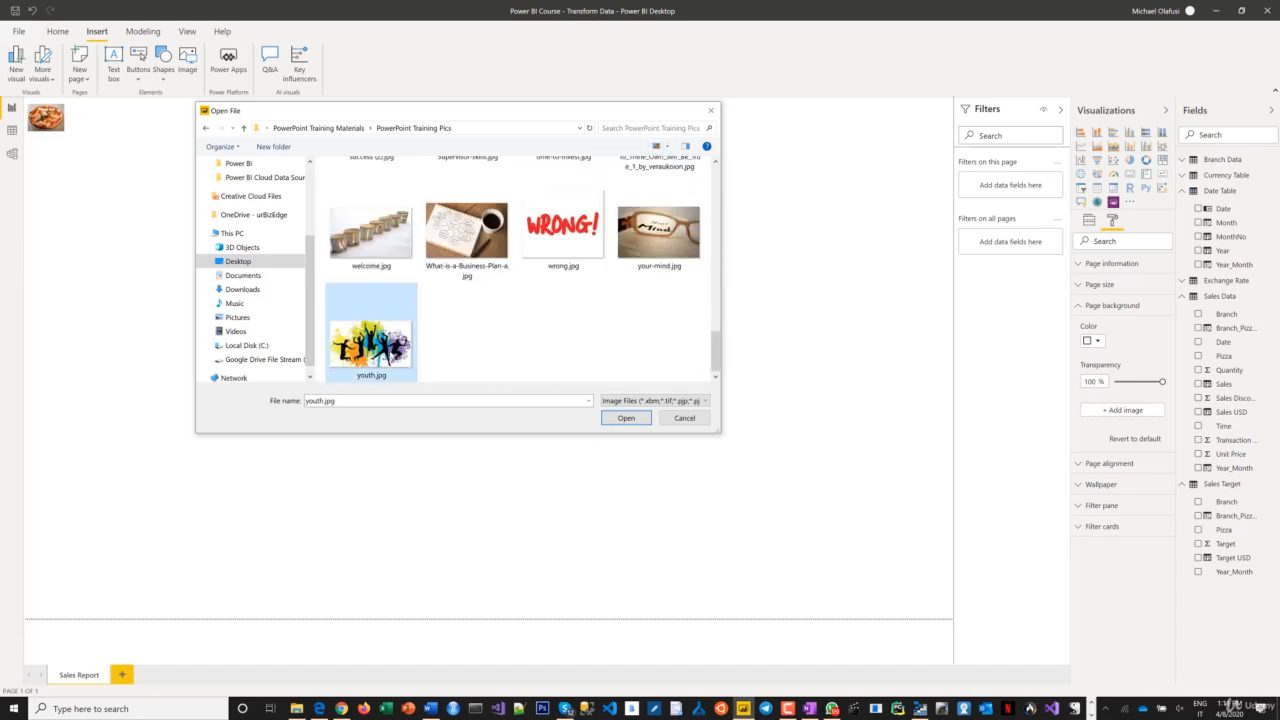
pyautogui.click(624, 418)
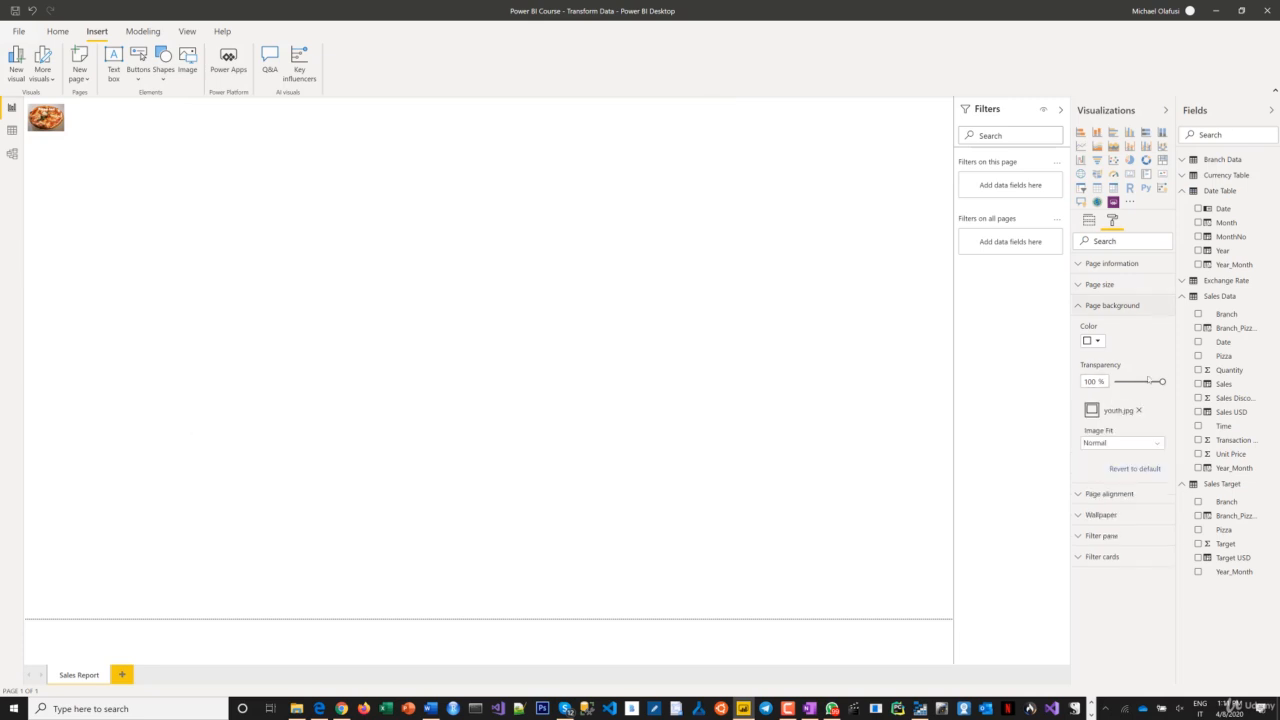
# Experiment with the background image transparency, then remove youth.jpg from the page
pyautogui.moveTo(1160, 380); pyautogui.dragTo(1140, 380)
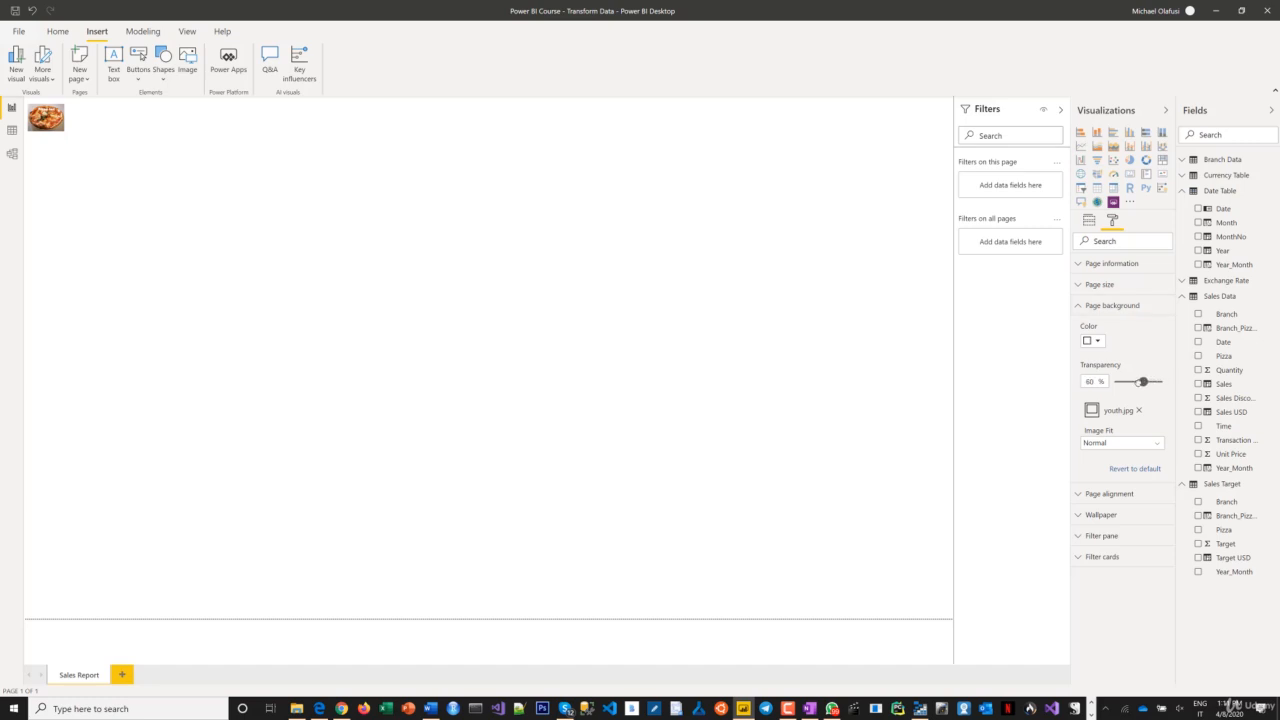
pyautogui.moveTo(1140, 382); pyautogui.dragTo(1116, 382)
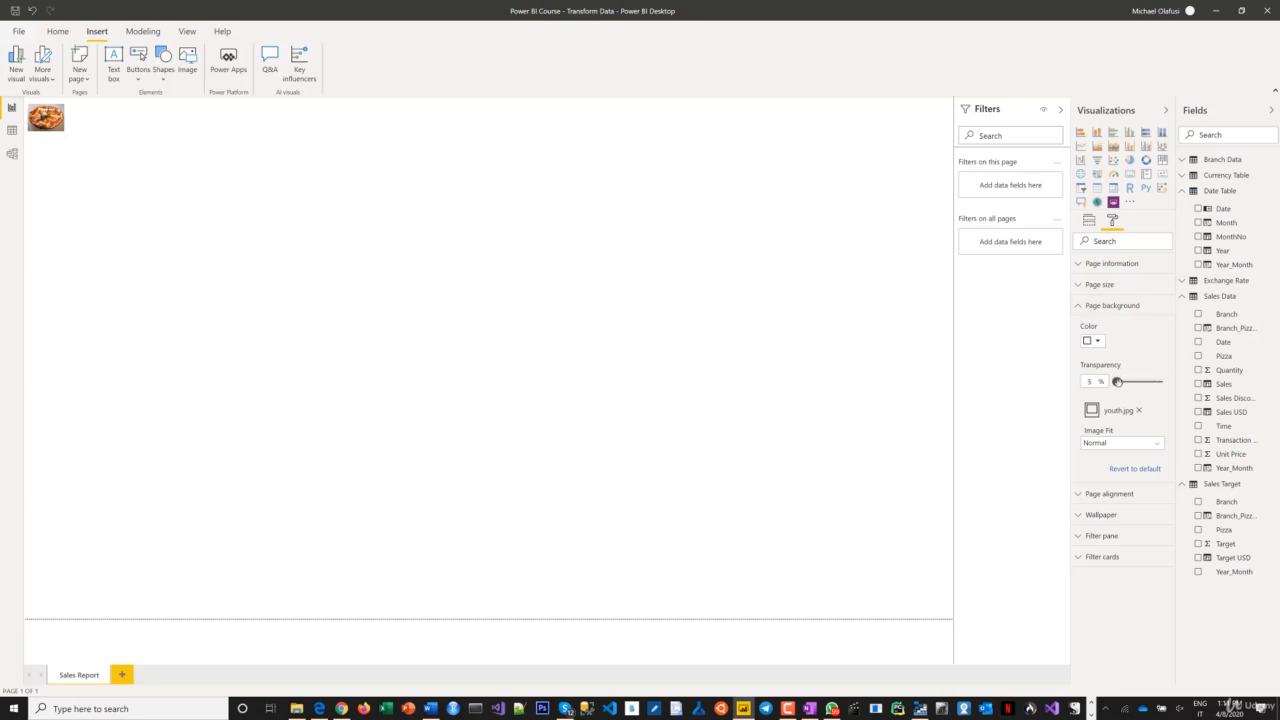
pyautogui.moveTo(1116, 380); pyautogui.dragTo(1130, 380)
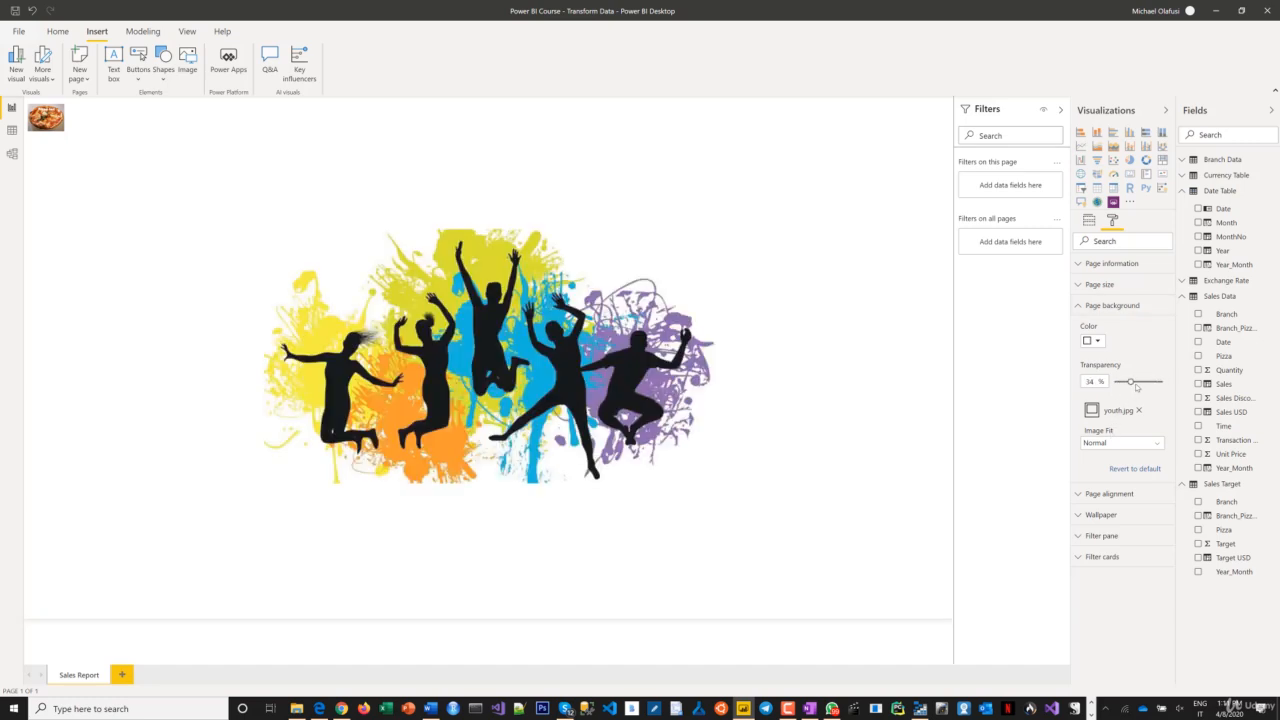
pyautogui.moveTo(1130, 382); pyautogui.dragTo(1122, 382)
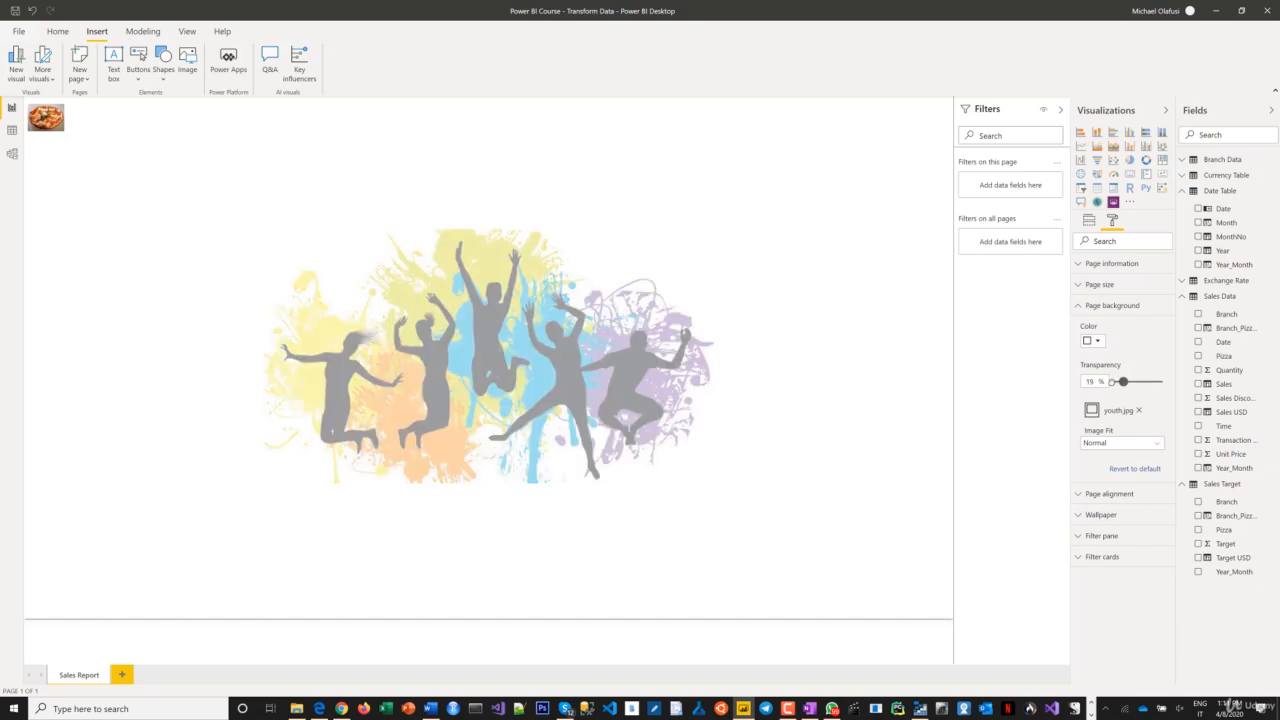
pyautogui.moveTo(1122, 382); pyautogui.dragTo(1112, 382)
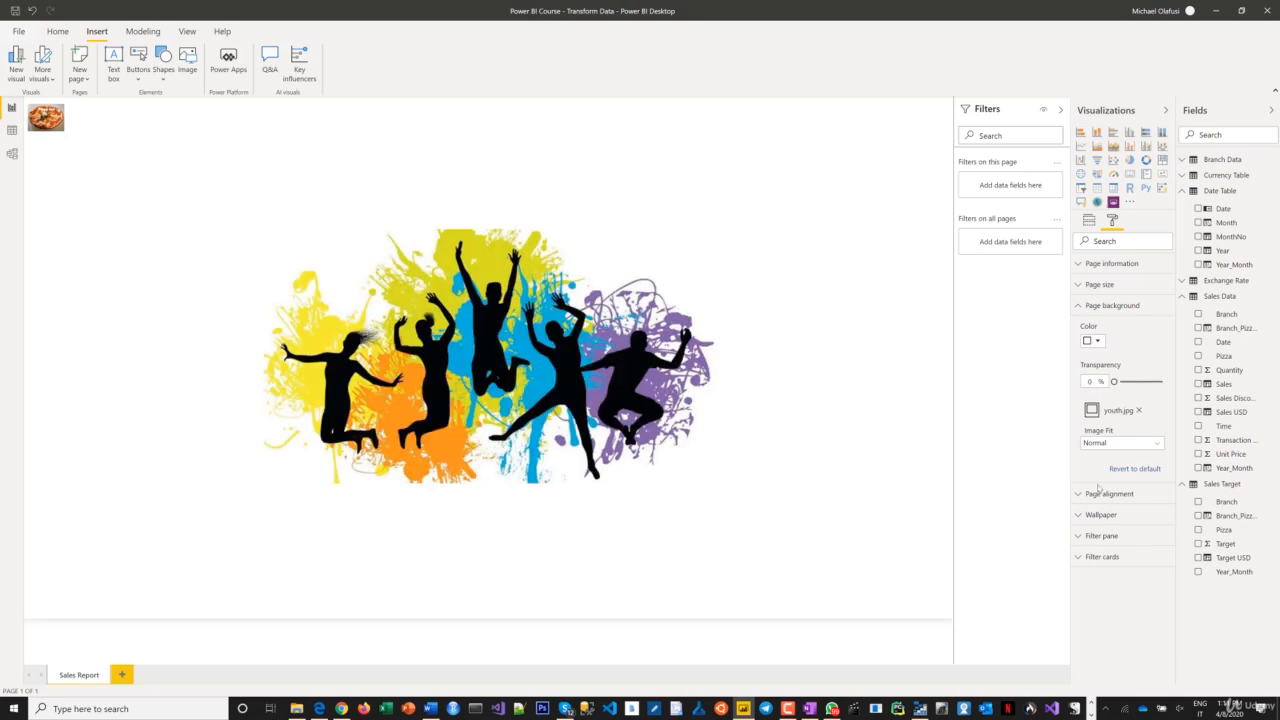
pyautogui.click(1138, 410)
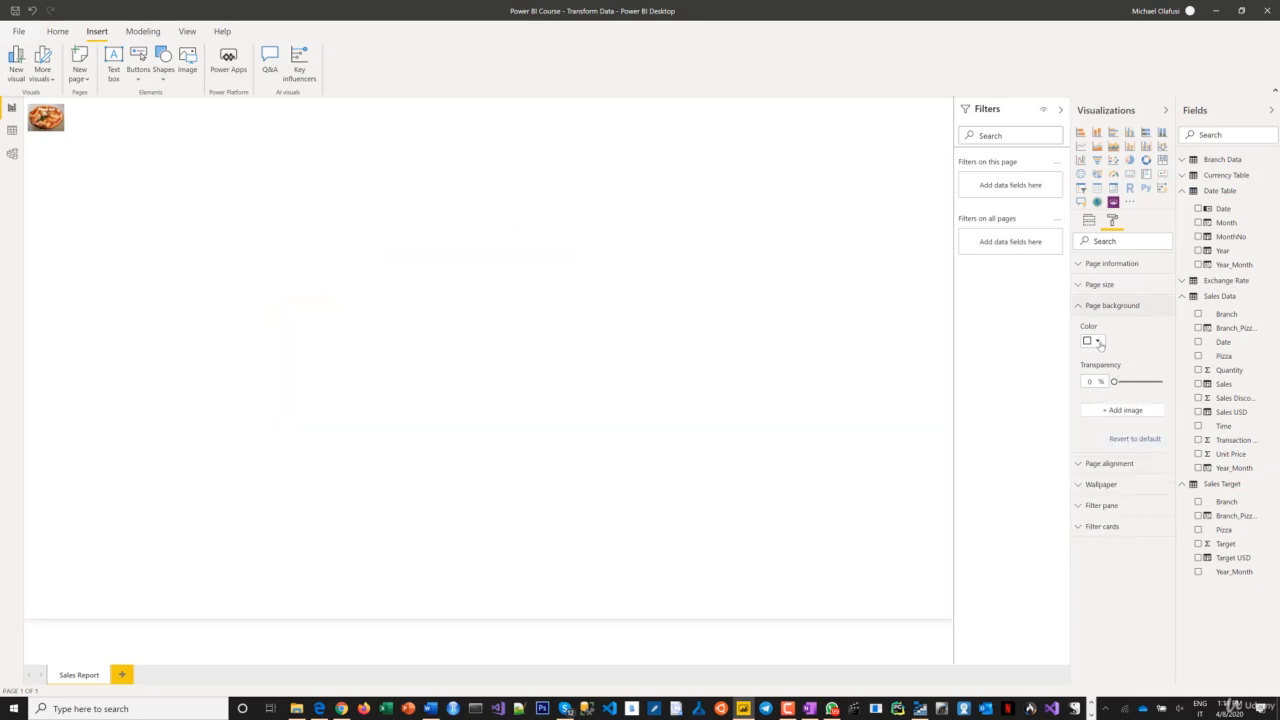
# Try black and orange page background colours, then return it to white
pyautogui.click(1096, 340)
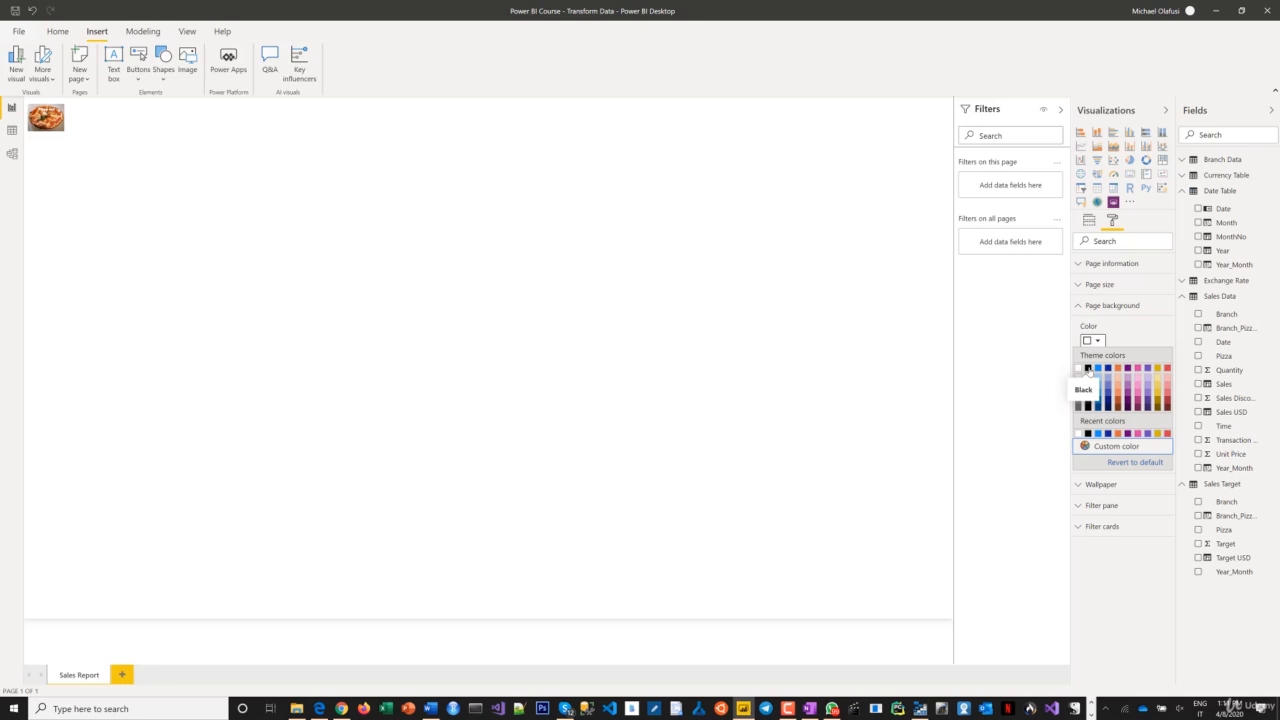
pyautogui.click(1088, 368)
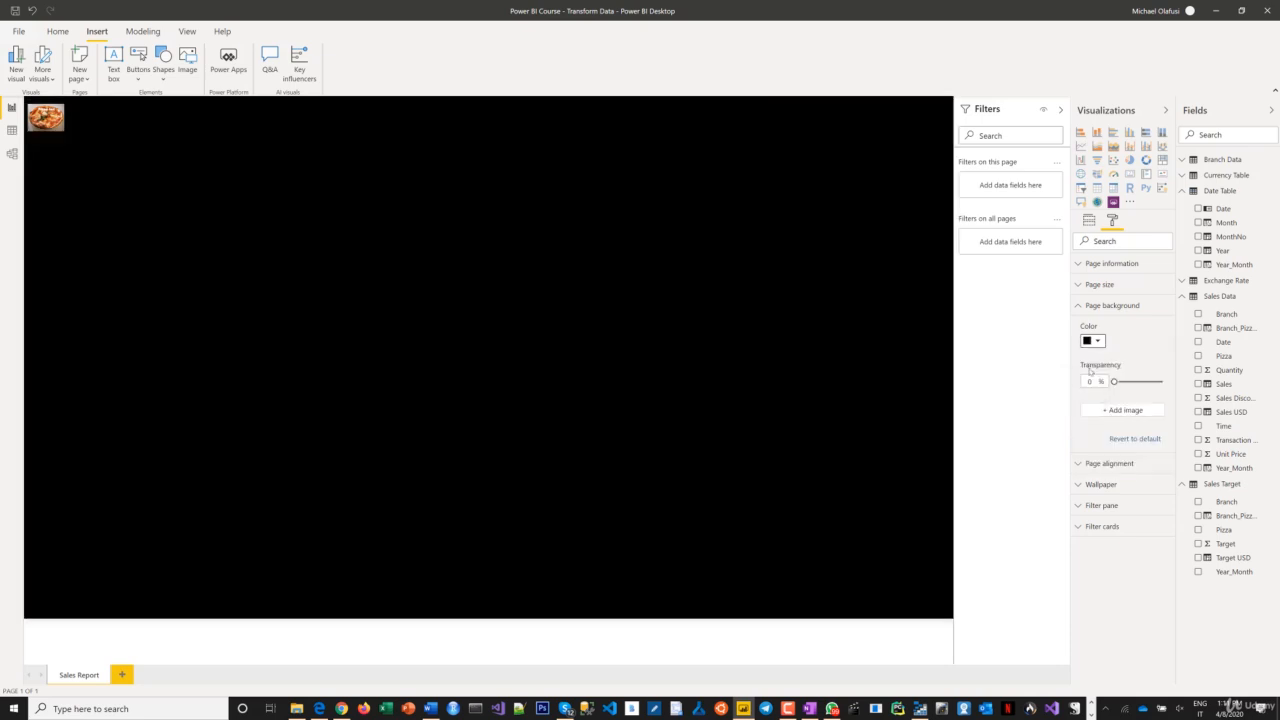
pyautogui.click(1092, 340)
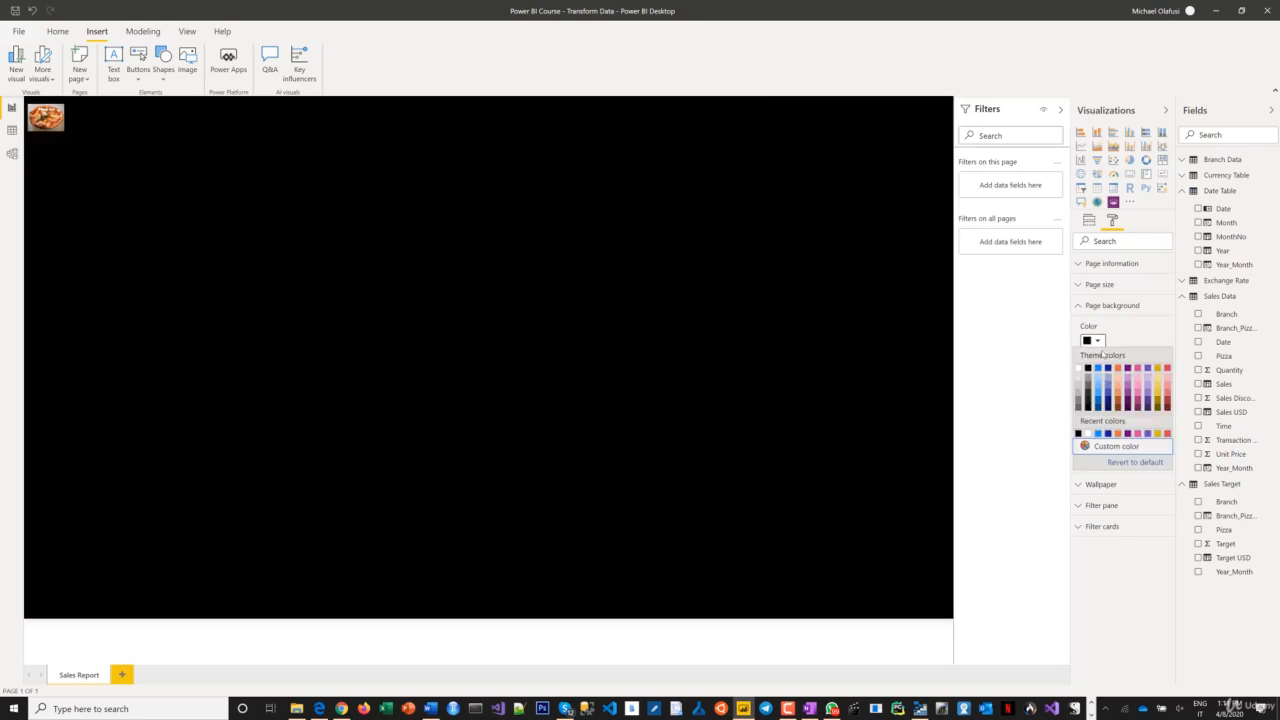
pyautogui.click(1158, 368)
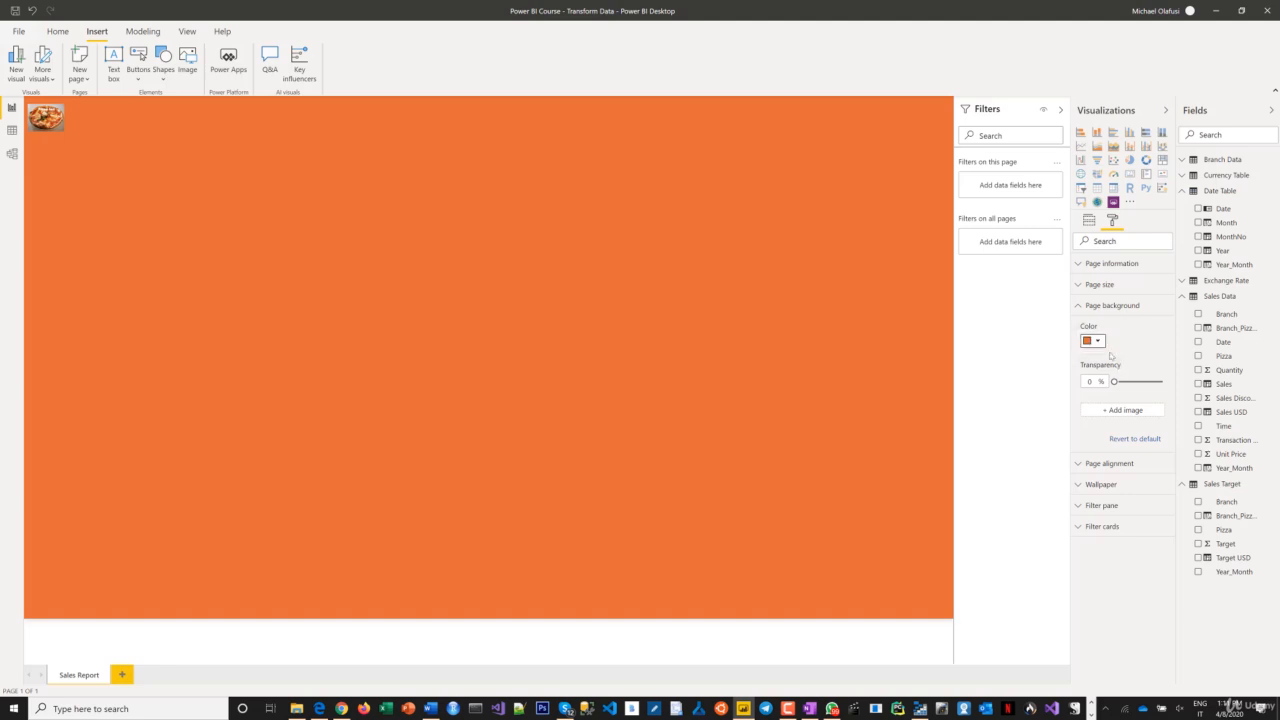
pyautogui.click(1092, 340)
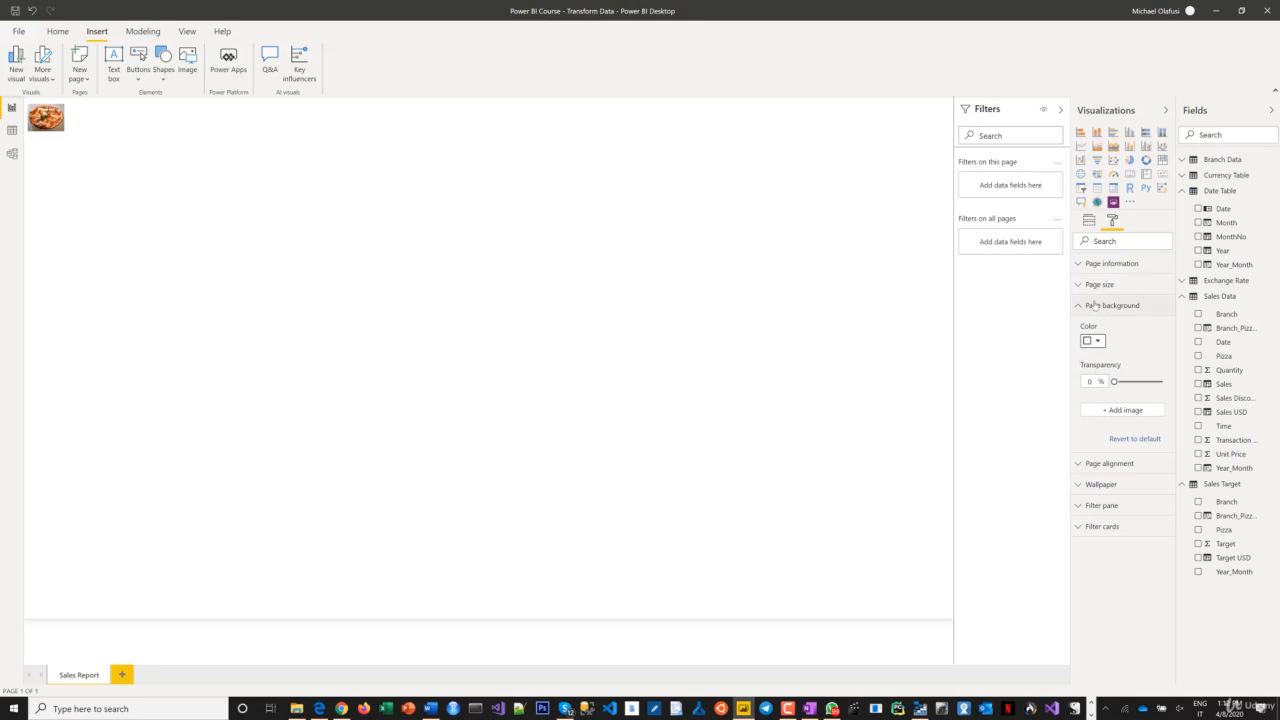
# Try the 4:3 and Letter page sizes, settle on Tooltip, and collapse the format cards
pyautogui.click(1100, 284)
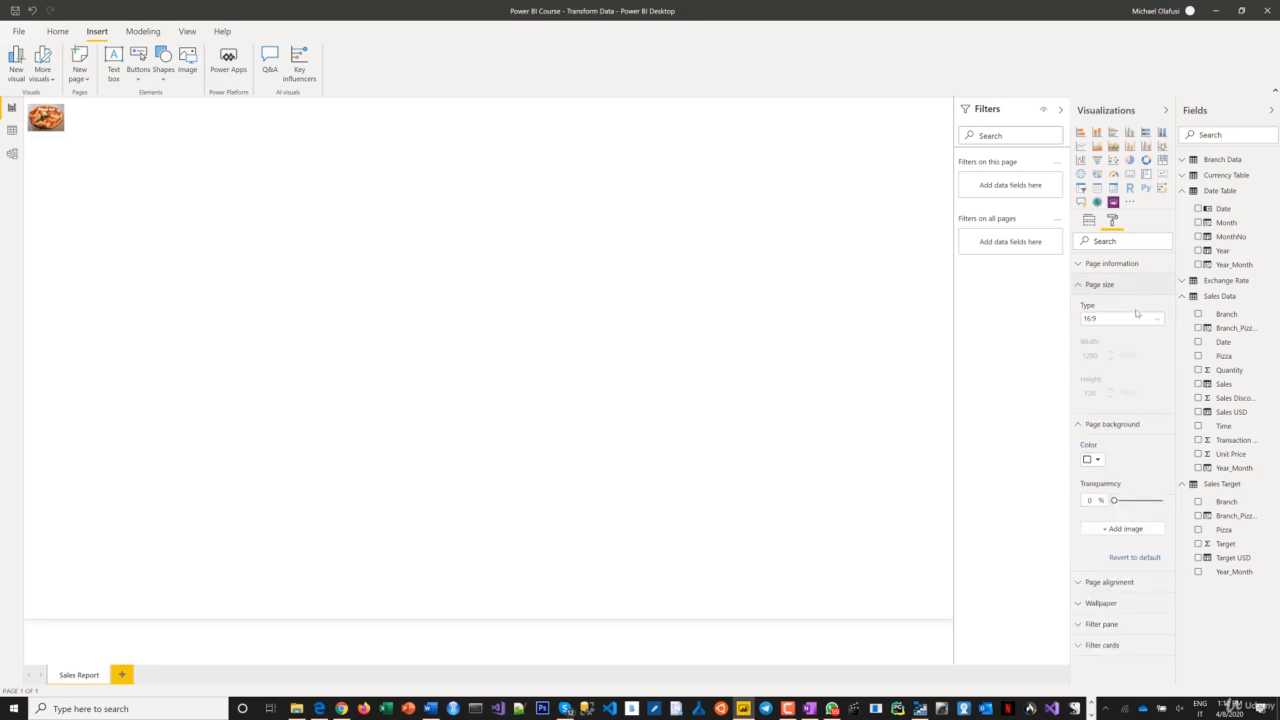
pyautogui.click(1120, 318)
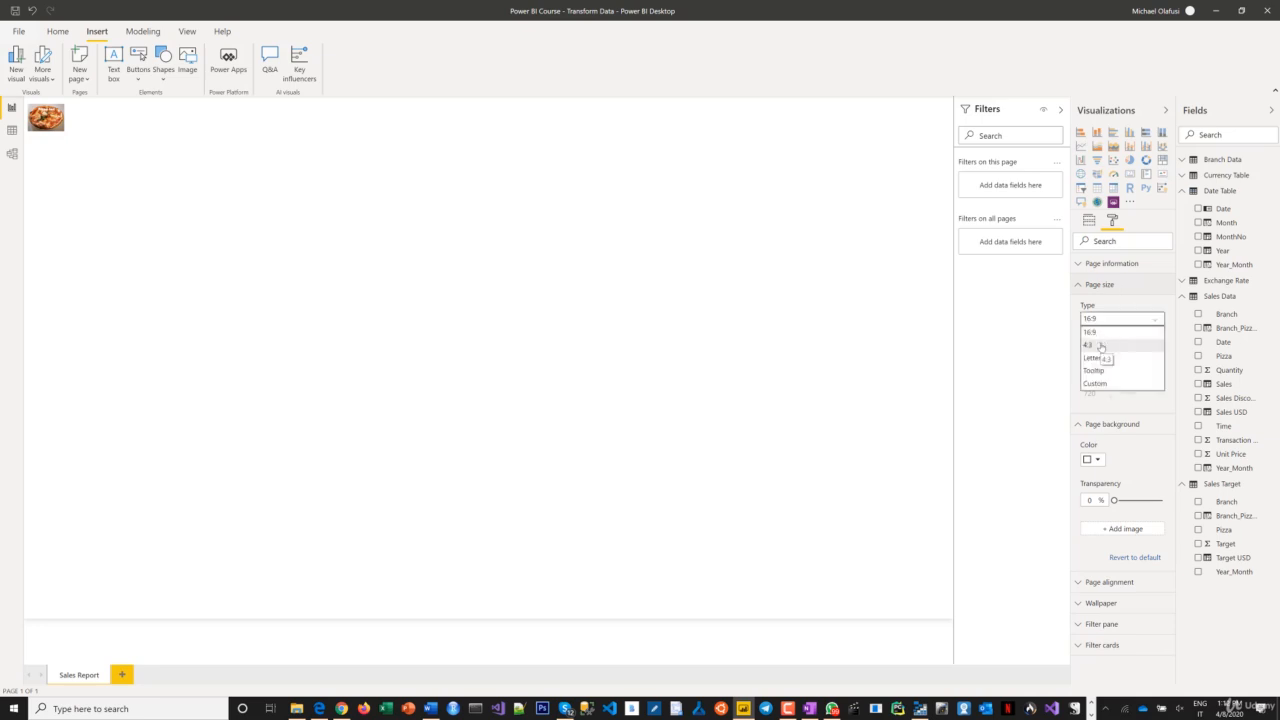
pyautogui.click(1088, 344)
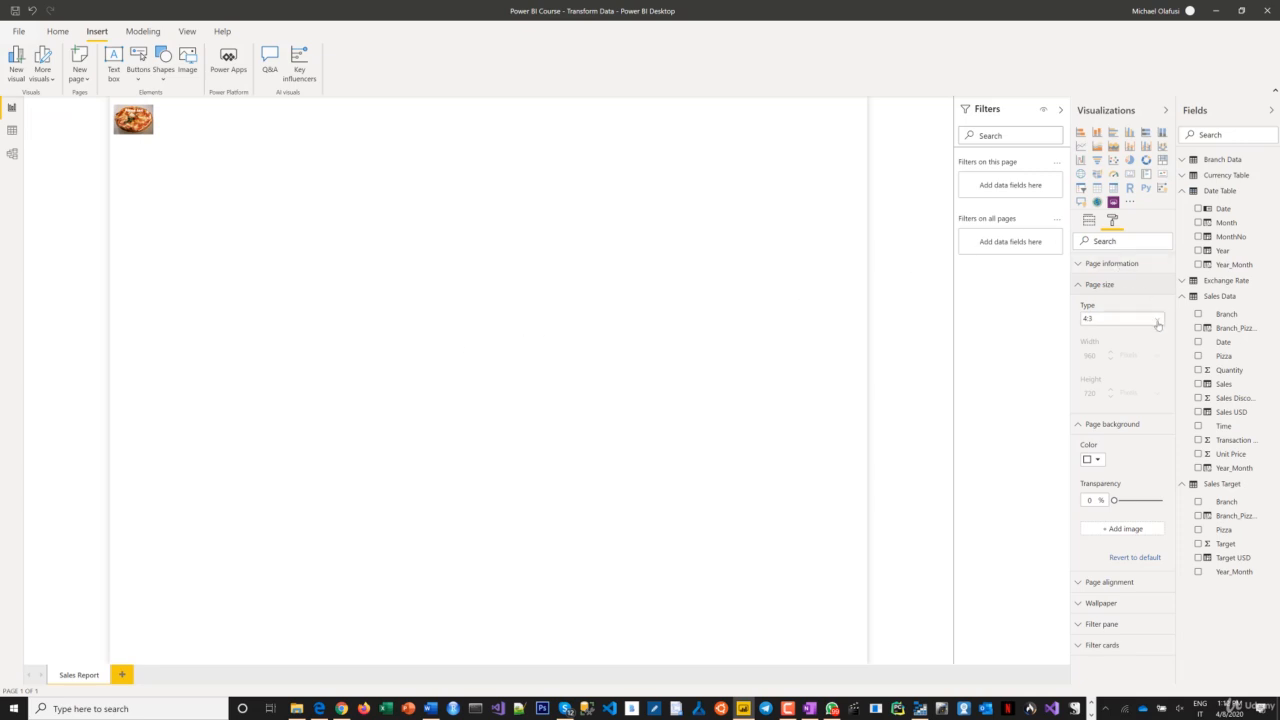
pyautogui.click(1112, 318)
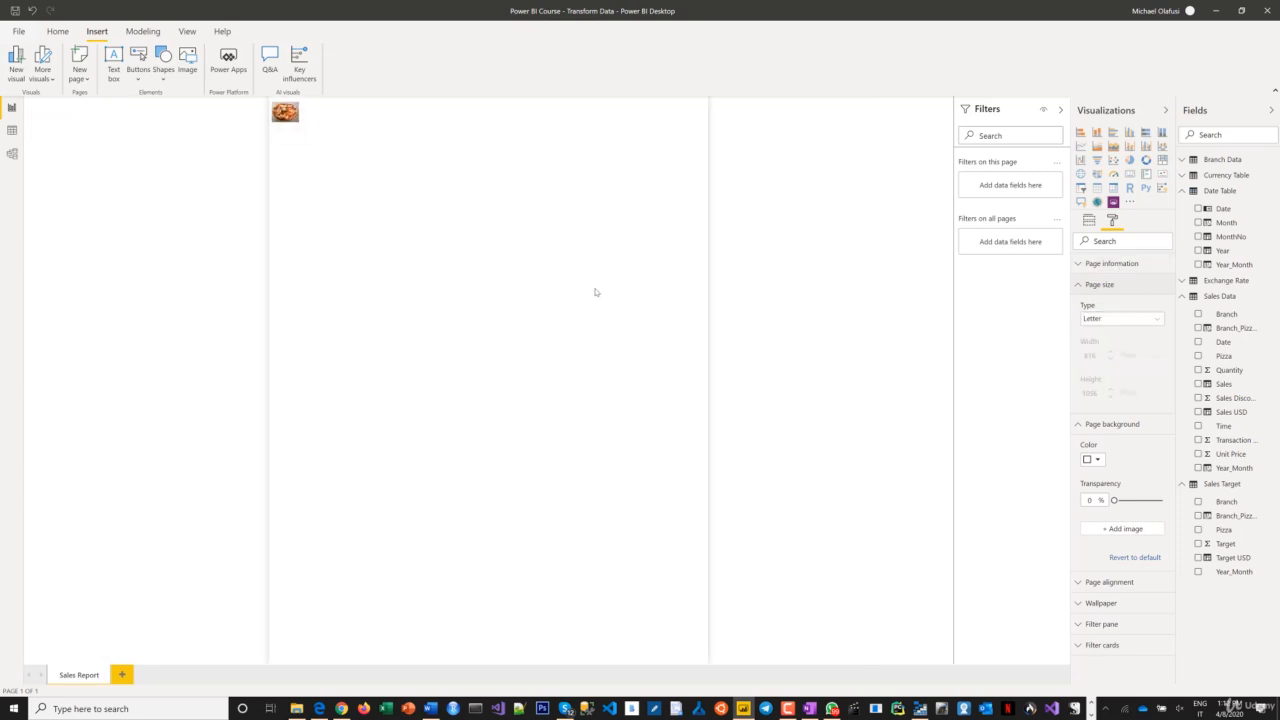
pyautogui.moveTo(1176, 336)
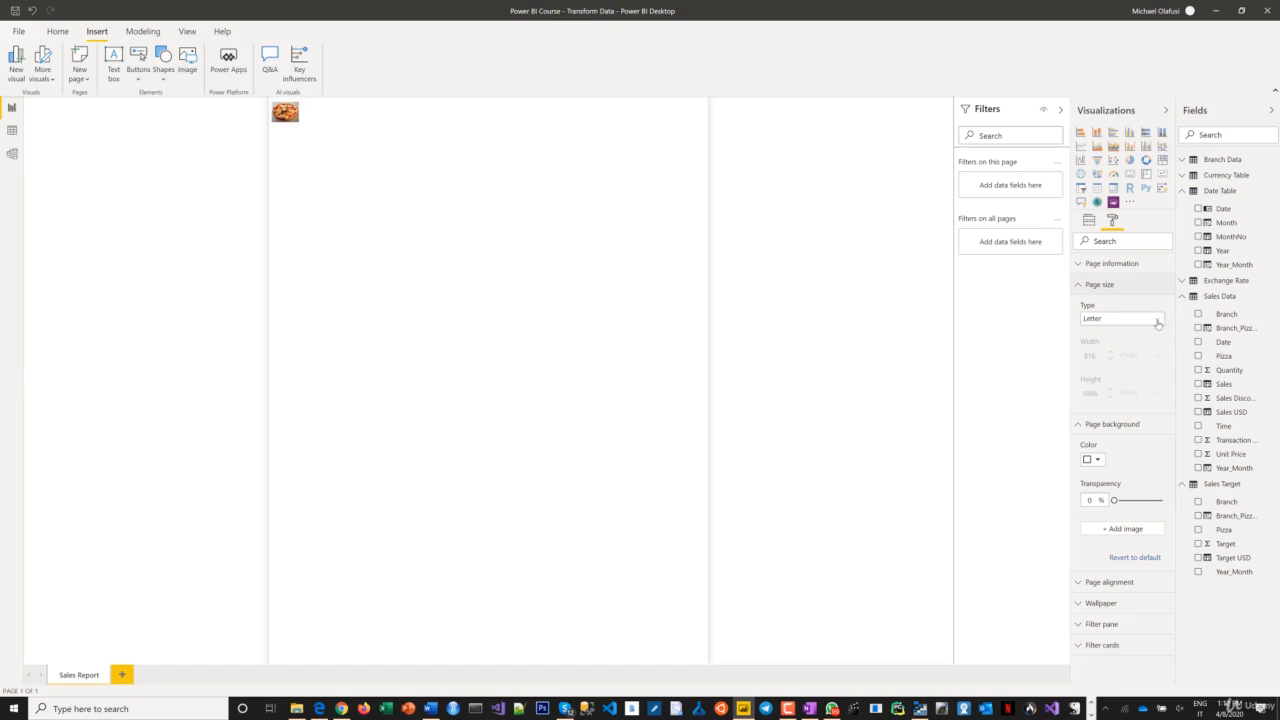
pyautogui.click(1154, 318)
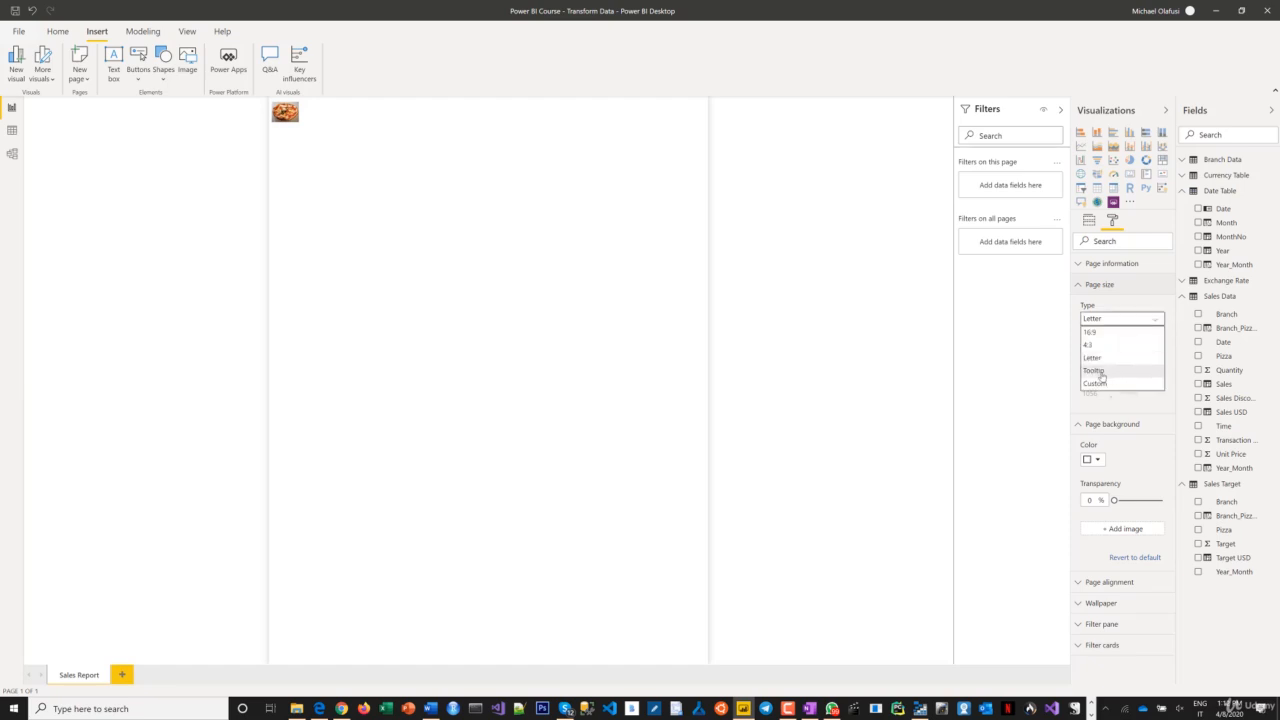
pyautogui.click(1092, 370)
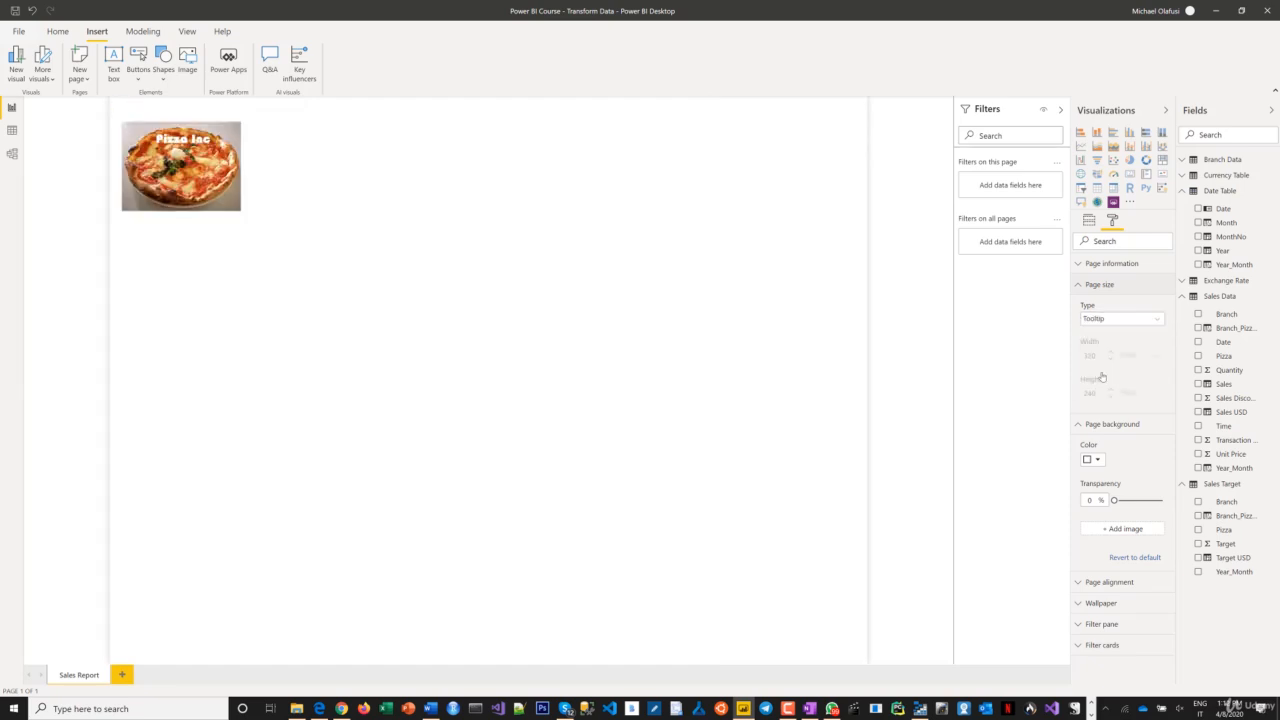
pyautogui.click(1156, 318)
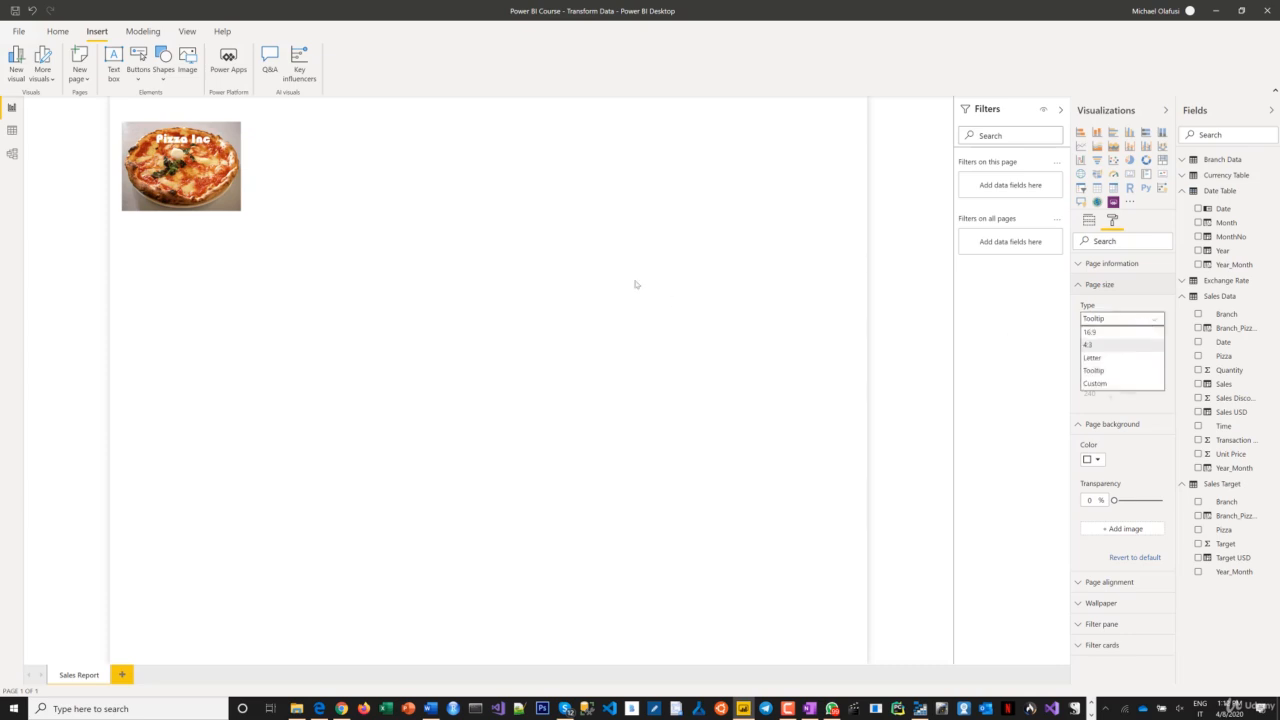
pyautogui.moveTo(1106, 348)
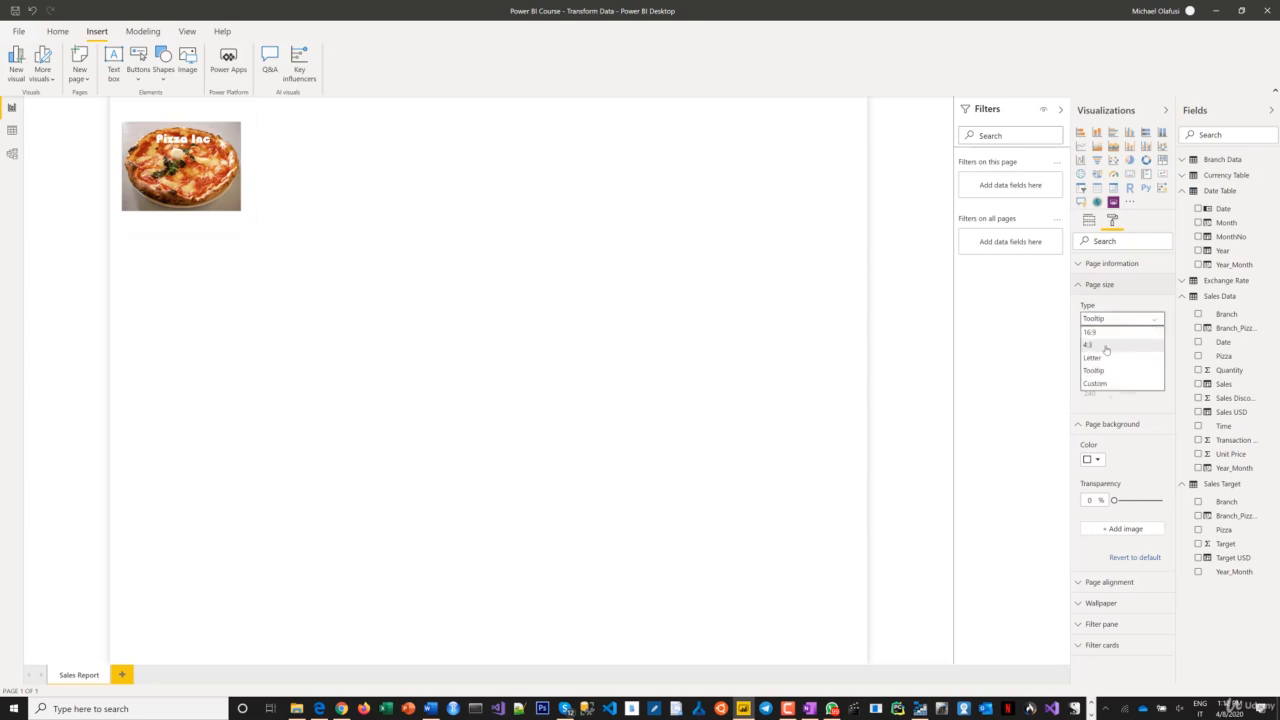
pyautogui.click(1088, 344)
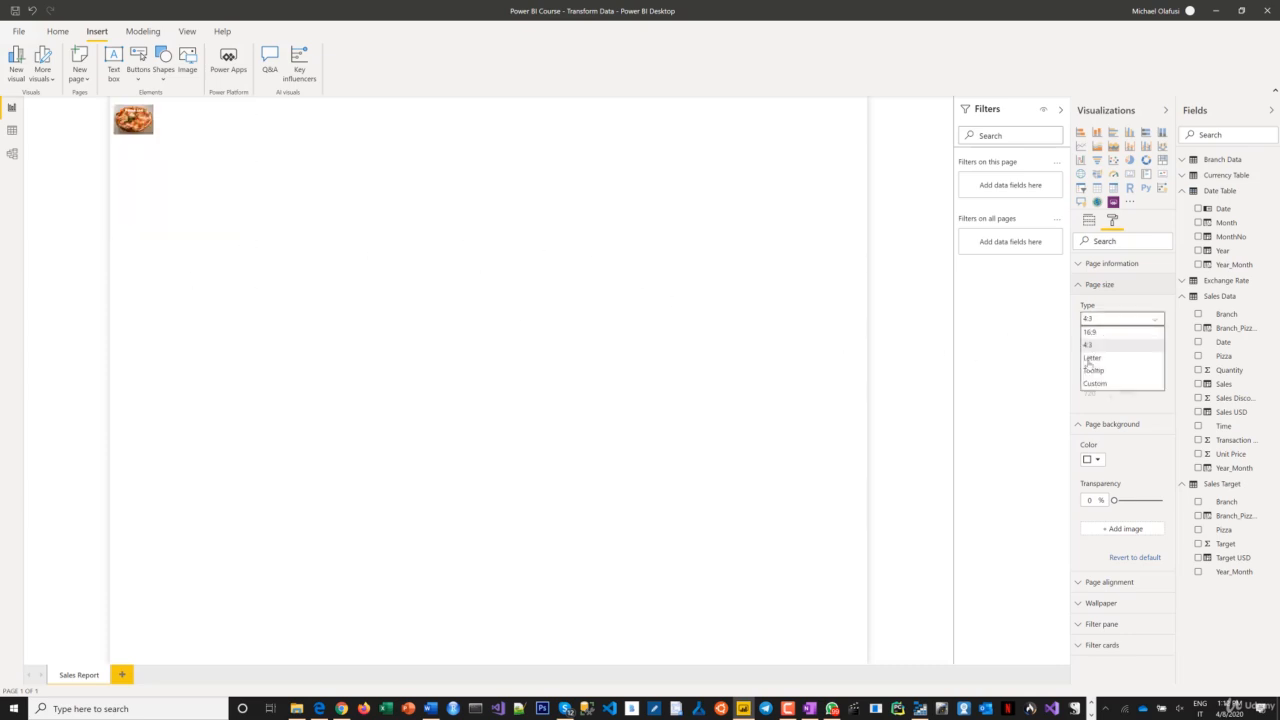
pyautogui.click(1092, 370)
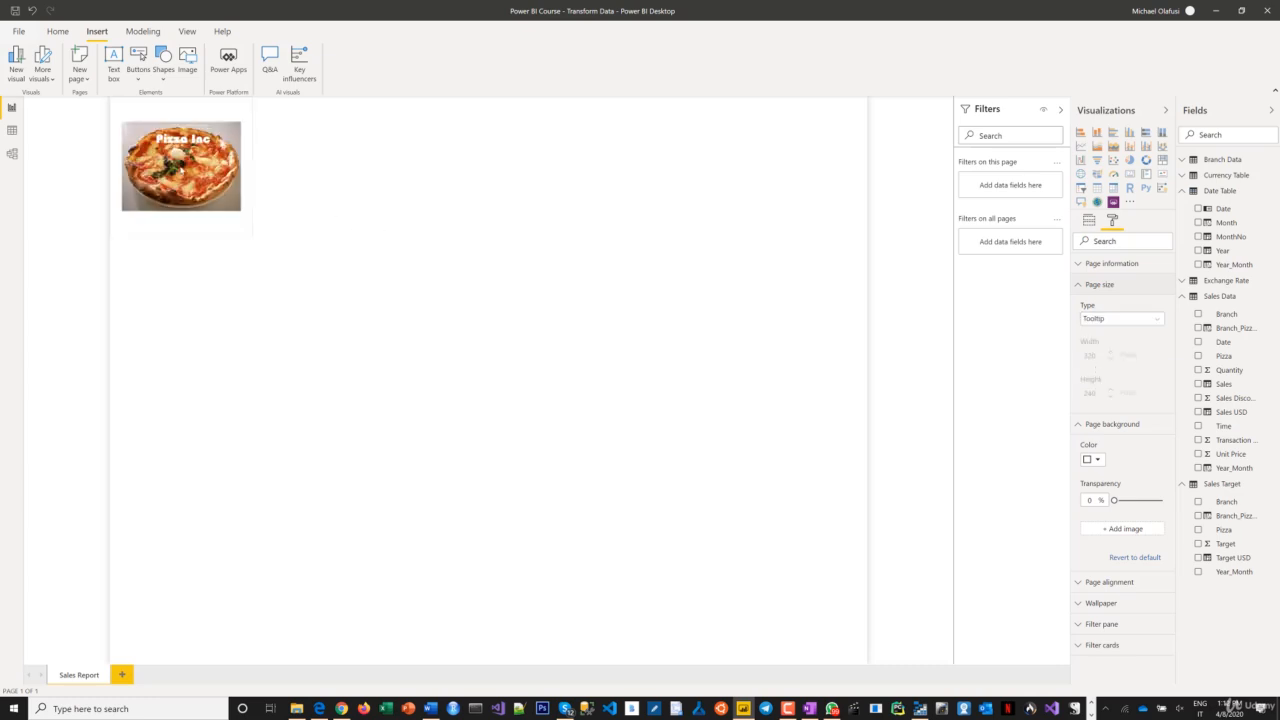
pyautogui.click(180, 166)
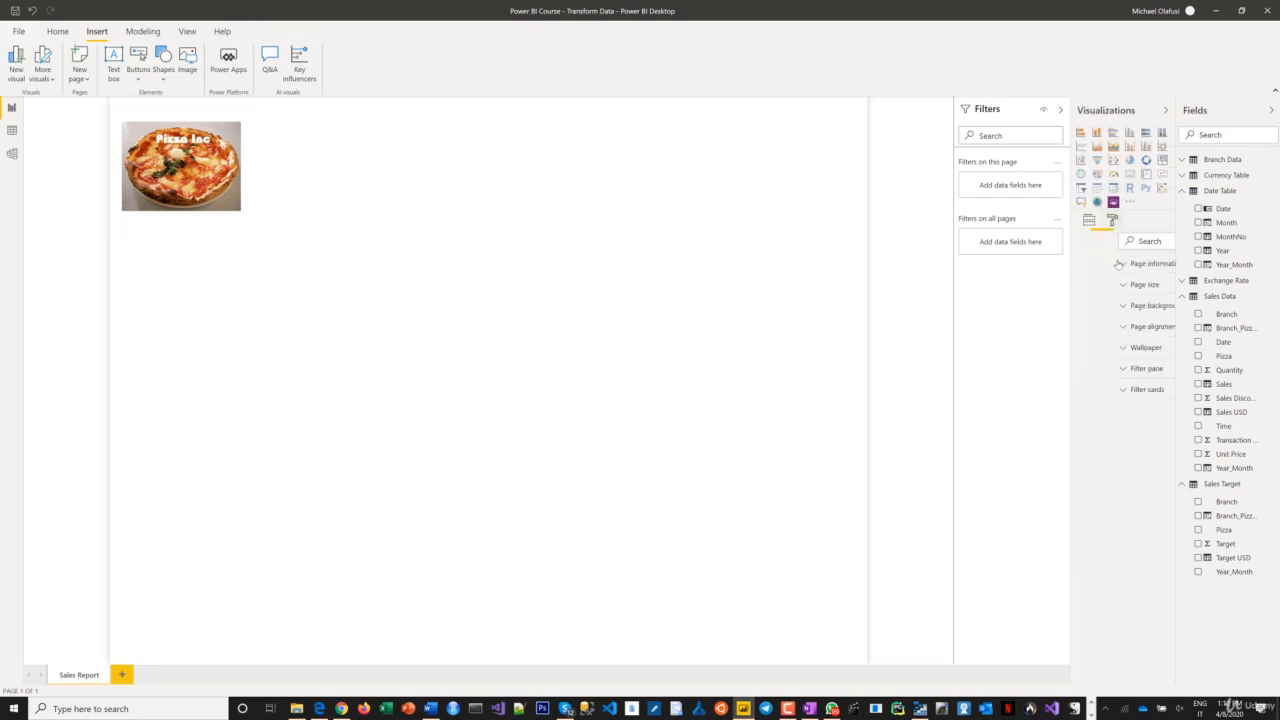
# Try a Custom page size with width 1242, then restore 16:9 and collapse the cards
pyautogui.click(1100, 284)
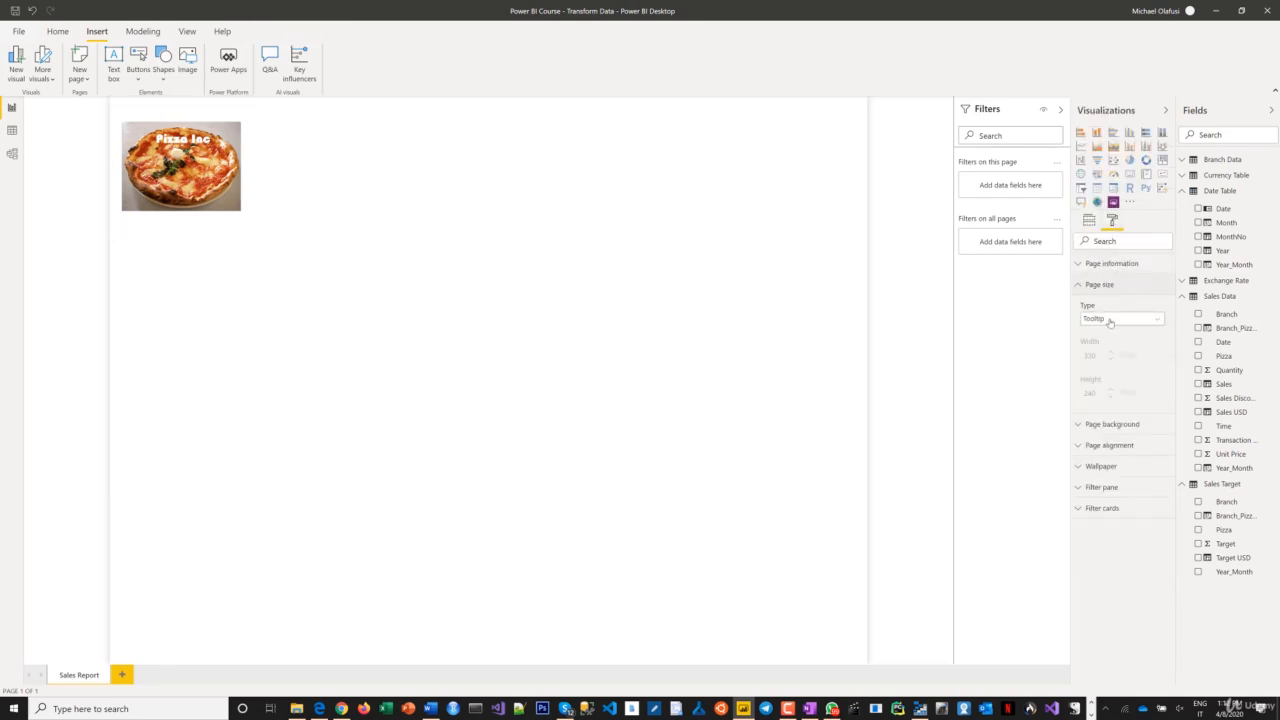
pyautogui.click(1120, 318)
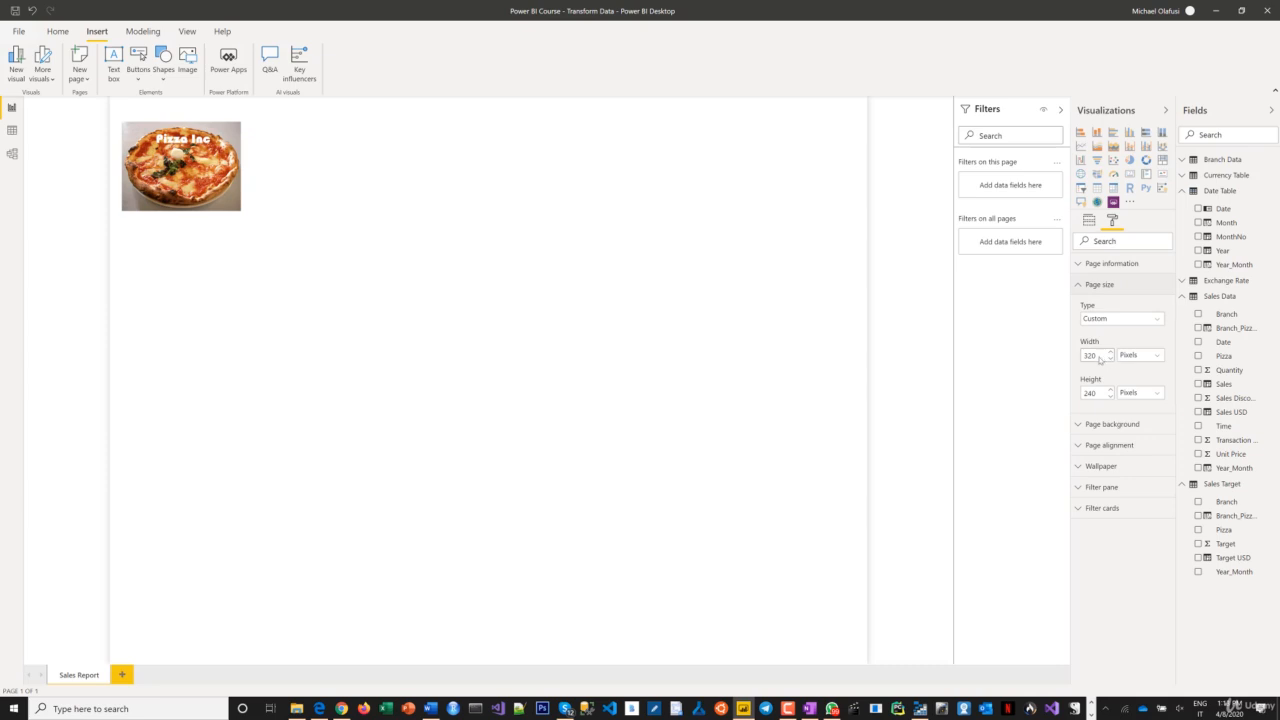
pyautogui.moveTo(1100, 360)
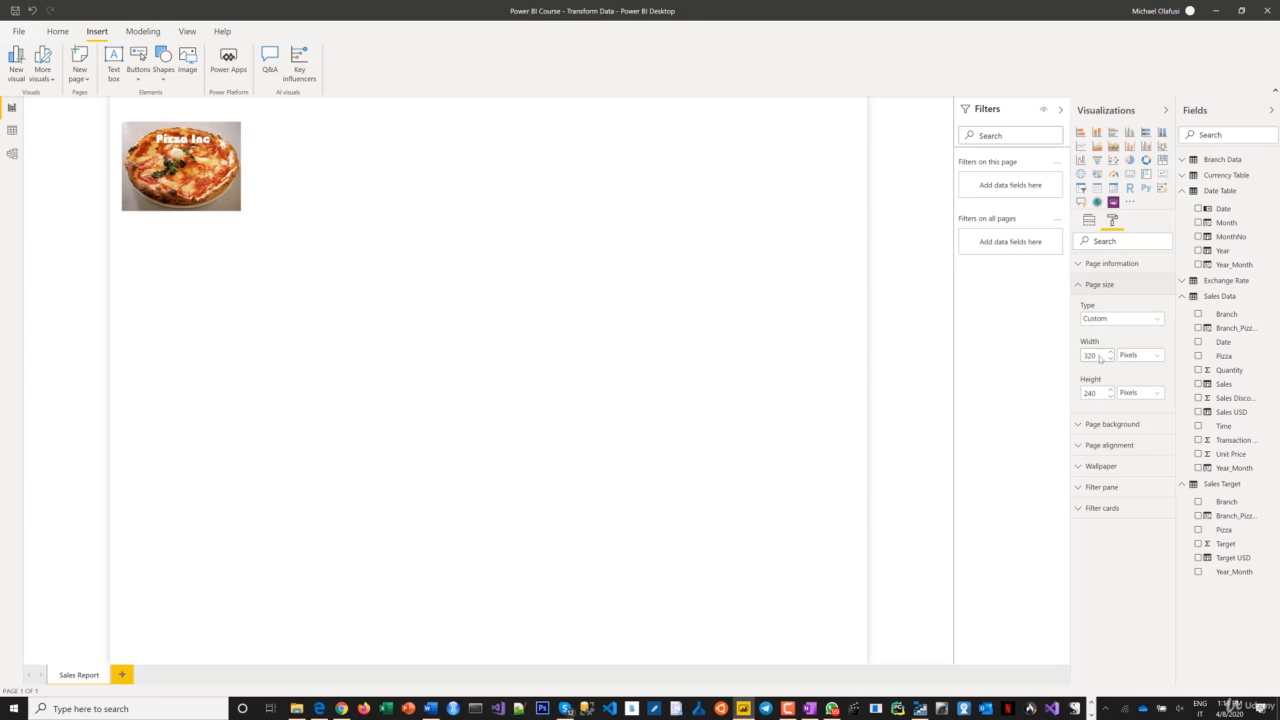
pyautogui.moveTo(1090, 392)
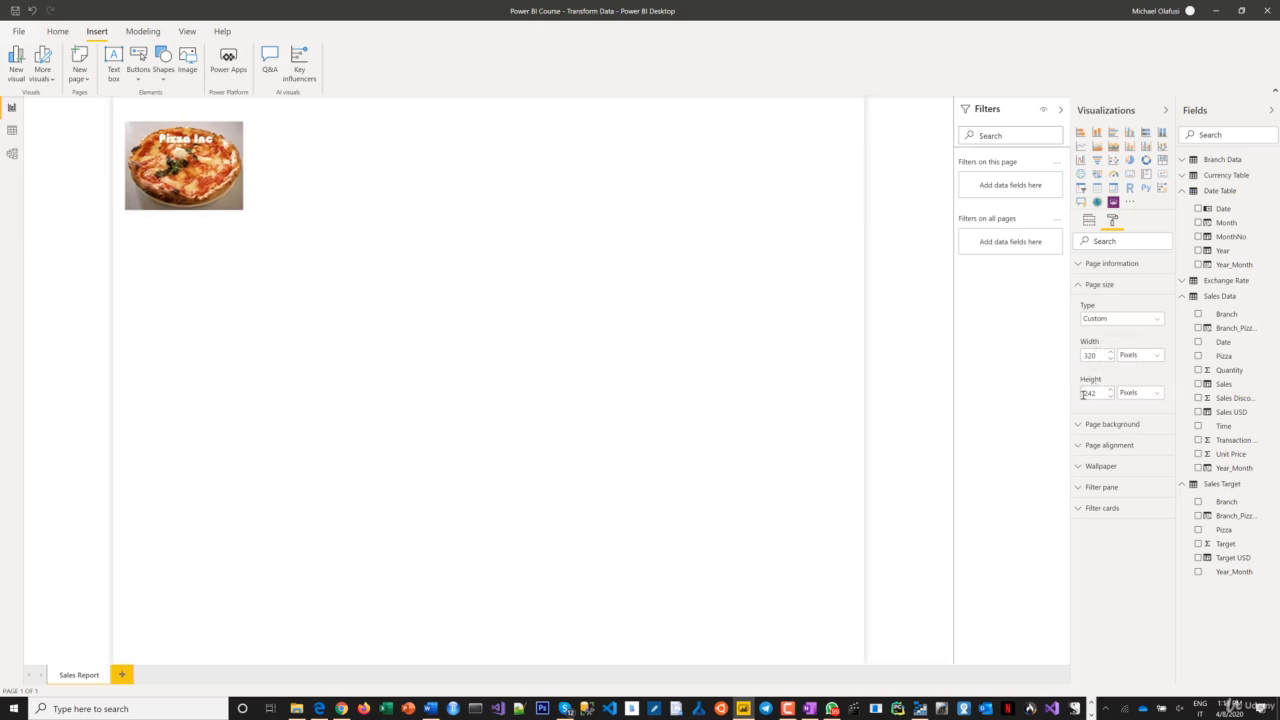
pyautogui.write('1242')
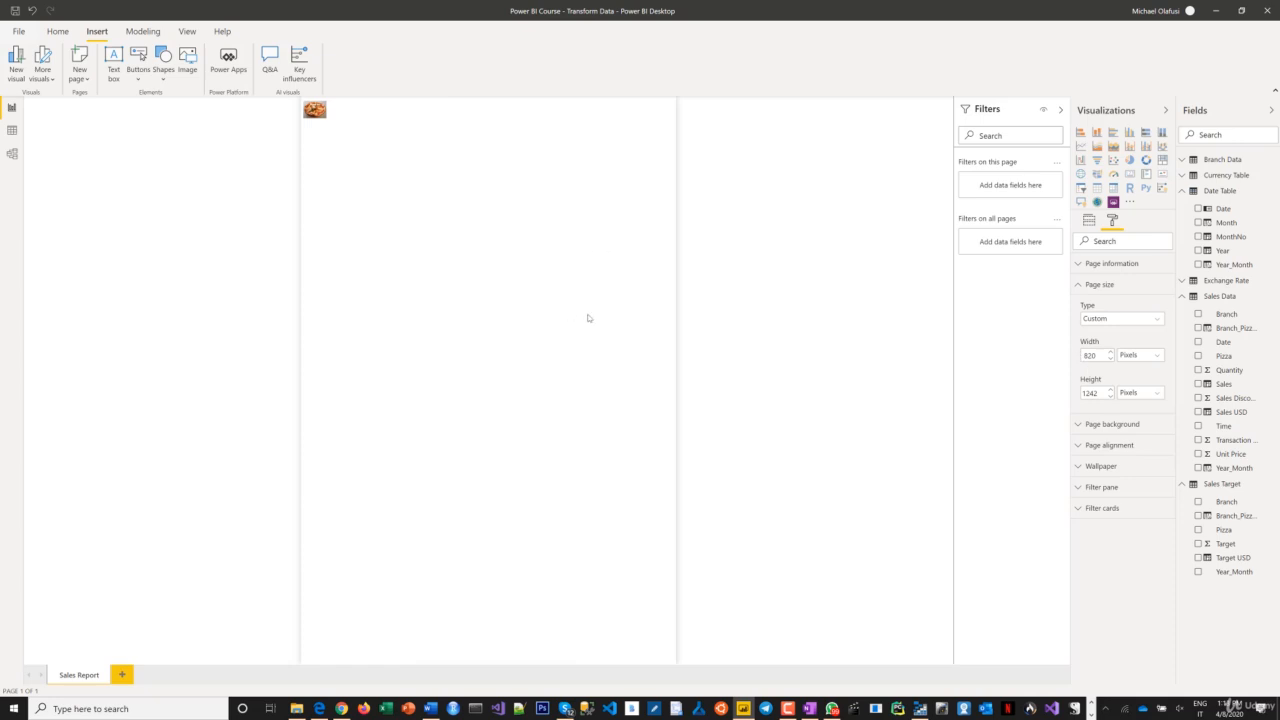
pyautogui.moveTo(1118, 332)
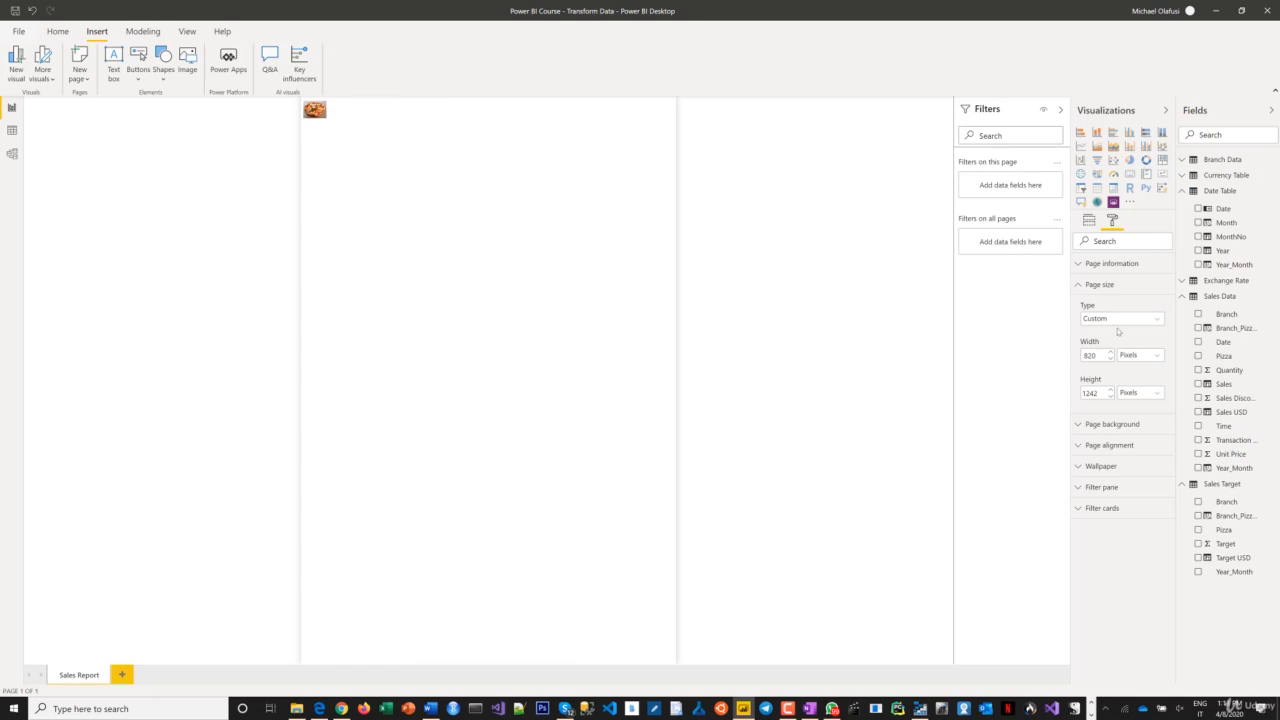
pyautogui.click(1120, 318)
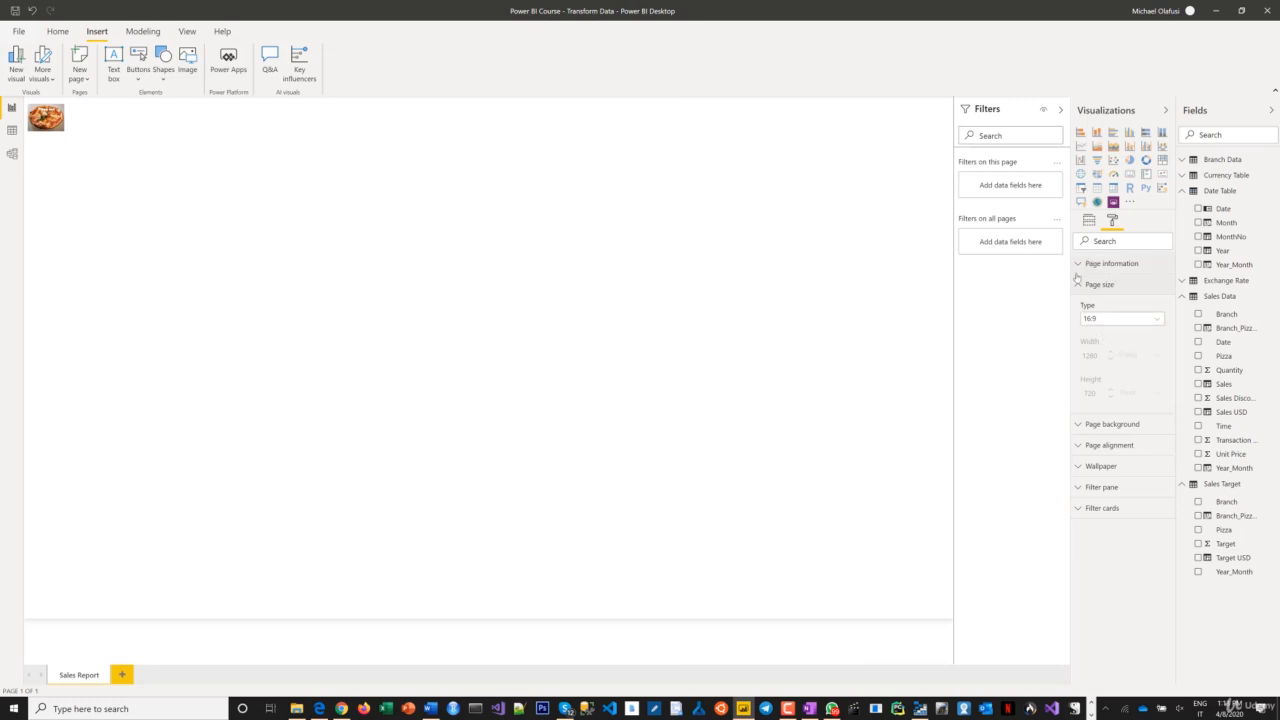
pyautogui.click(1112, 264)
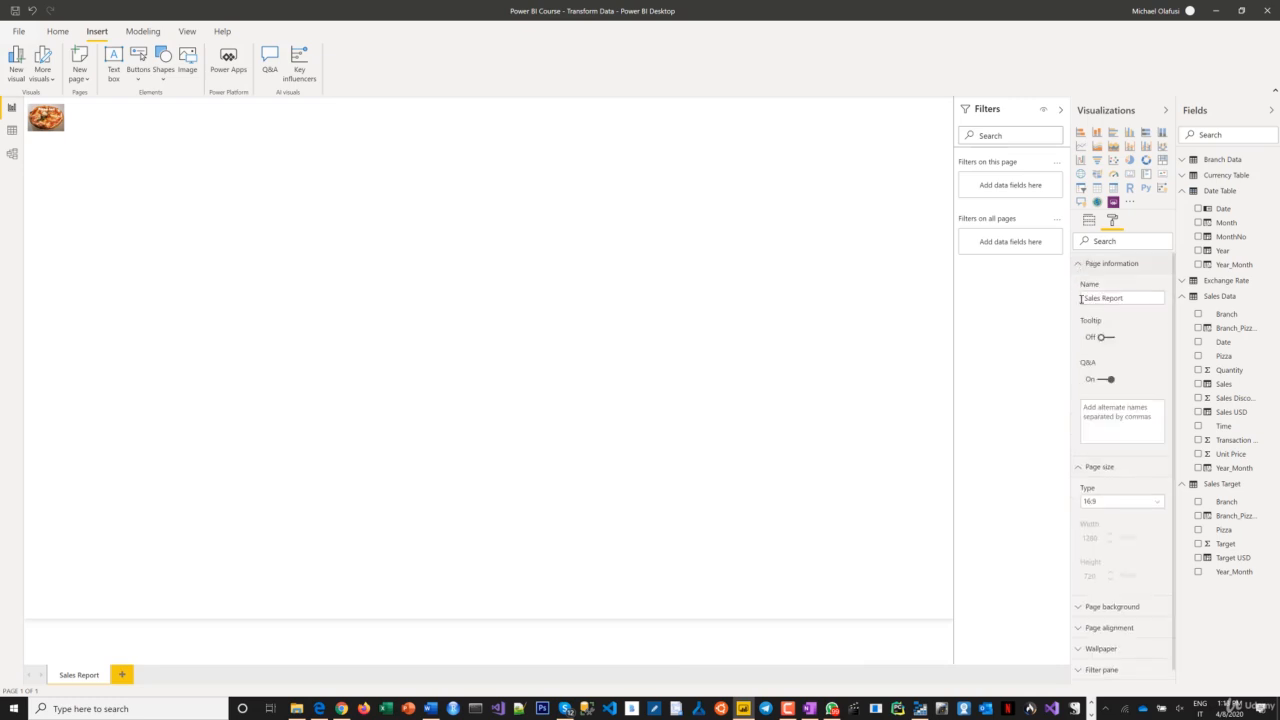
pyautogui.click(1112, 264)
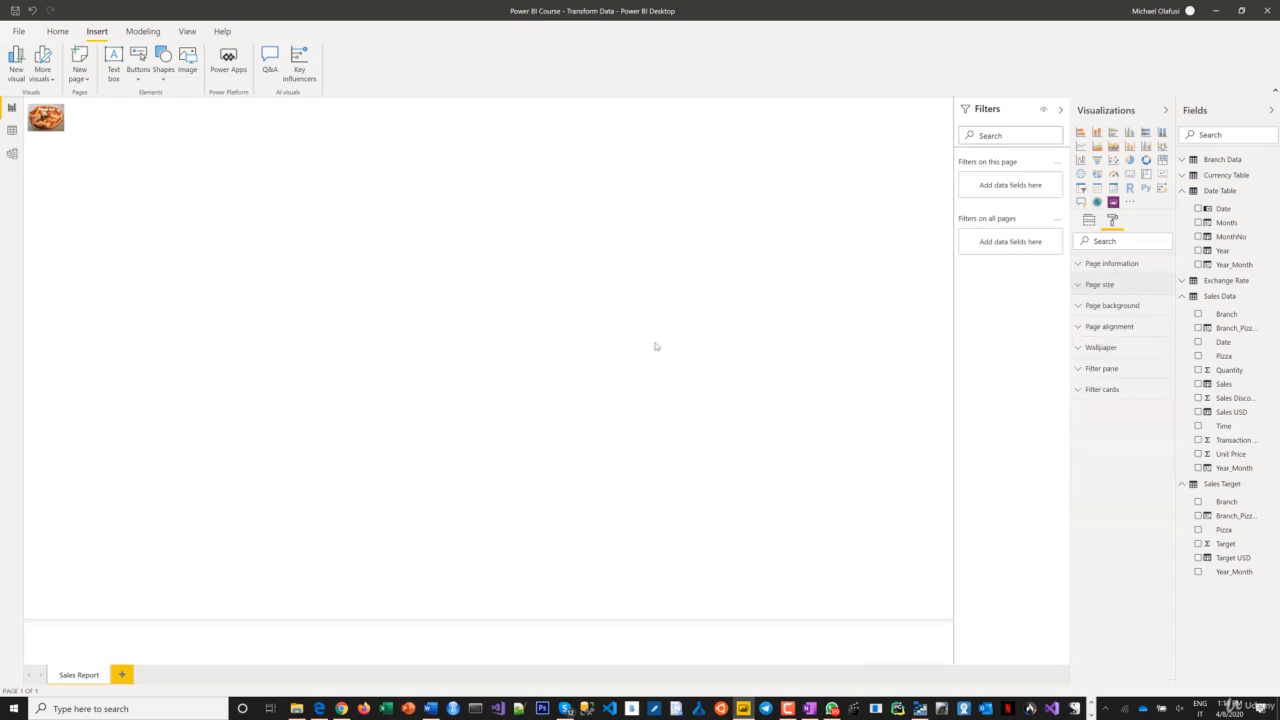
pyautogui.moveTo(324, 284)
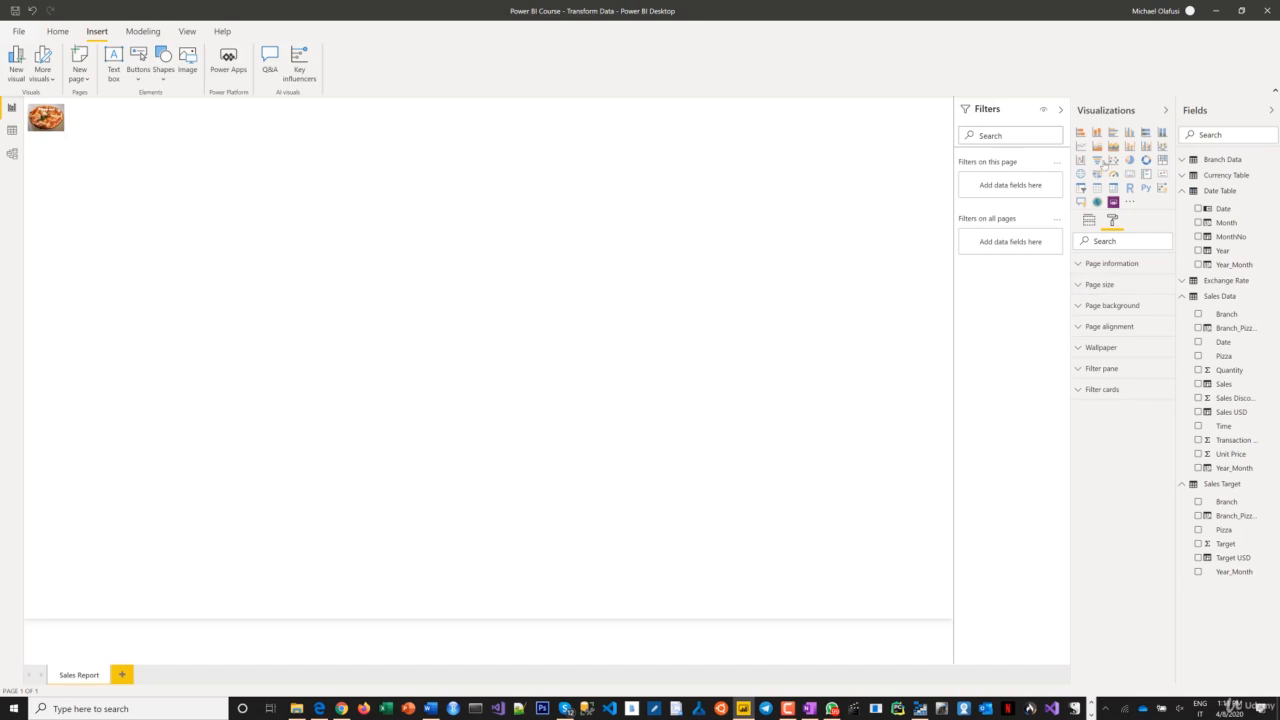
pyautogui.moveTo(1108, 124)
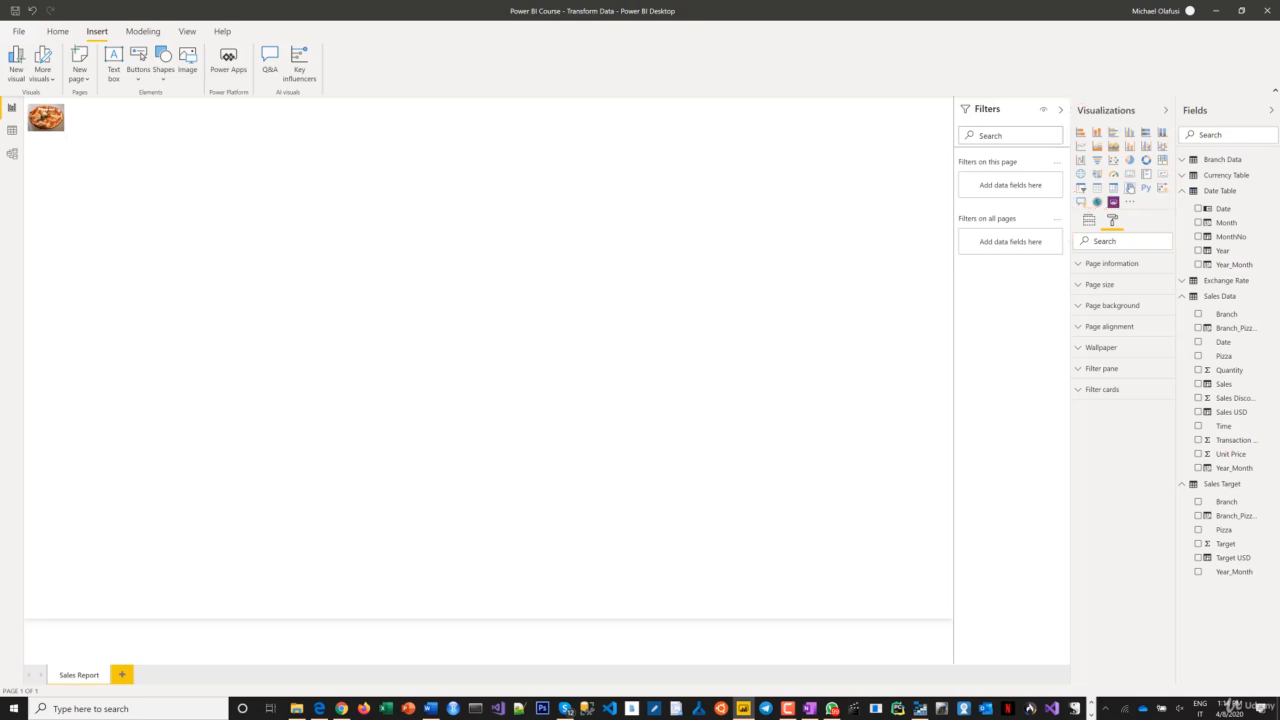
pyautogui.click(1130, 202)
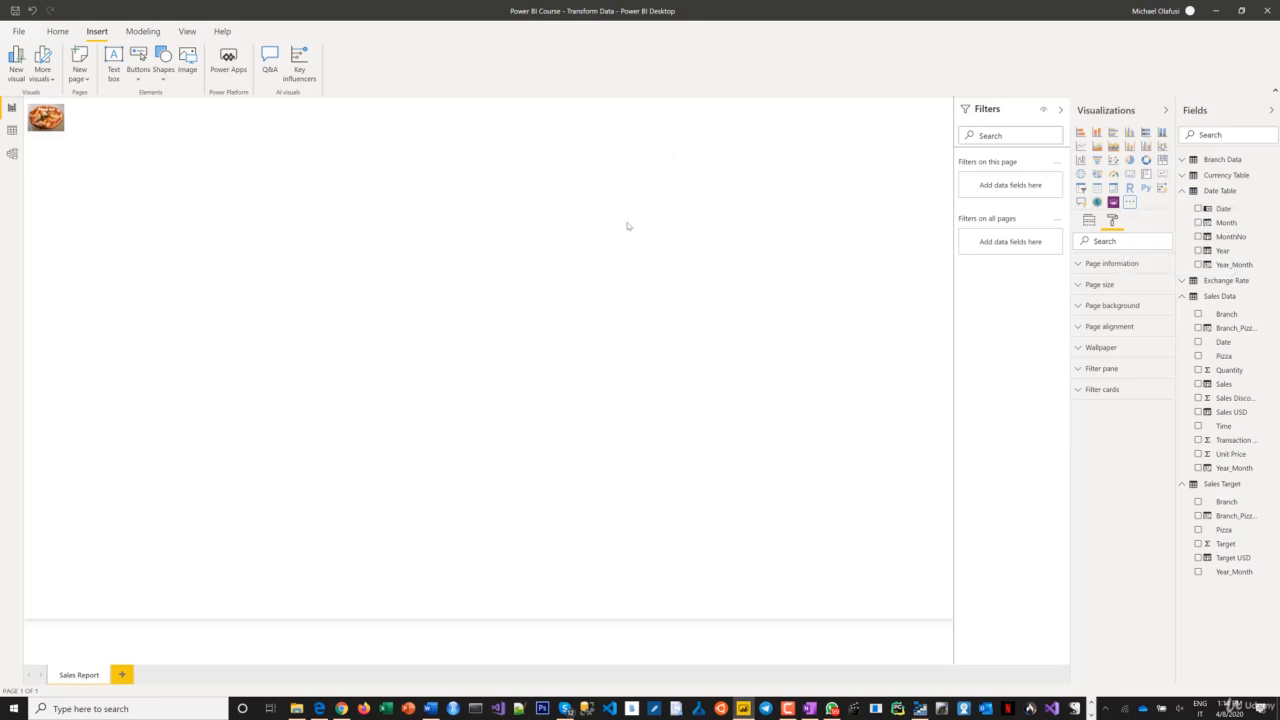
pyautogui.moveTo(612, 216)
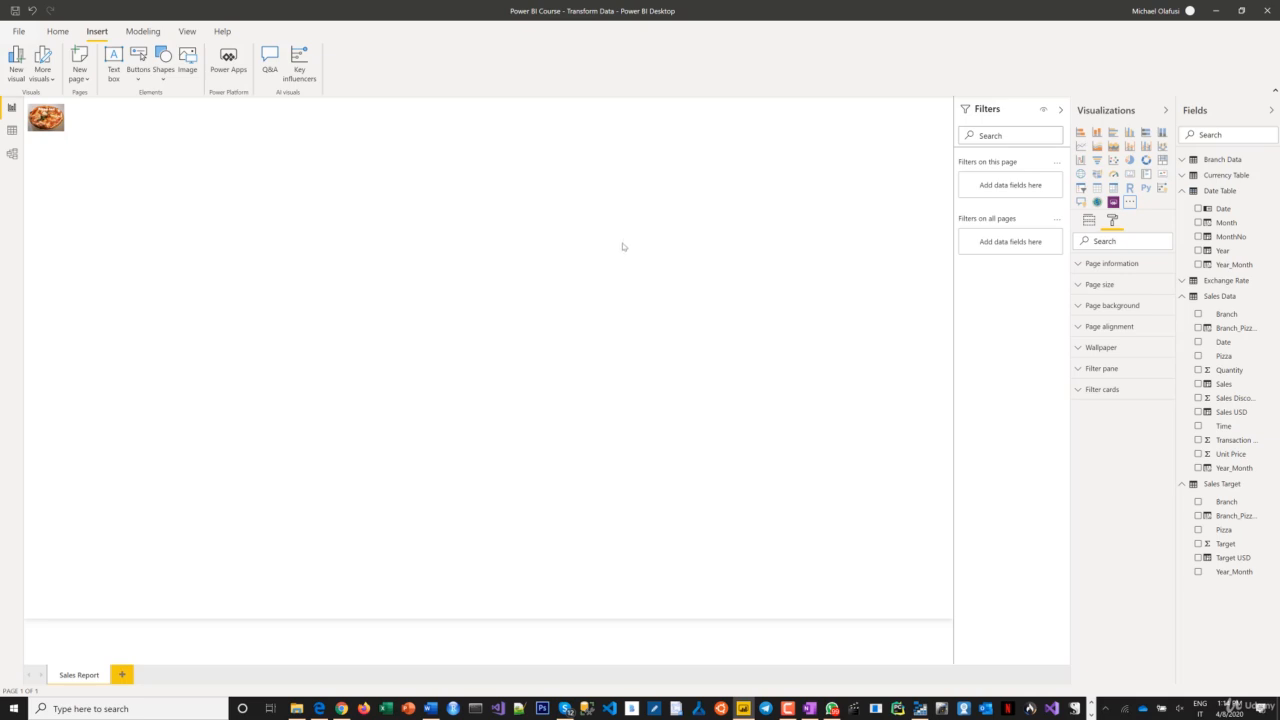
pyautogui.moveTo(634, 228)
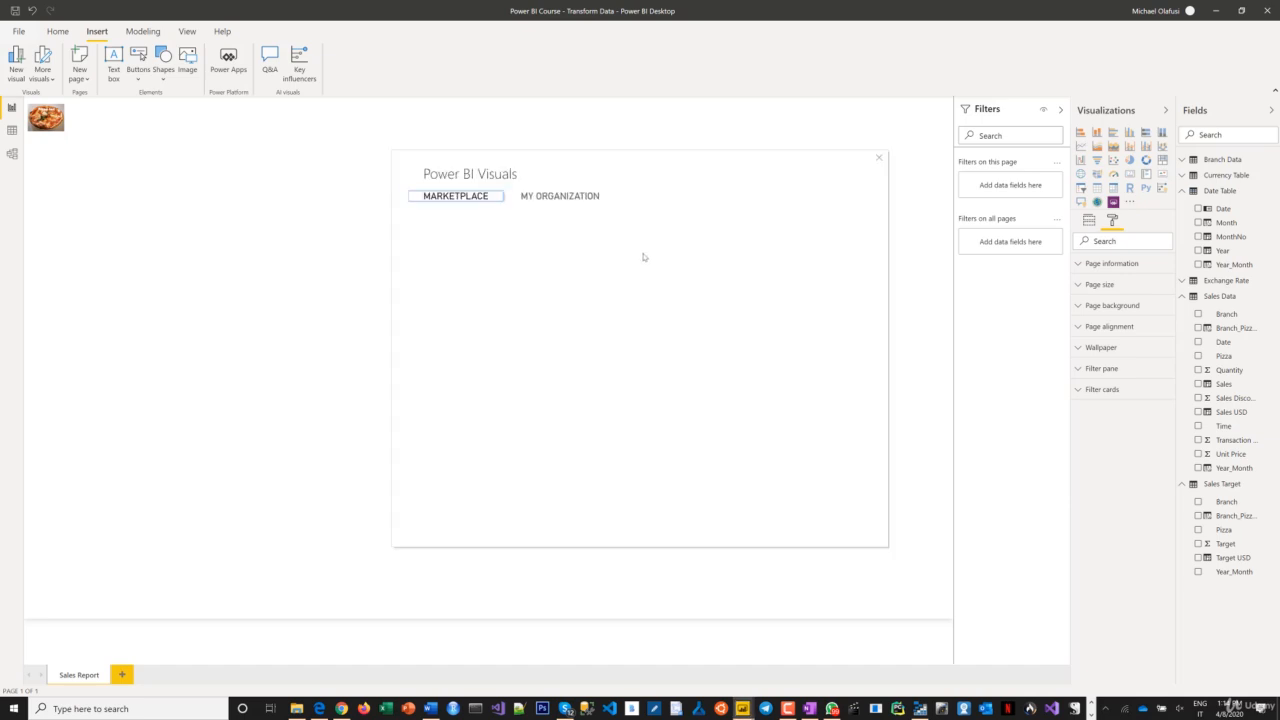
pyautogui.moveTo(640, 260)
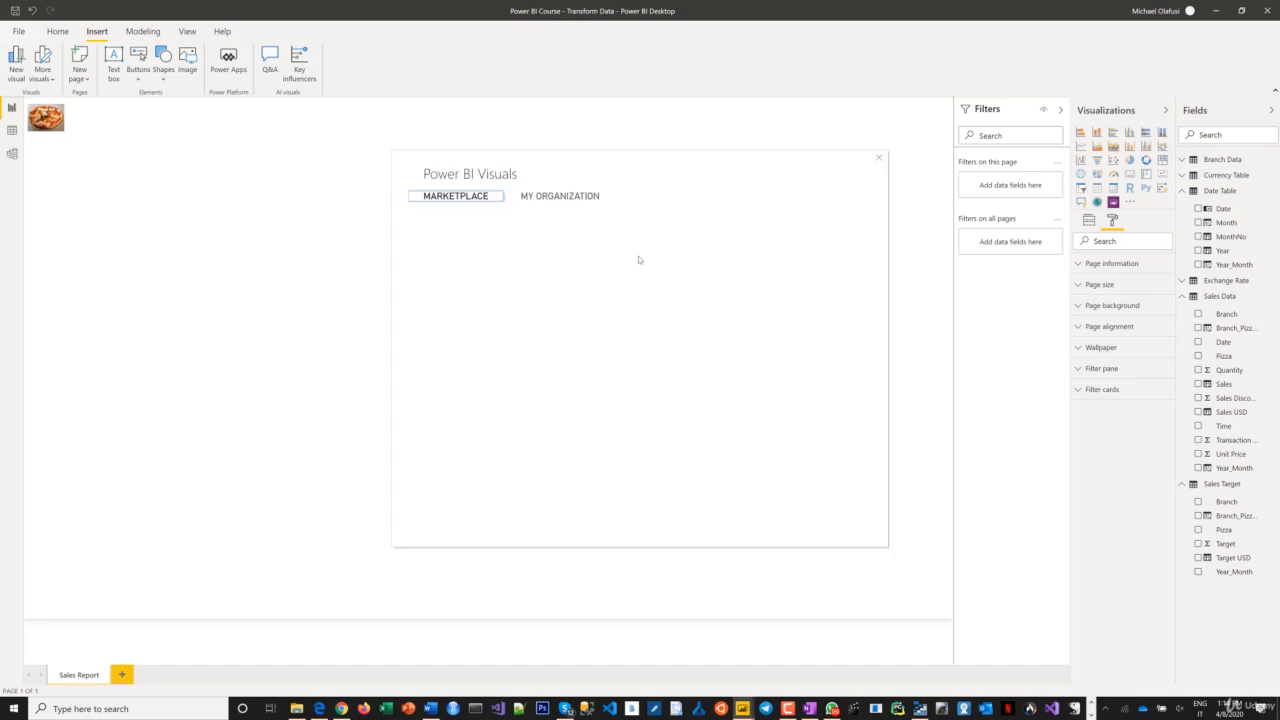
pyautogui.moveTo(636, 260)
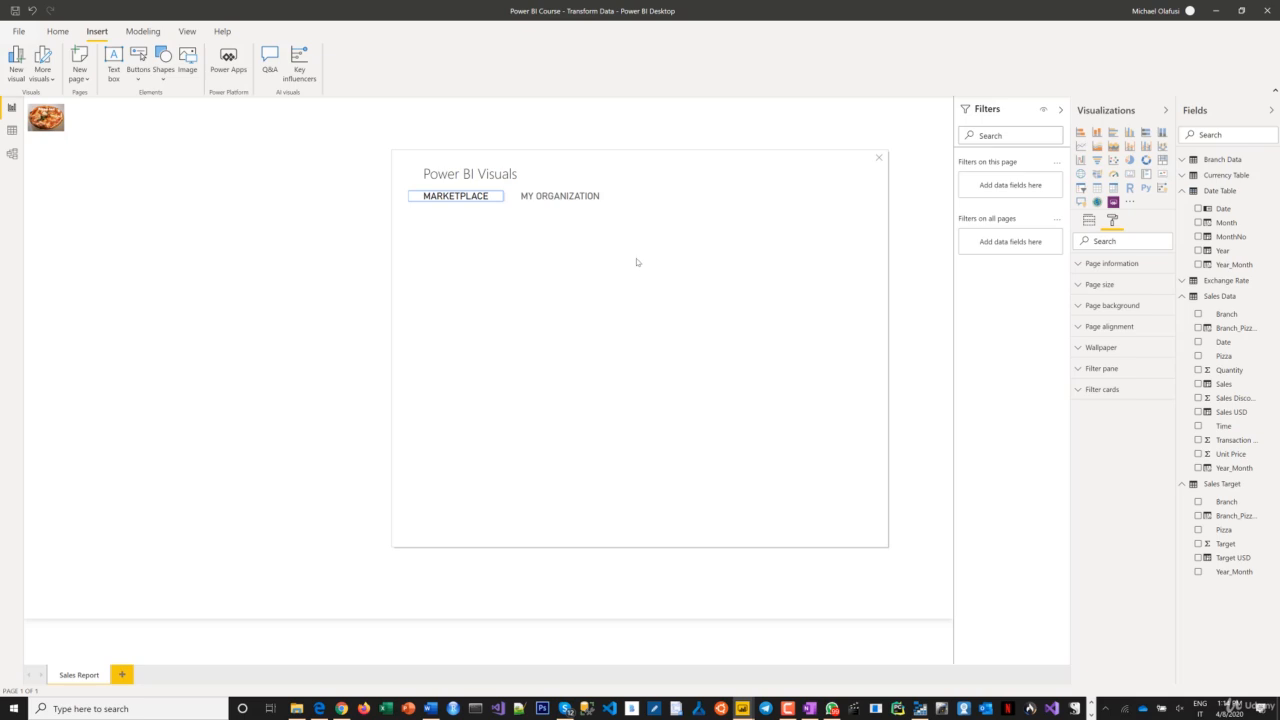
# Scroll the marketplace visuals list and open the Beyondsoft Calendar details page
pyautogui.click(456, 196)
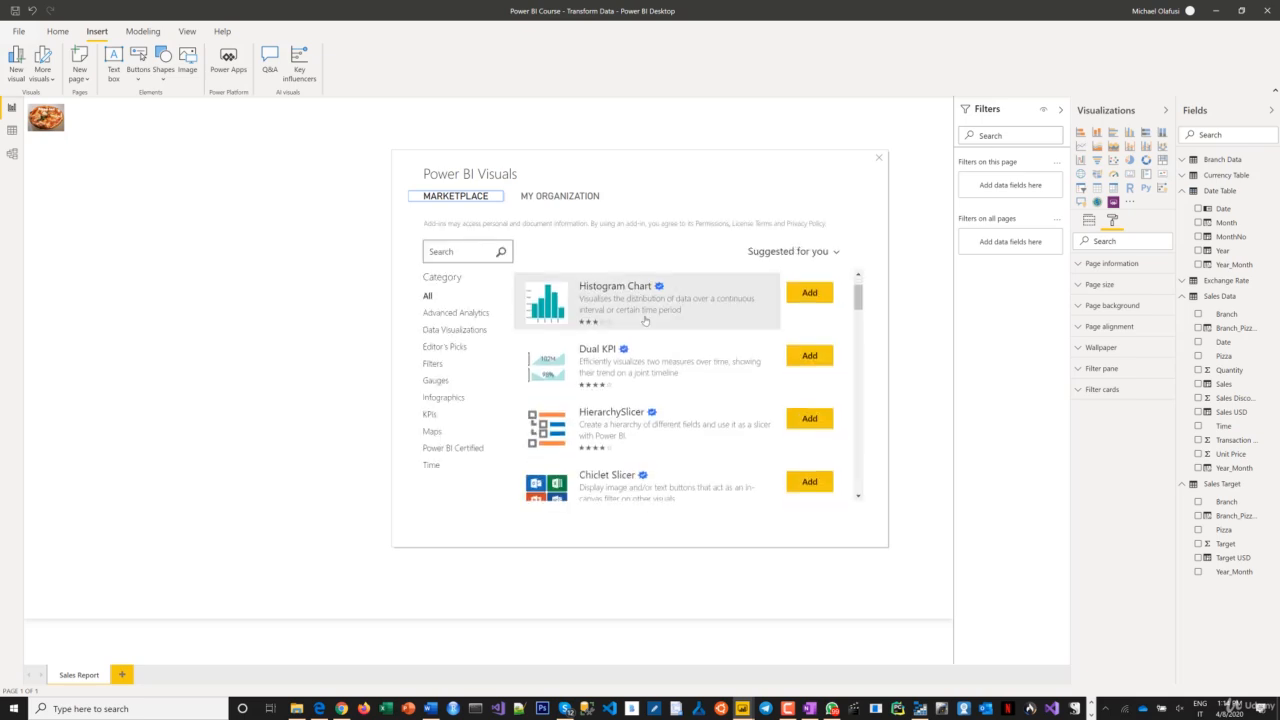
pyautogui.scroll(-3)
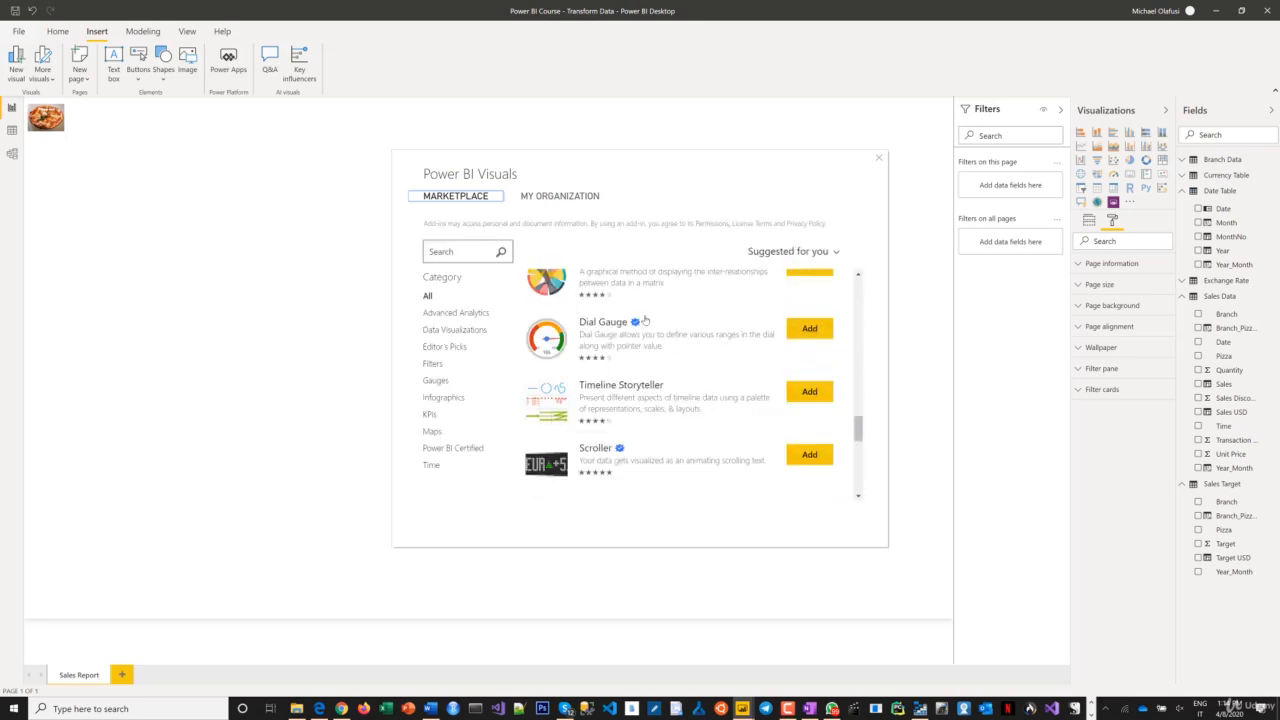
pyautogui.scroll(-3)
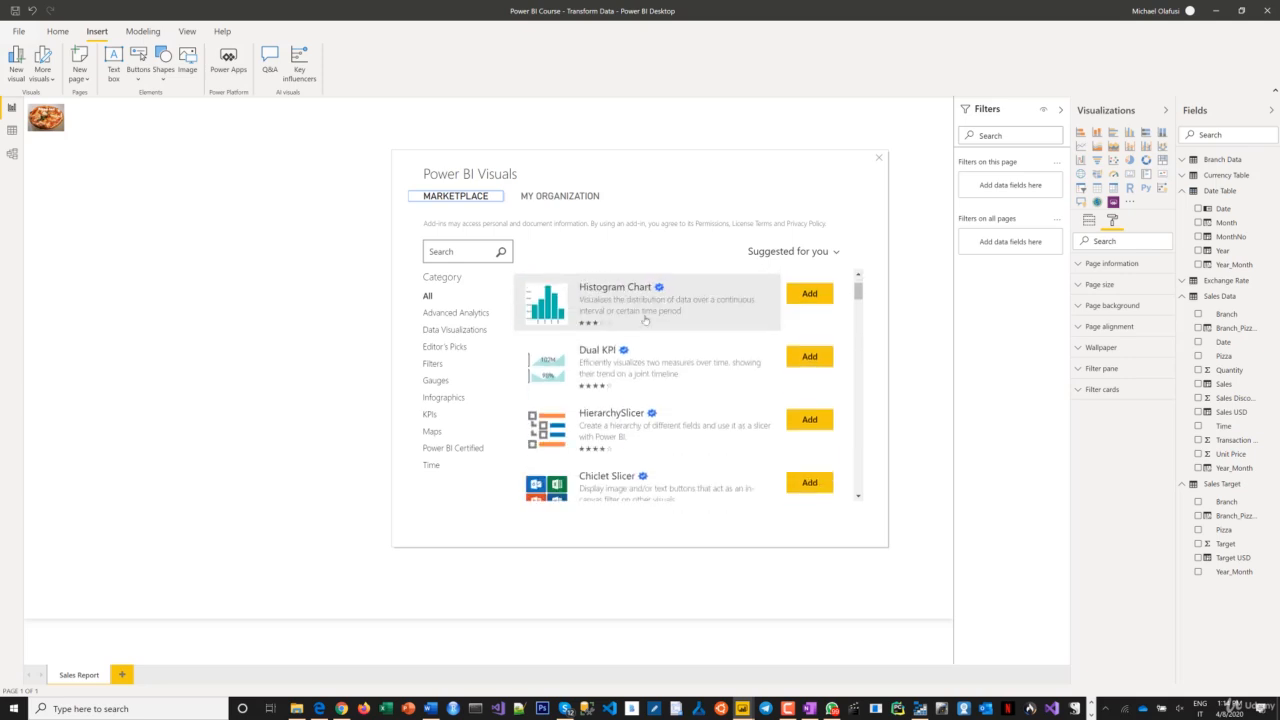
pyautogui.scroll(-3)
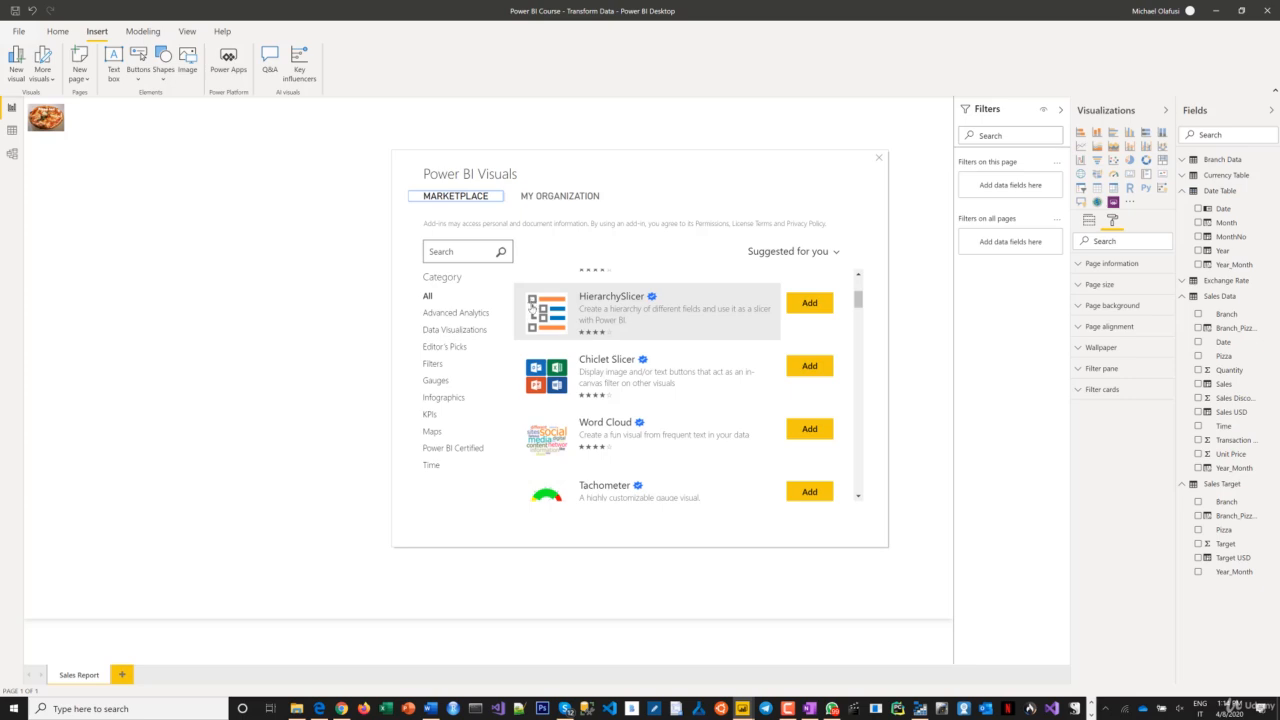
pyautogui.moveTo(540, 312)
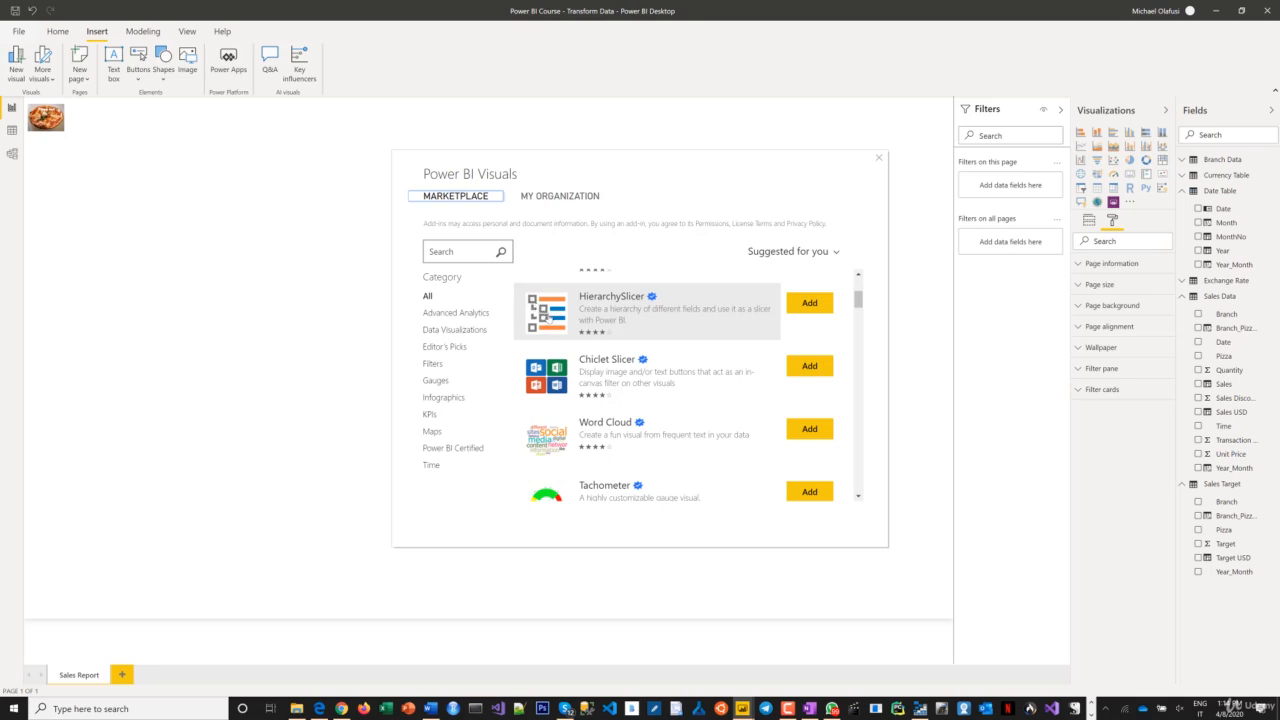
pyautogui.moveTo(614, 316)
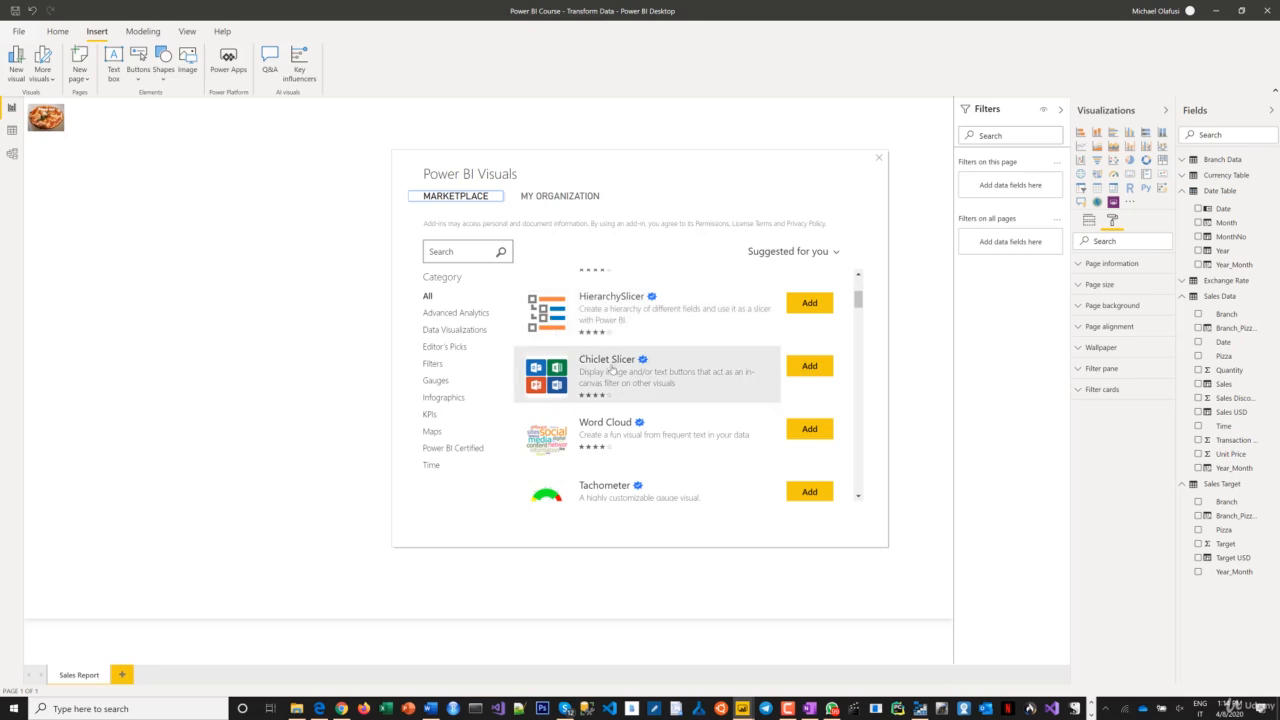
pyautogui.moveTo(624, 370)
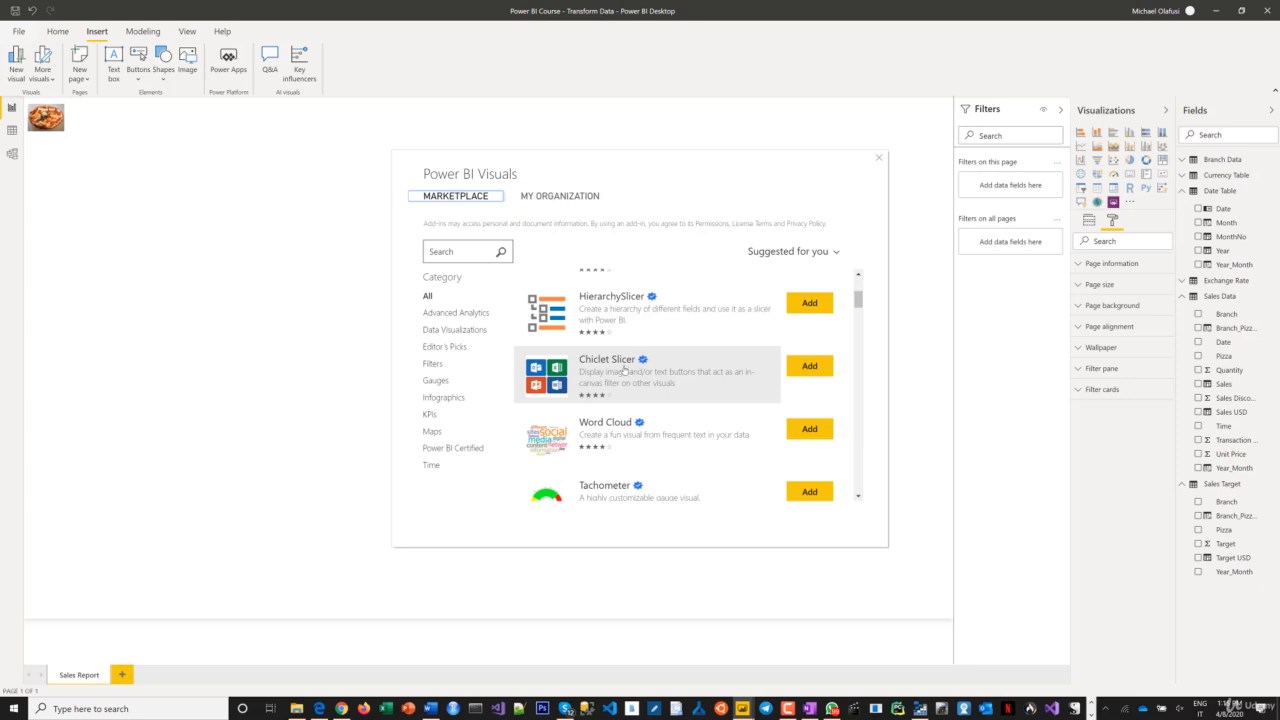
pyautogui.moveTo(584, 380)
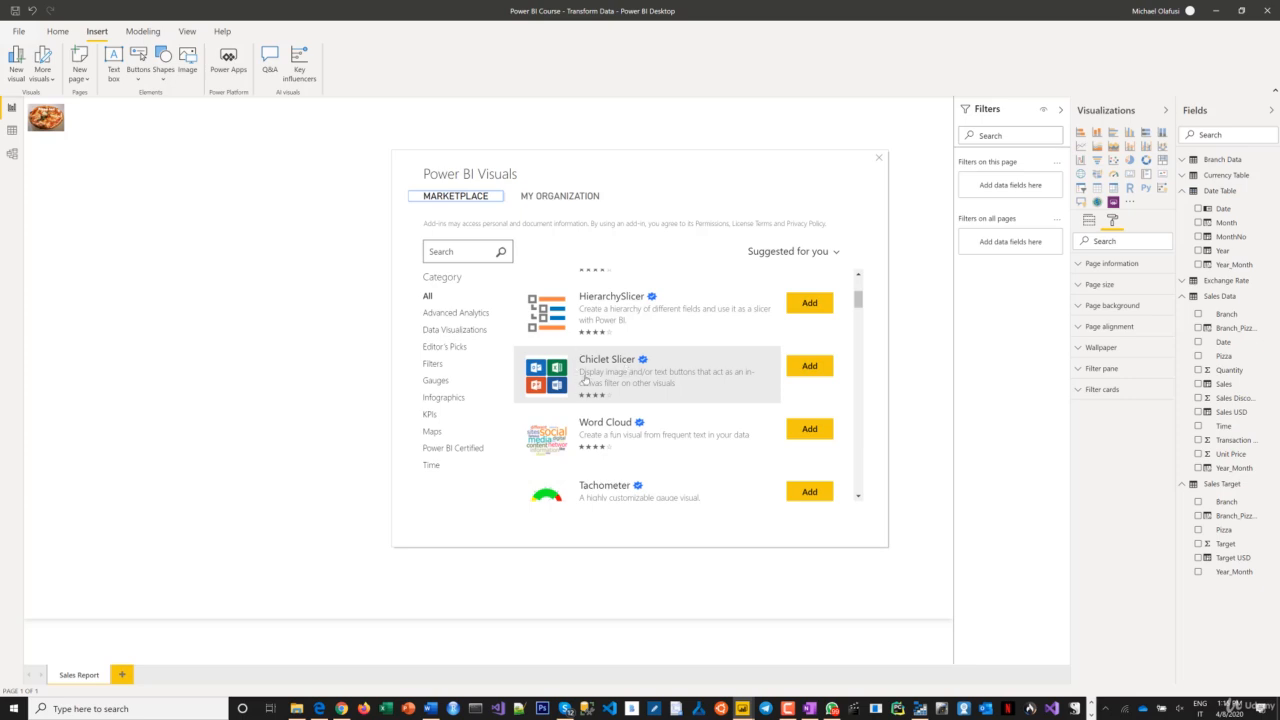
pyautogui.moveTo(604, 376)
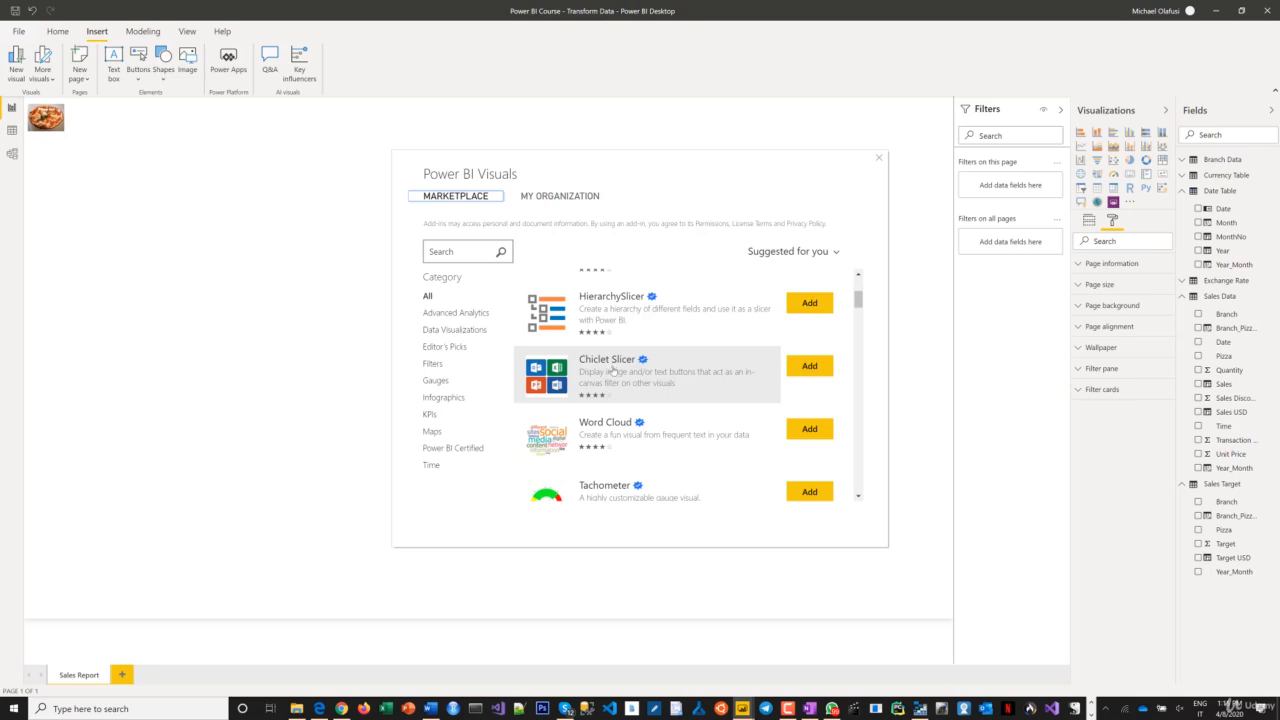
pyautogui.moveTo(612, 408)
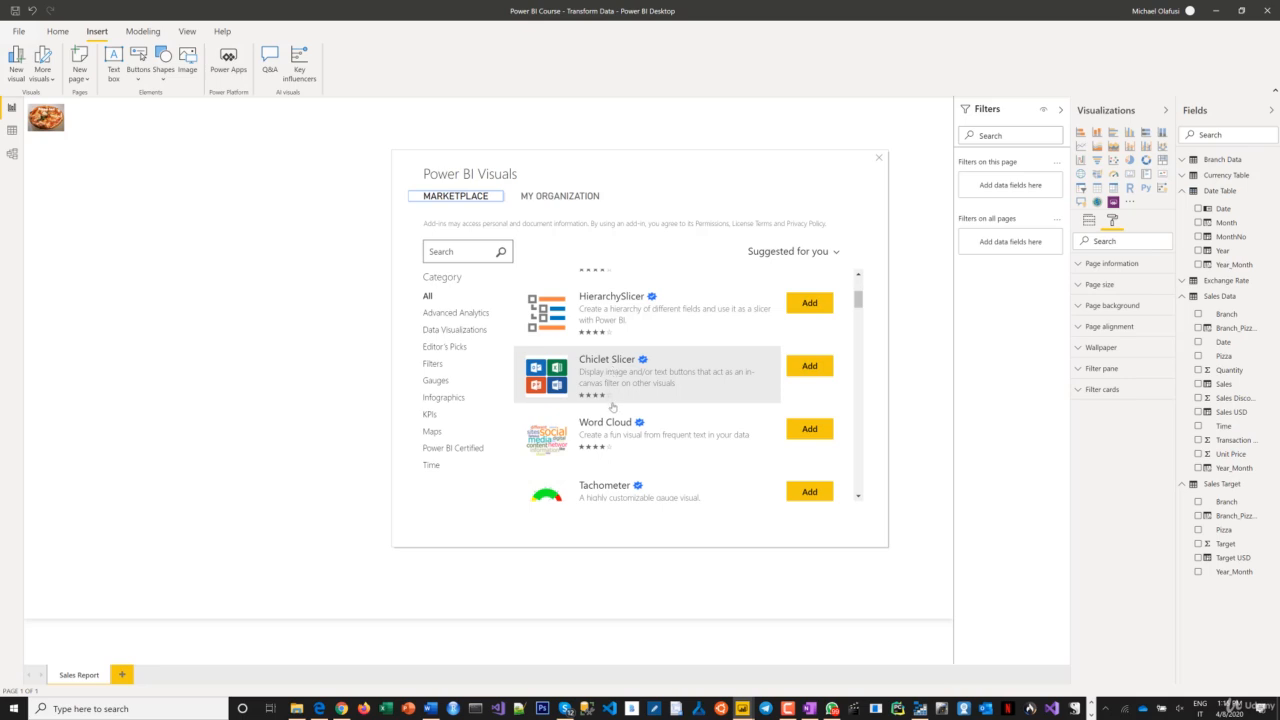
pyautogui.scroll(-3)
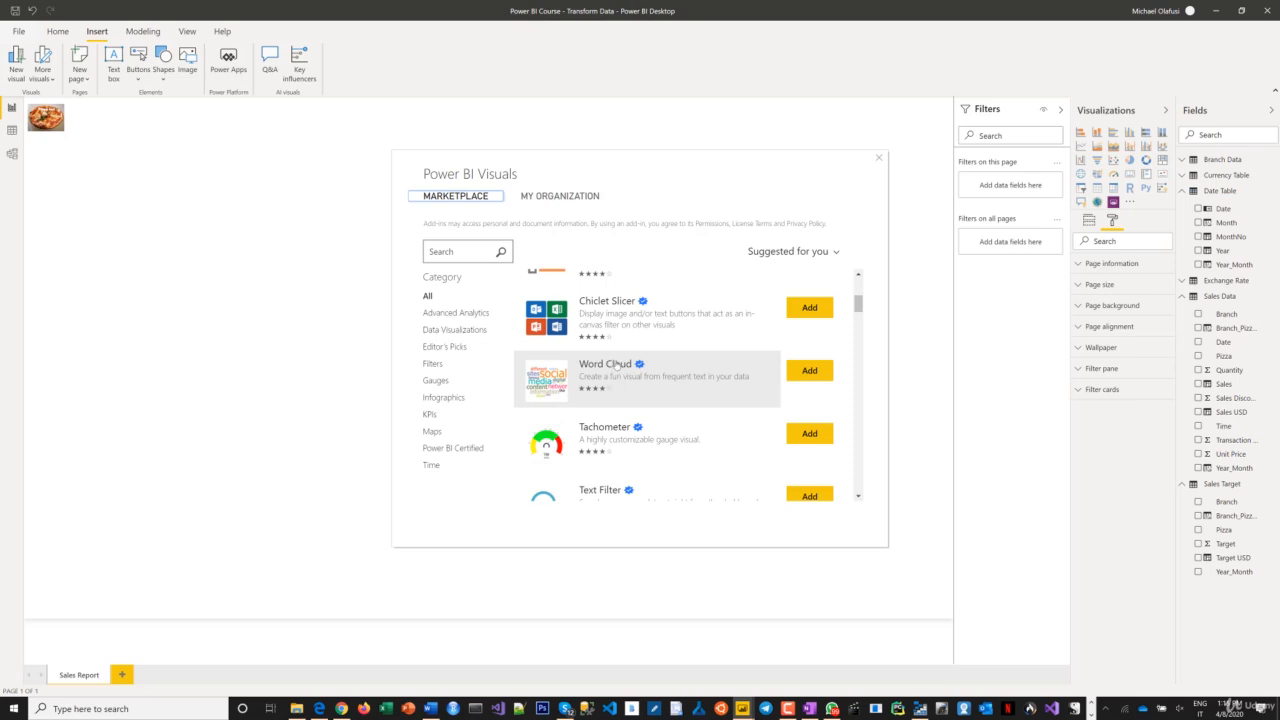
pyautogui.moveTo(620, 384)
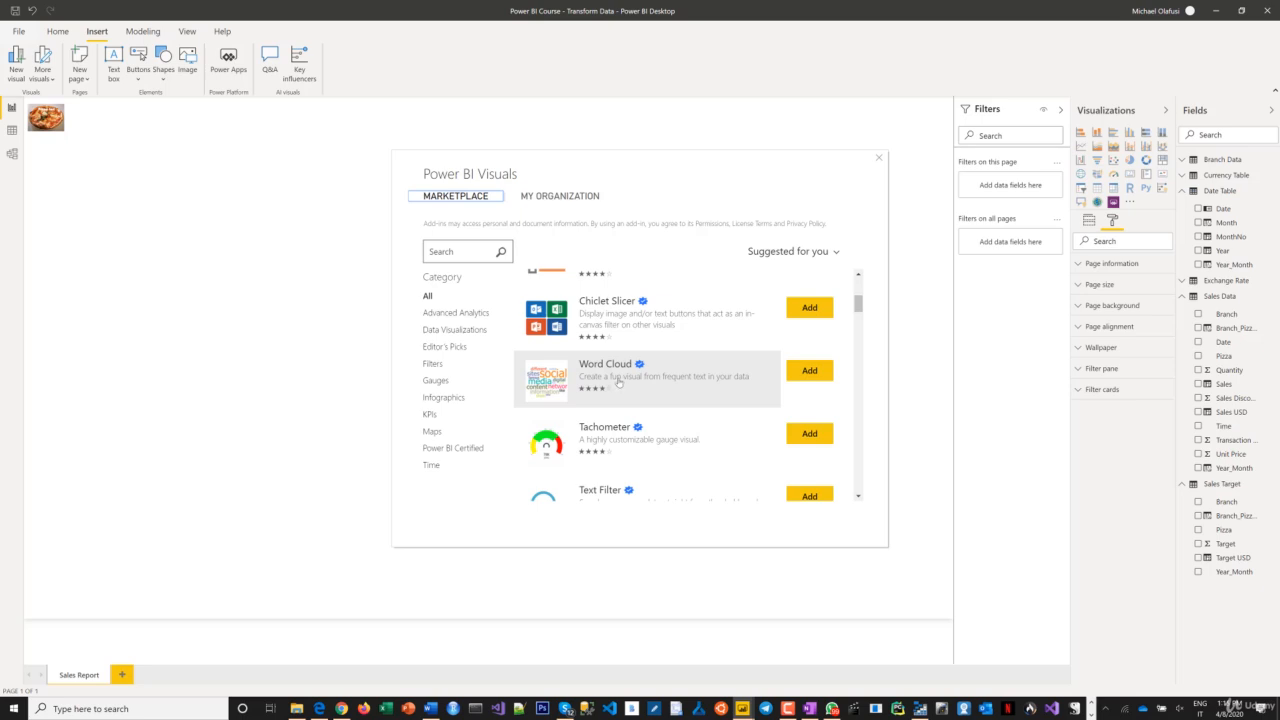
pyautogui.moveTo(620, 390)
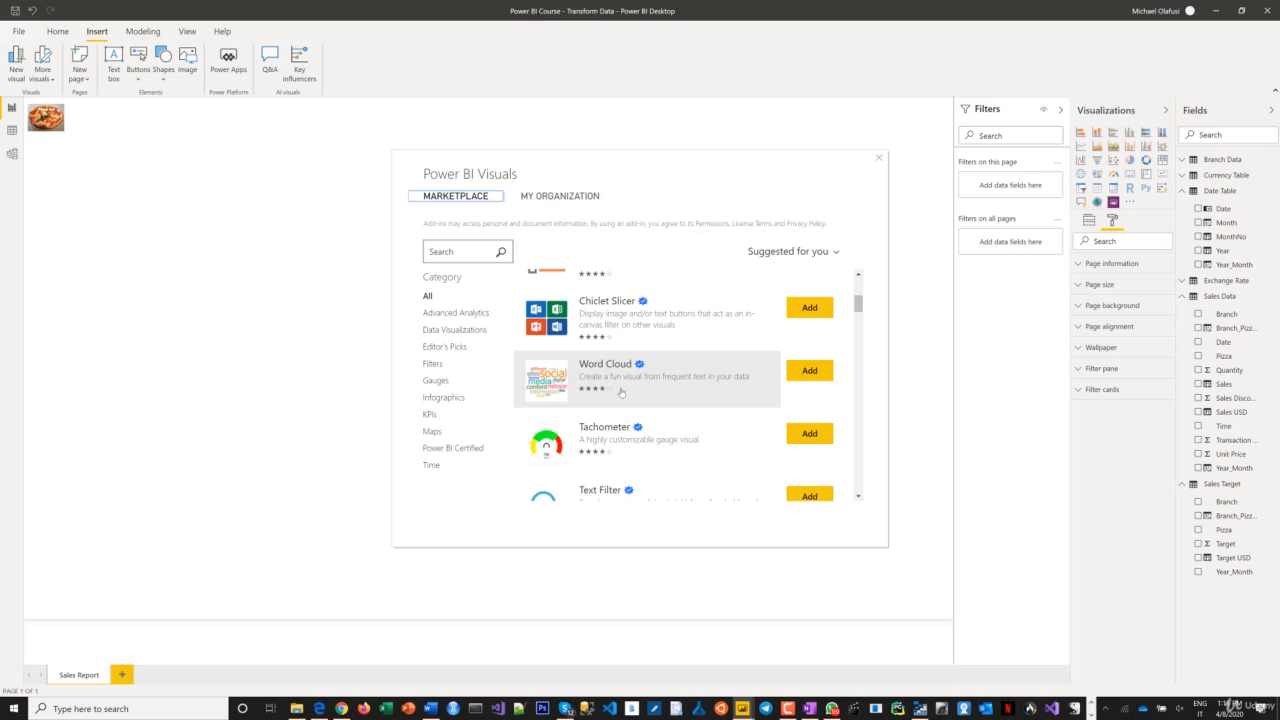
pyautogui.scroll(-3)
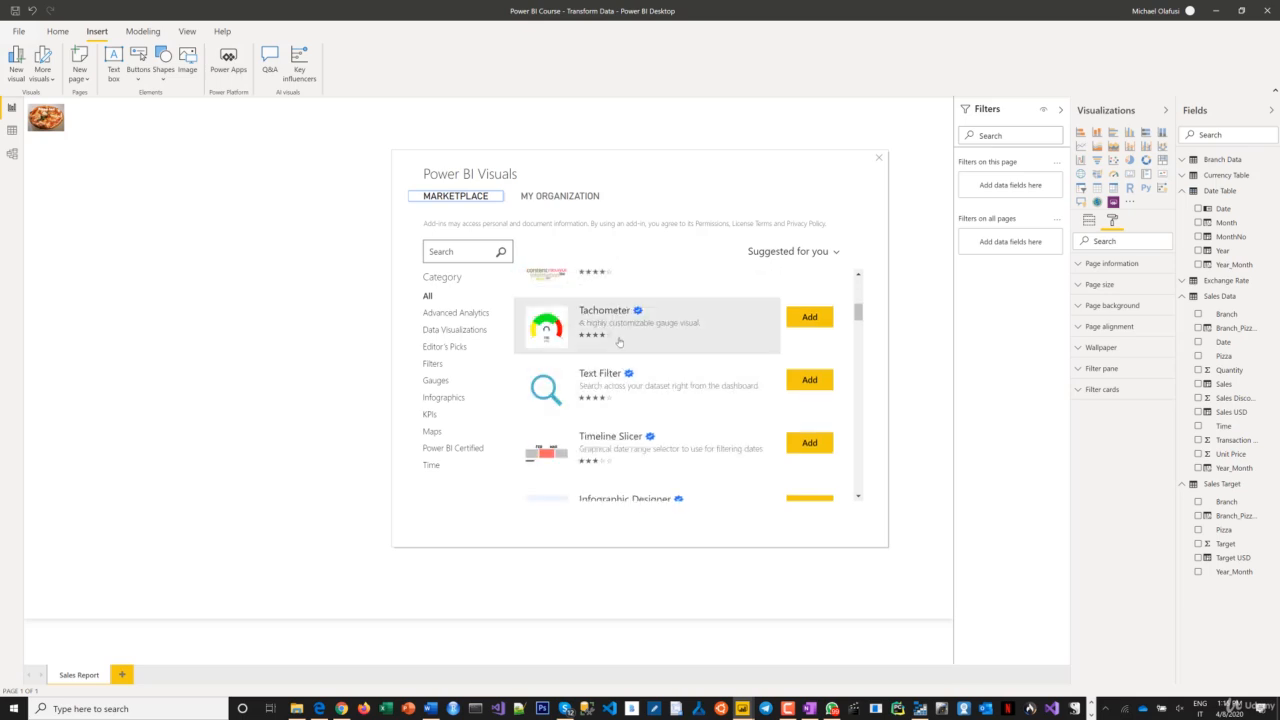
pyautogui.scroll(-3)
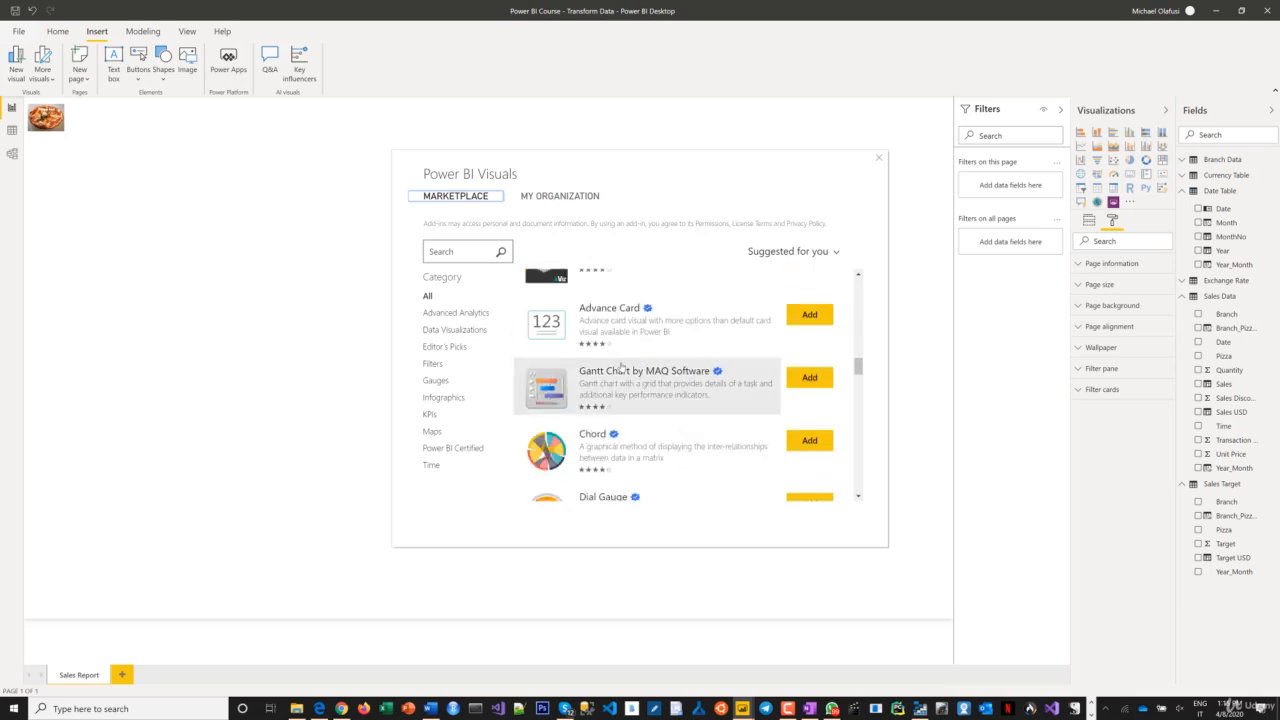
pyautogui.scroll(-3)
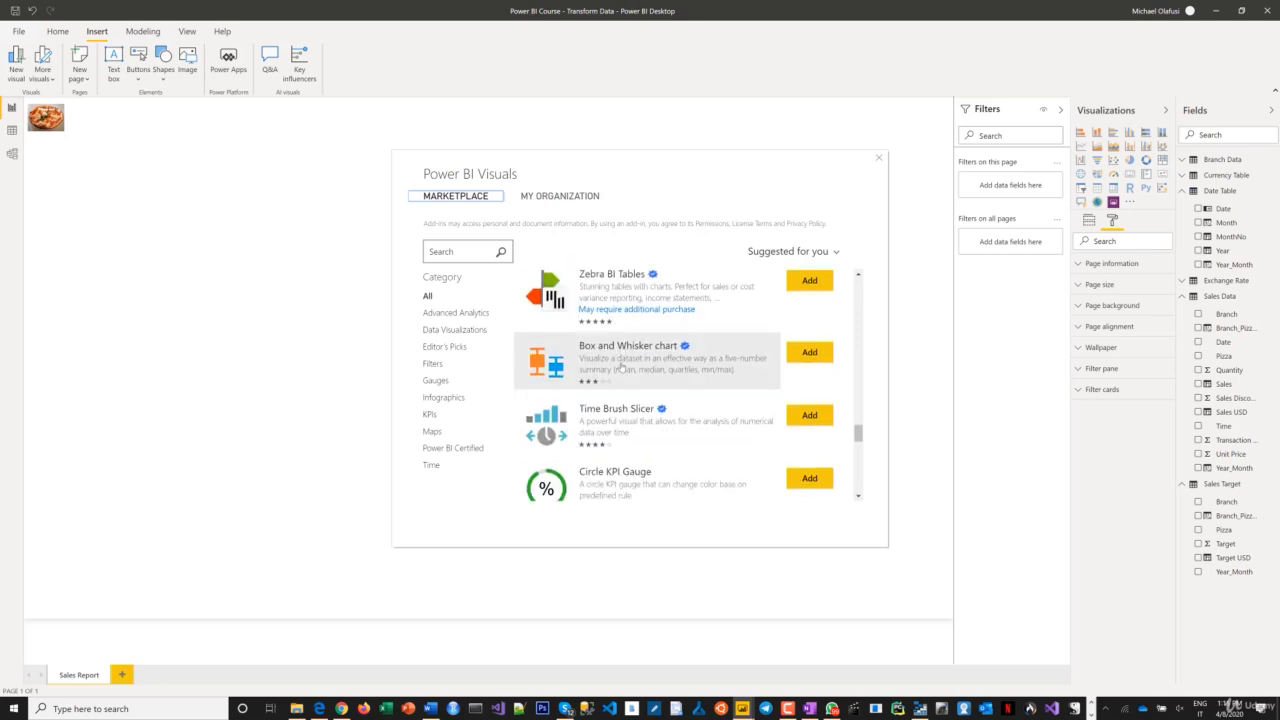
pyautogui.scroll(-3)
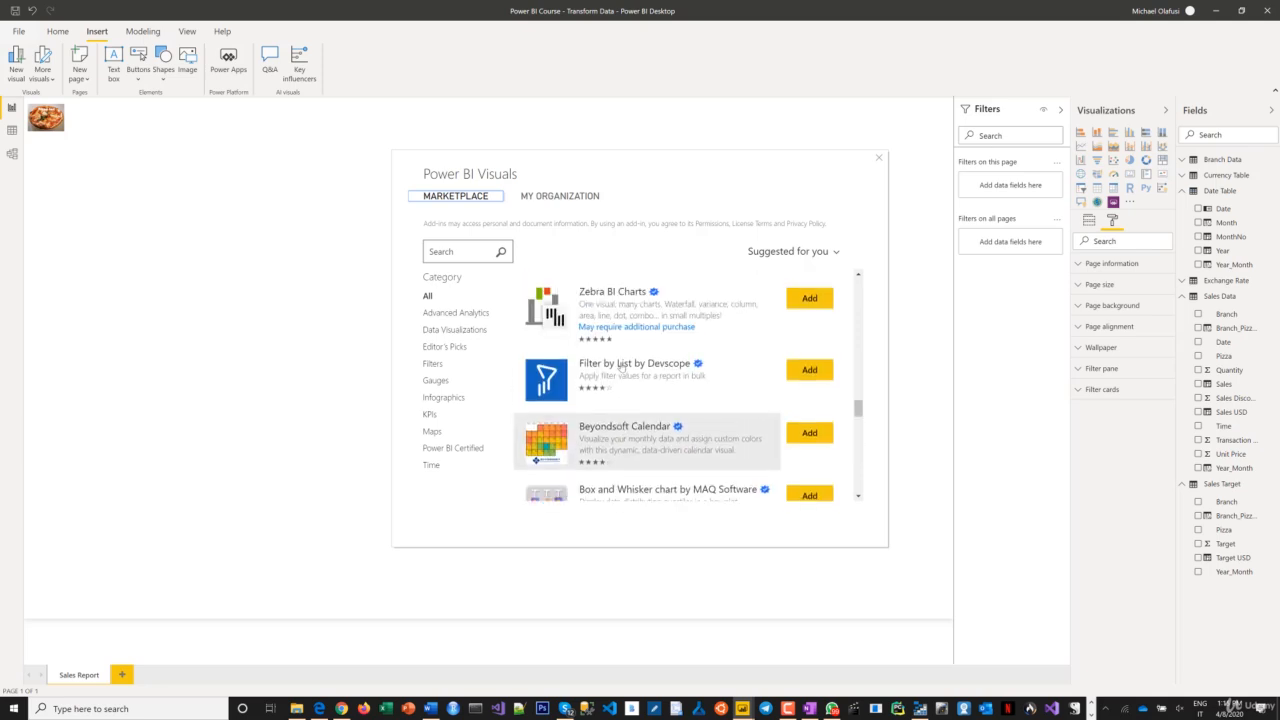
pyautogui.scroll(-3)
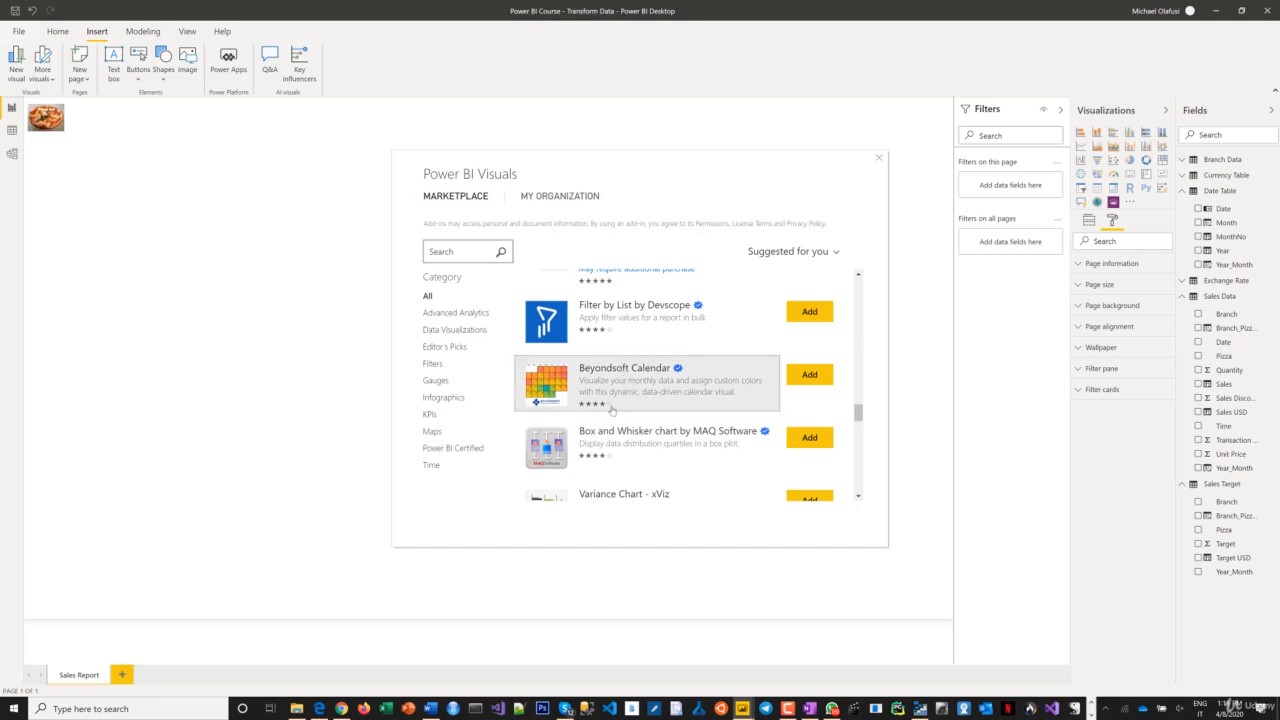
pyautogui.click(624, 380)
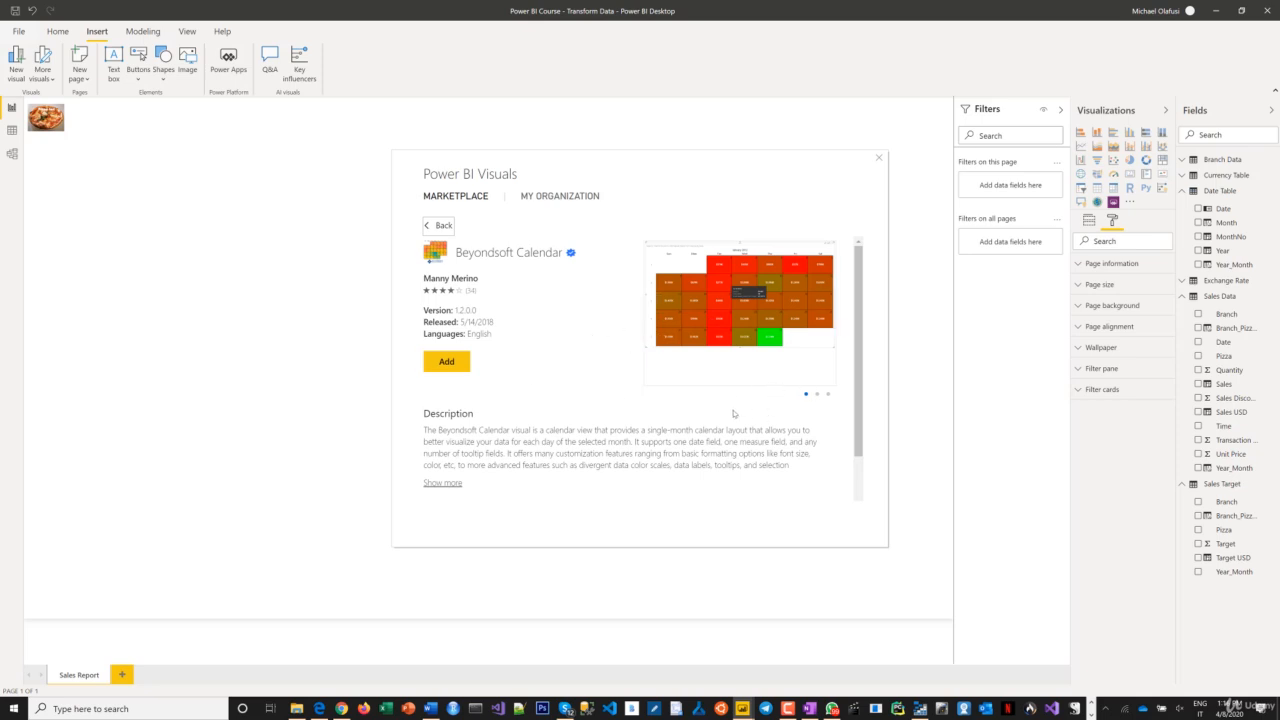
# Read the Beyondsoft Calendar description and close the Power BI Visuals dialog
pyautogui.scroll(-3)
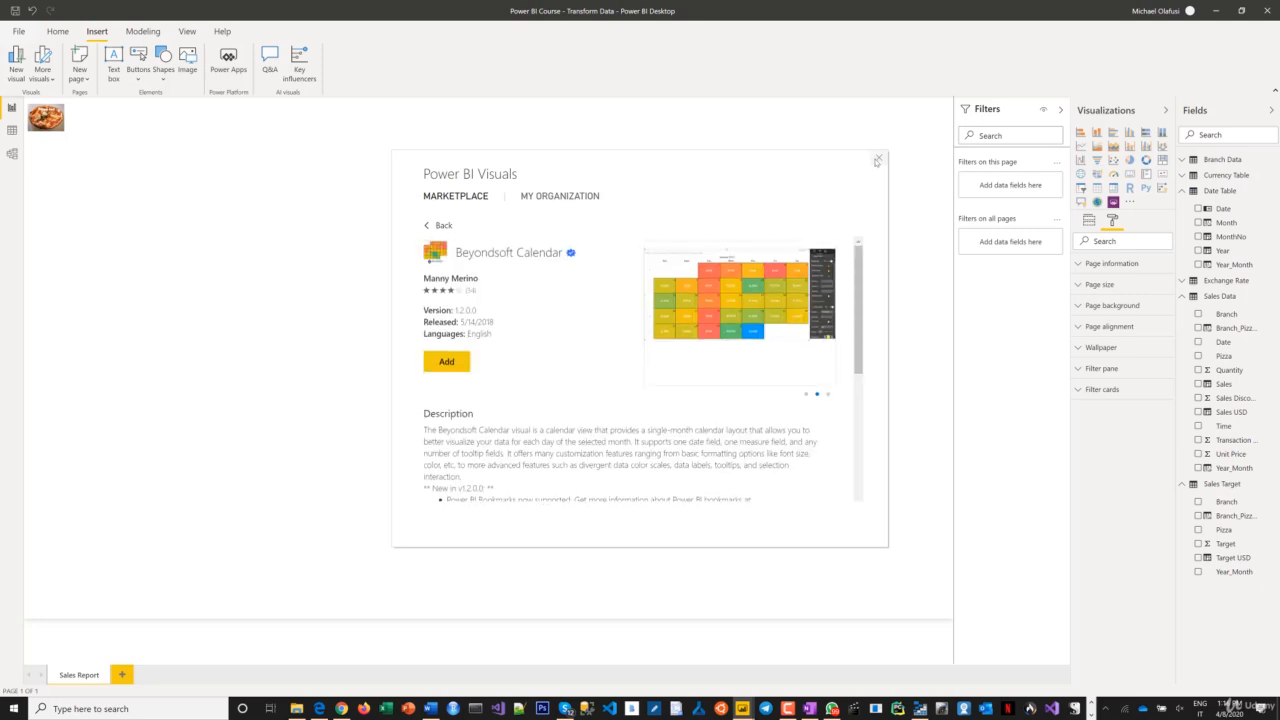
pyautogui.click(878, 160)
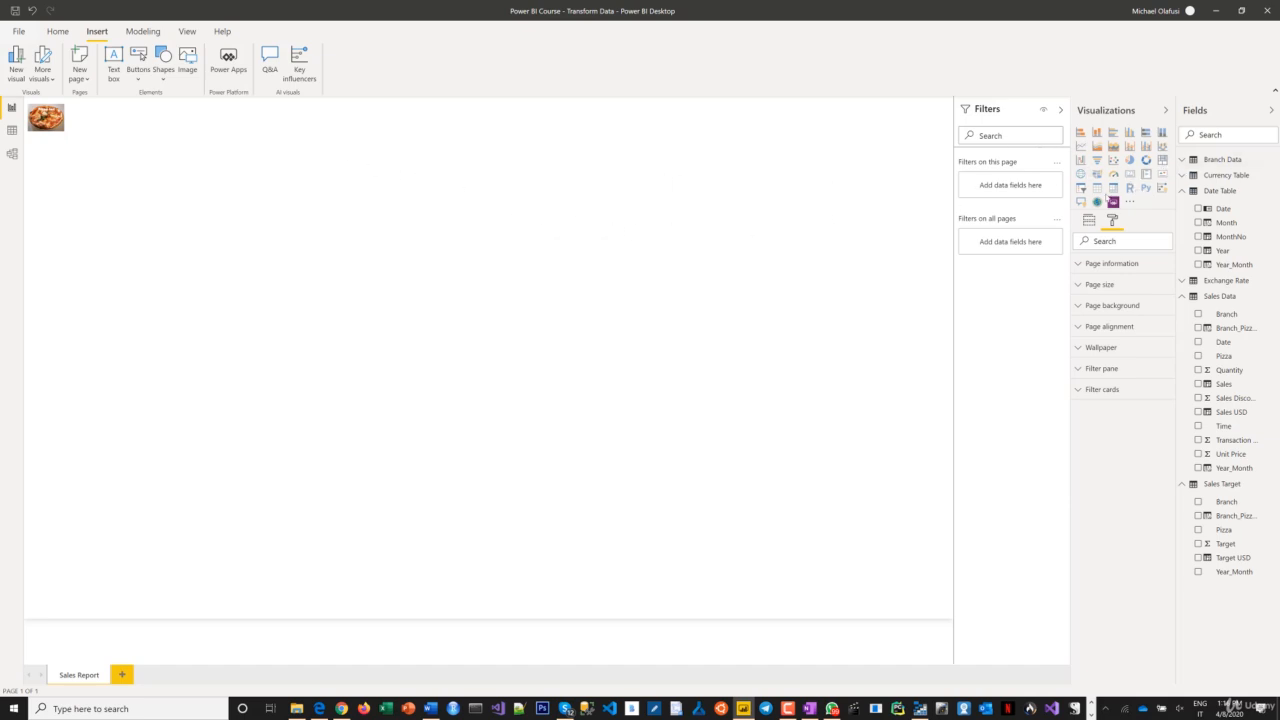
pyautogui.moveTo(1080, 188)
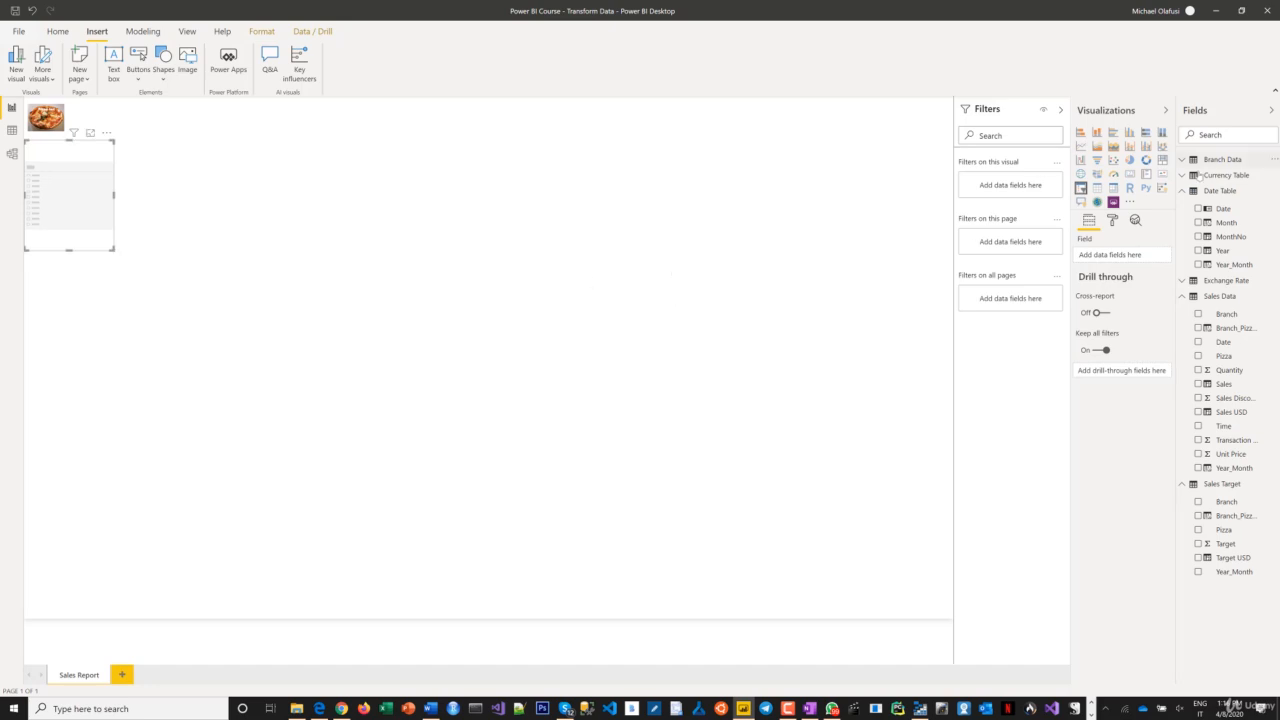
# Filter the Fields pane with 'bran' to show the Branch fields
pyautogui.click(1222, 160)
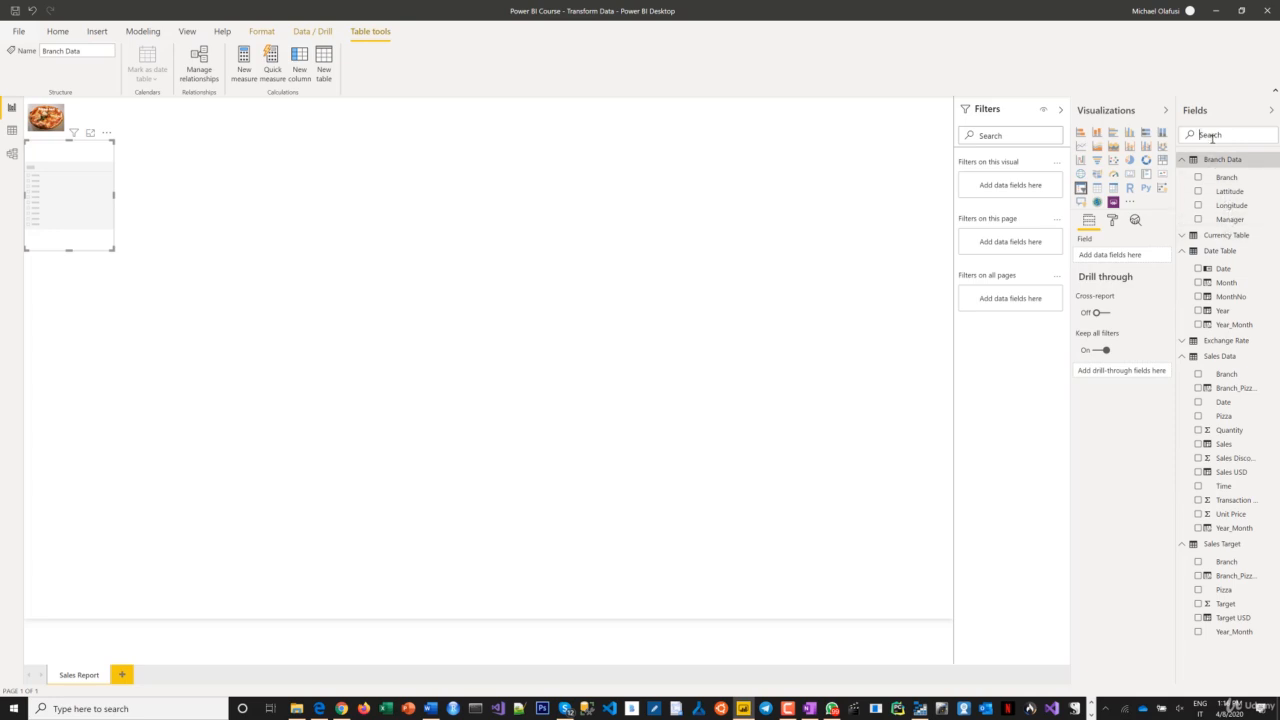
pyautogui.write('branch')
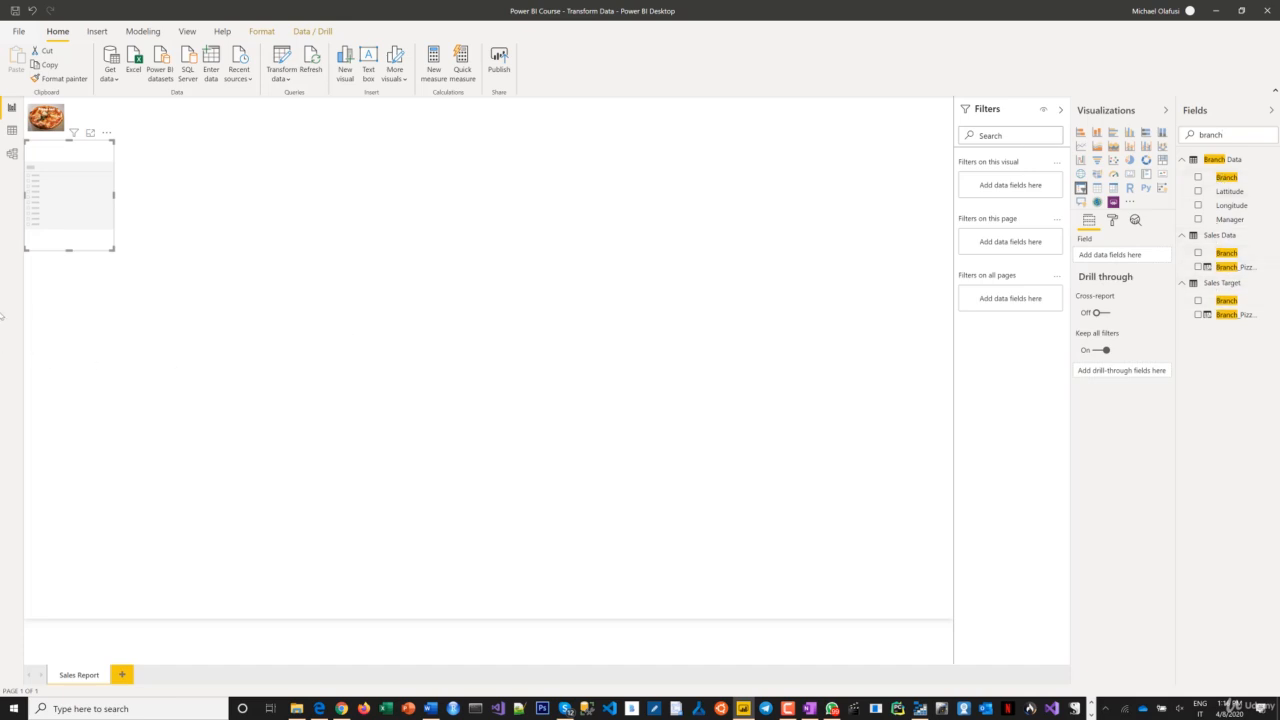
# Switch to Model view to see how Sales Data, Branch Data and the other tables relate
pyautogui.click(12, 154)
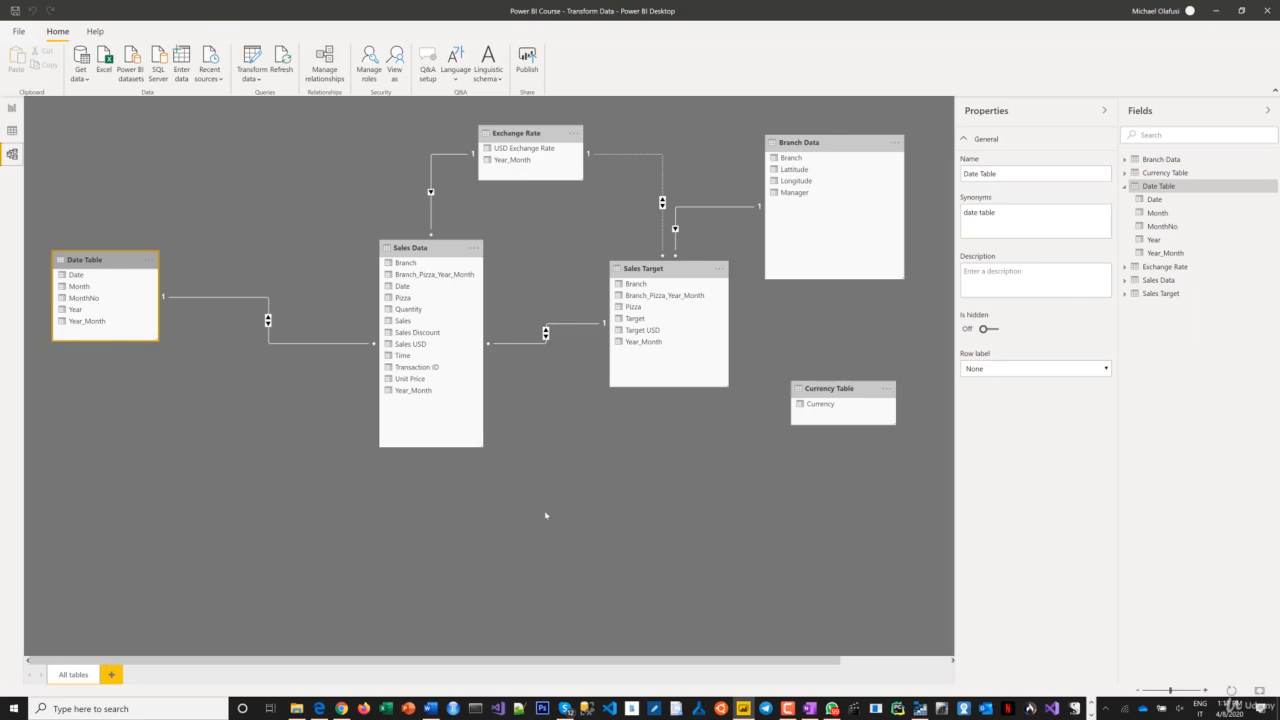
pyautogui.moveTo(552, 516)
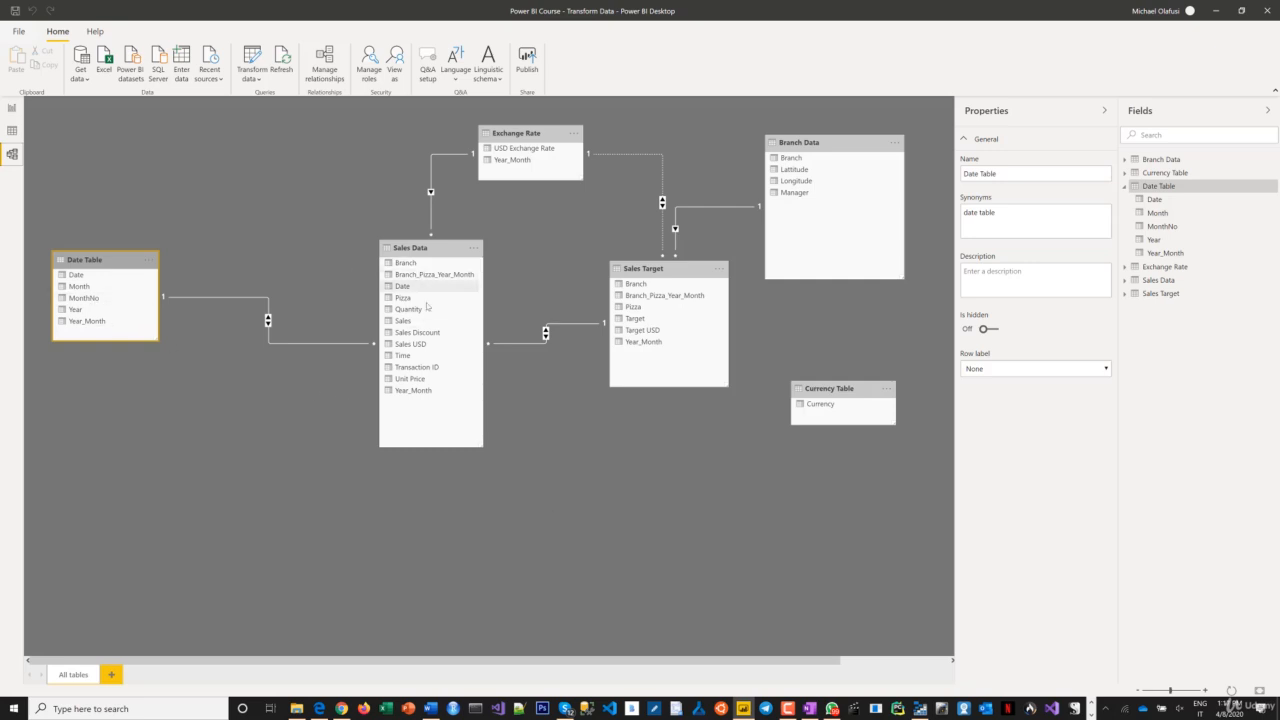
pyautogui.moveTo(574, 346)
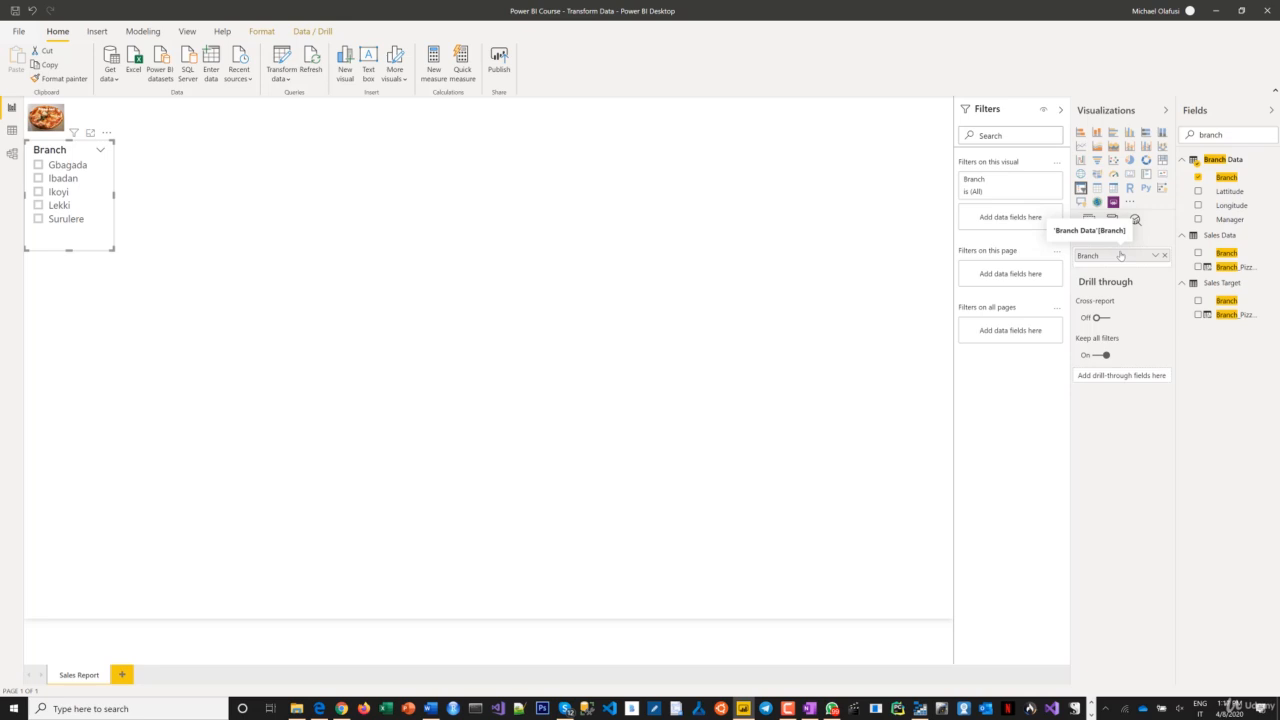
pyautogui.moveTo(1120, 256)
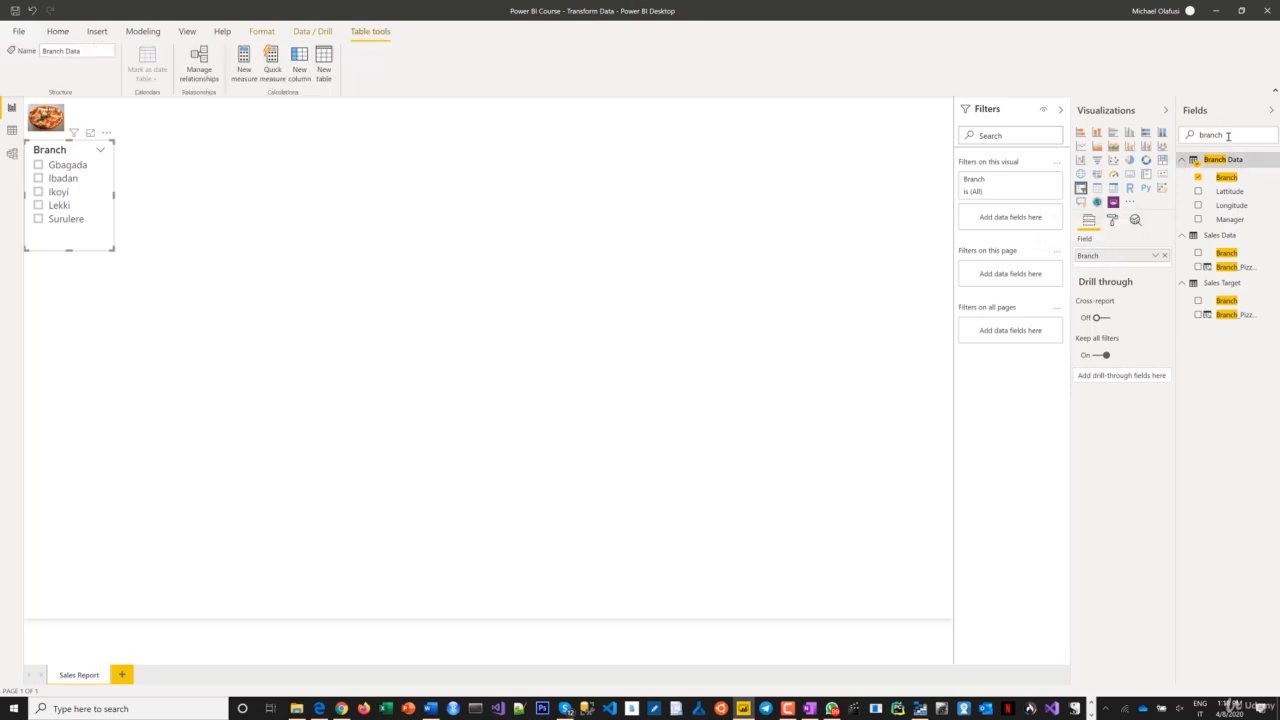
# Clear the Fields search and keep the Branch slicer as a list of Gbagada through Surulere
pyautogui.click(56, 32)
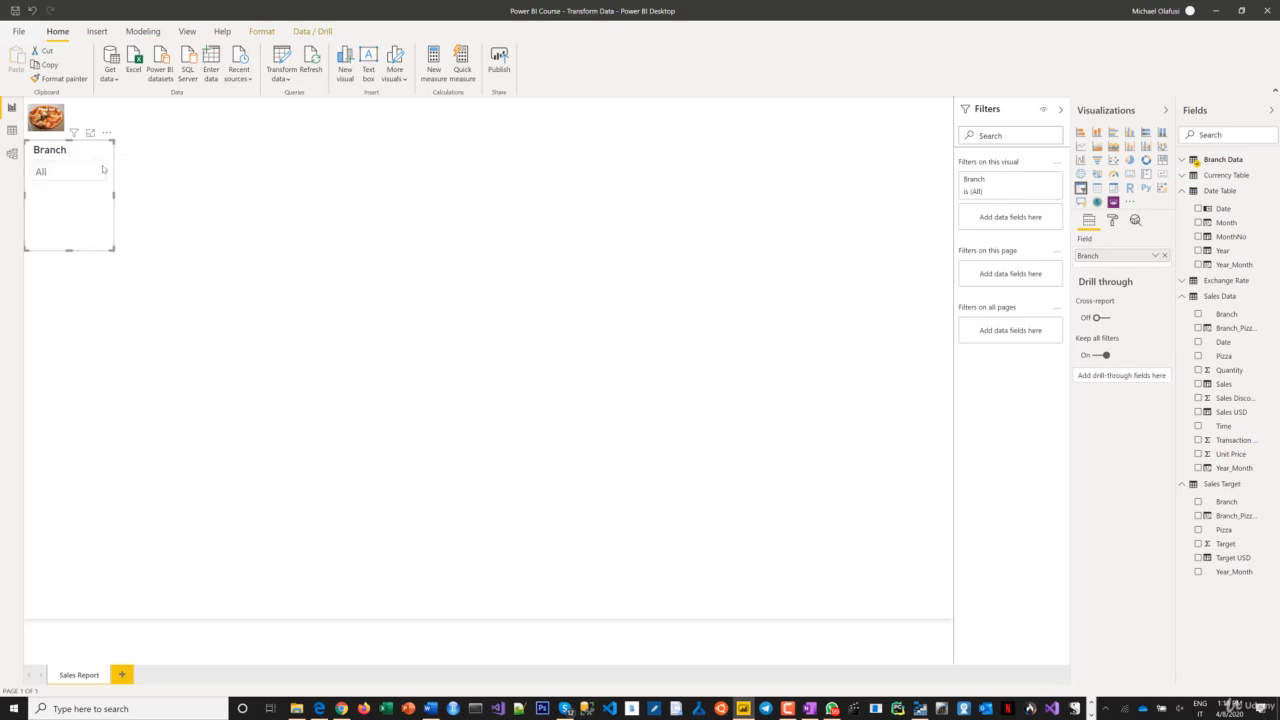
pyautogui.click(100, 172)
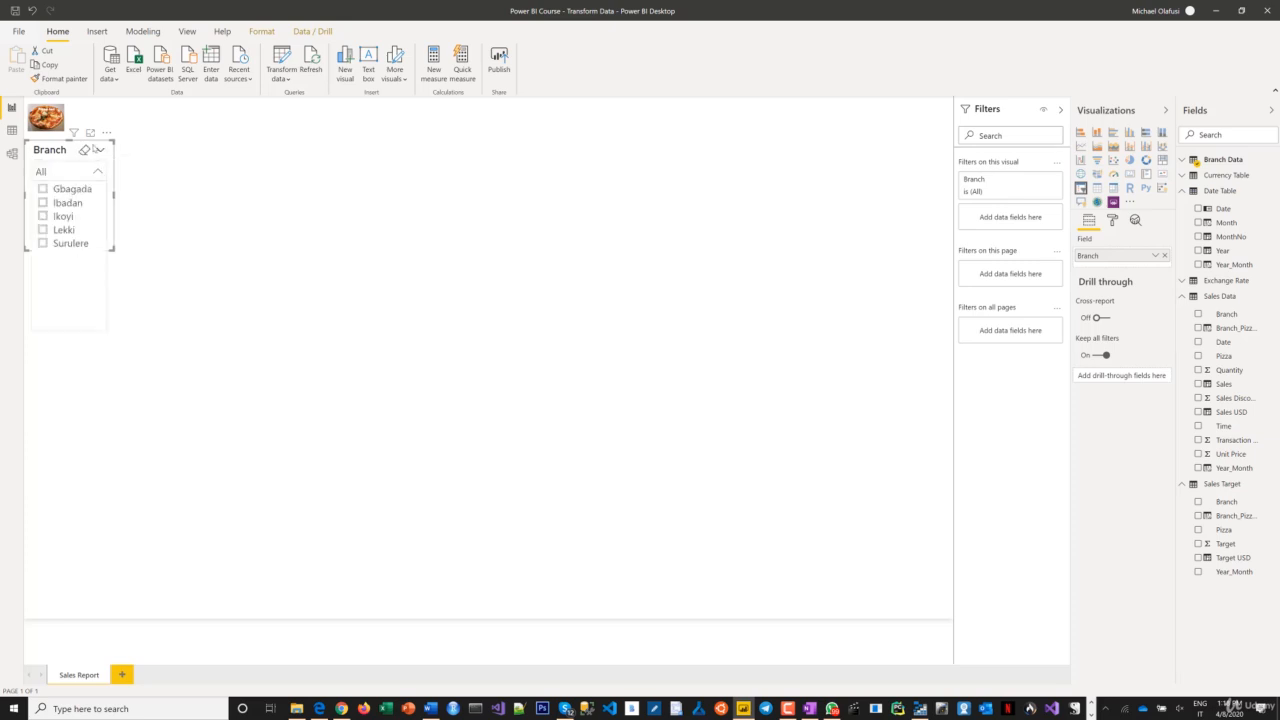
pyautogui.click(98, 172)
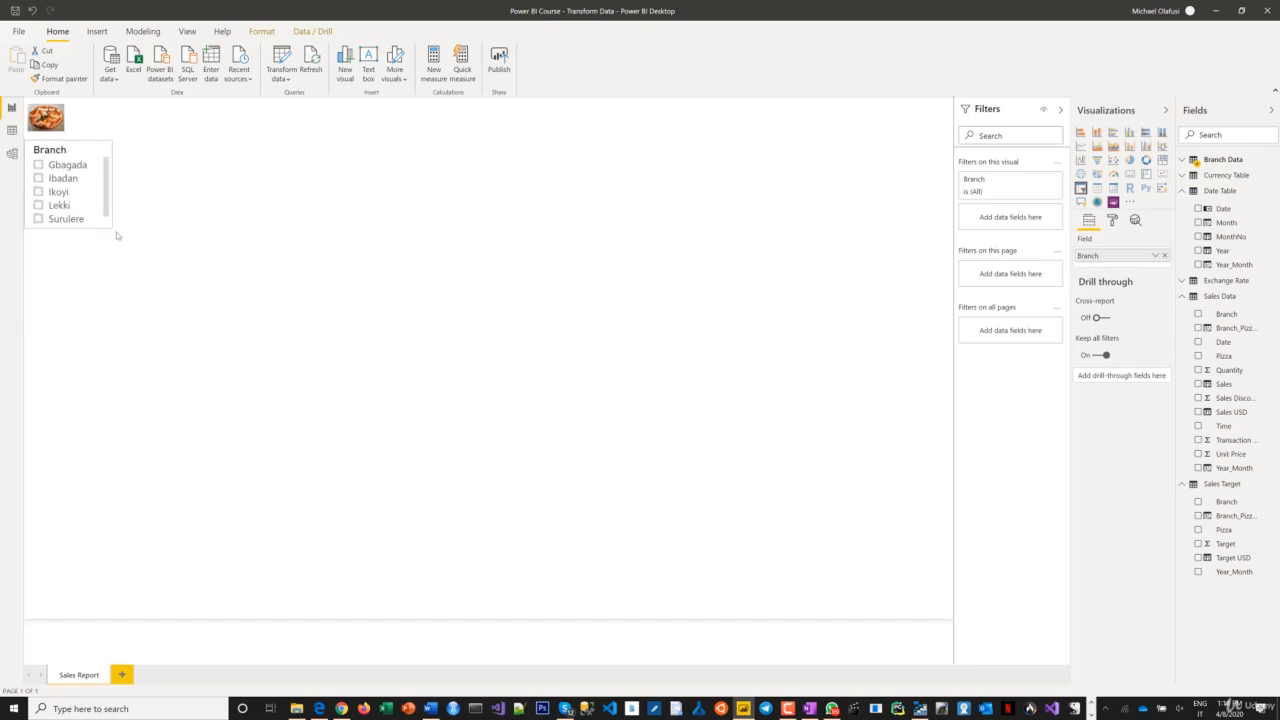
pyautogui.click(68, 190)
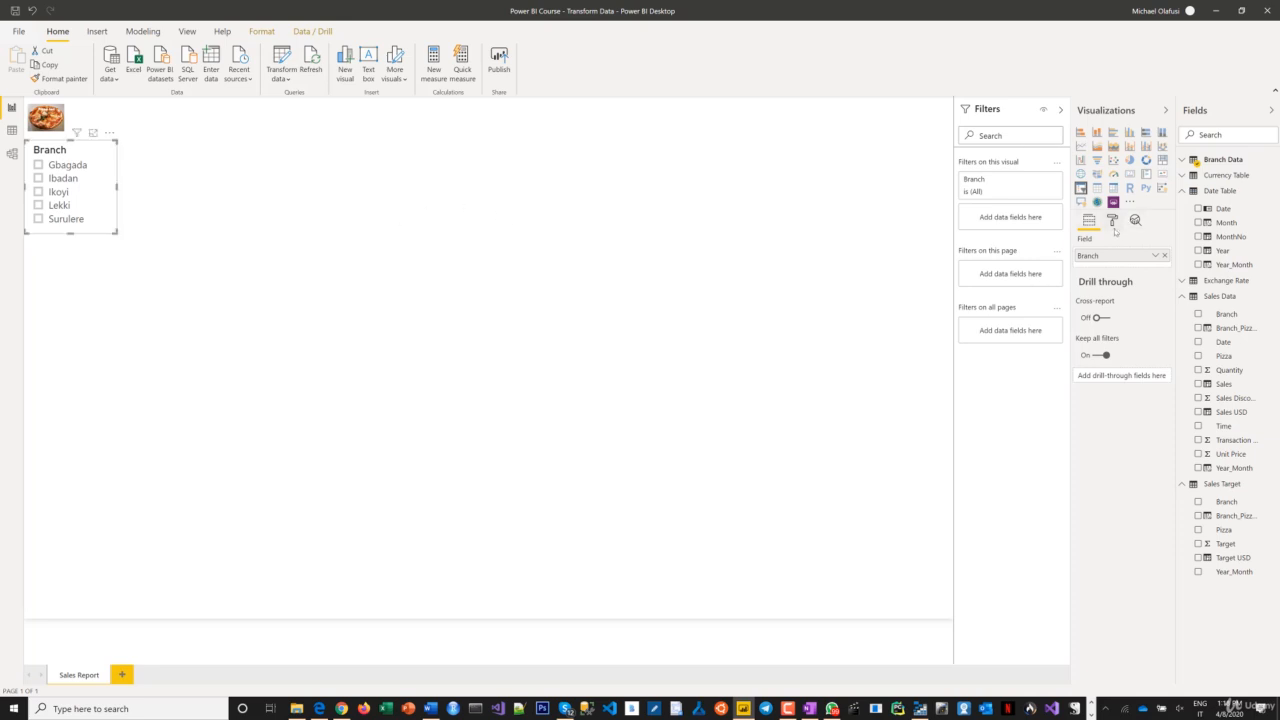
# Show the slicer's General formatting and set its orientation to Horizontal
pyautogui.click(1112, 220)
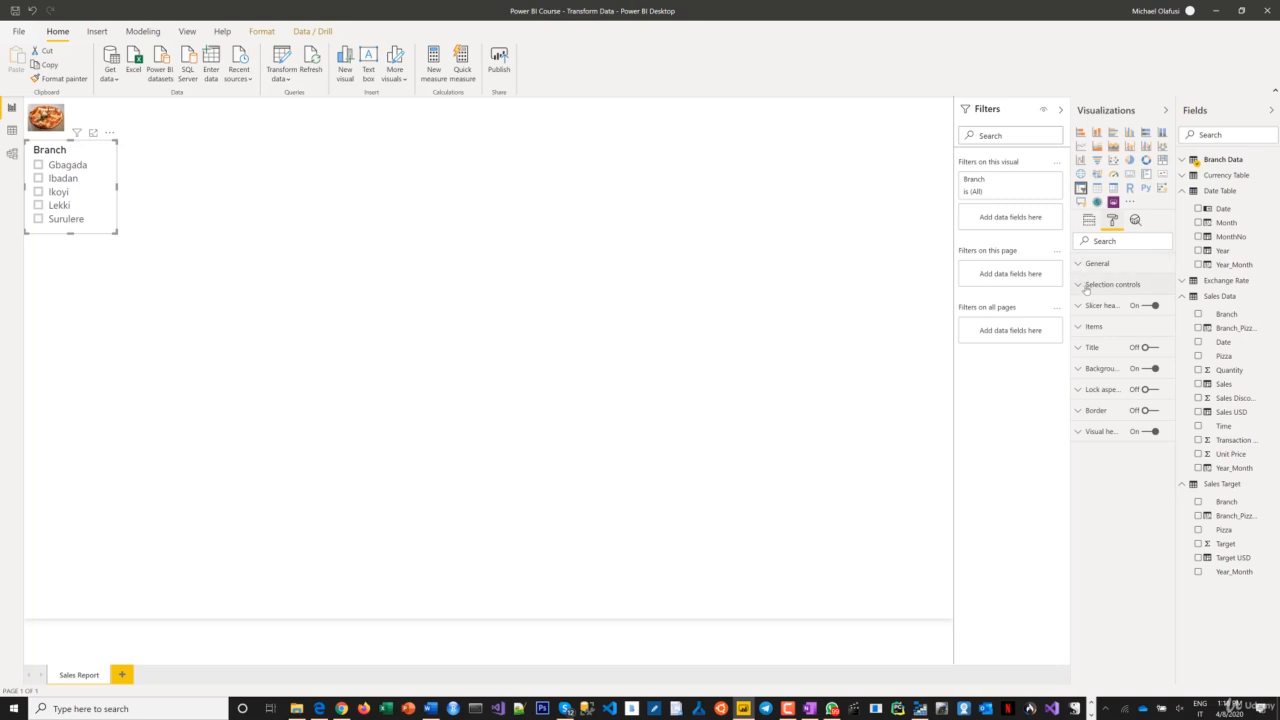
pyautogui.click(1096, 264)
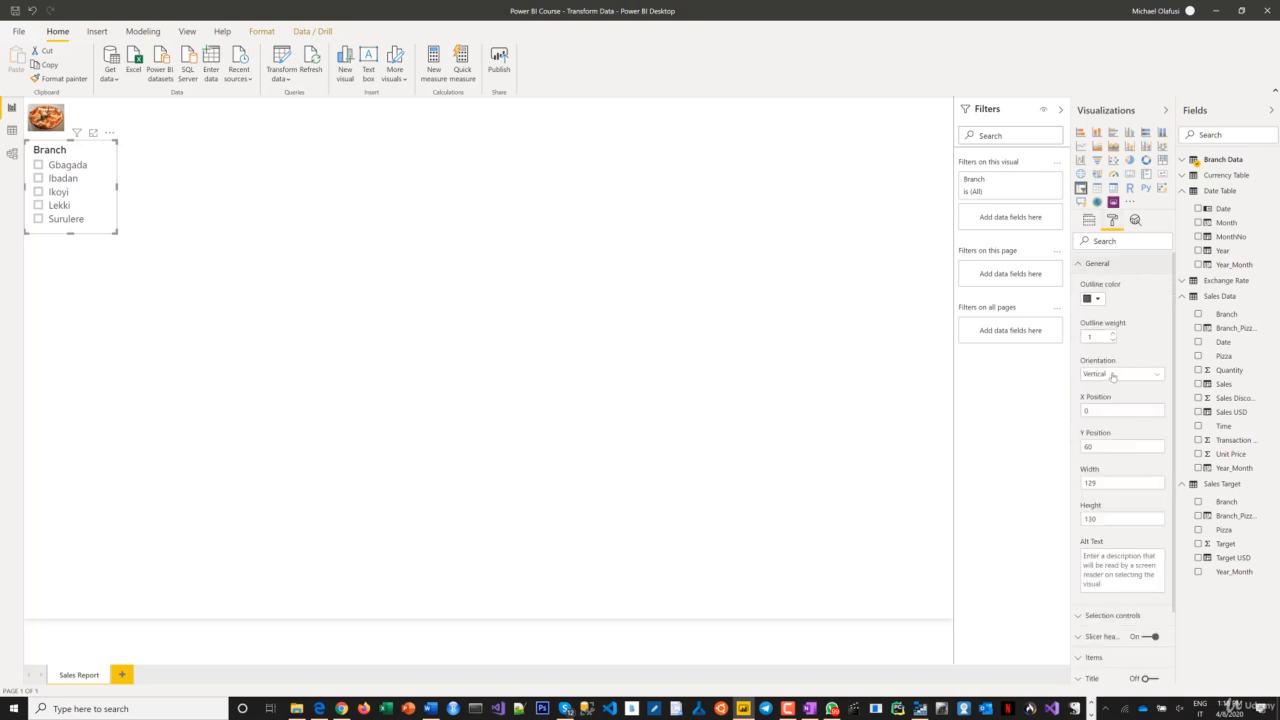
pyautogui.click(1120, 374)
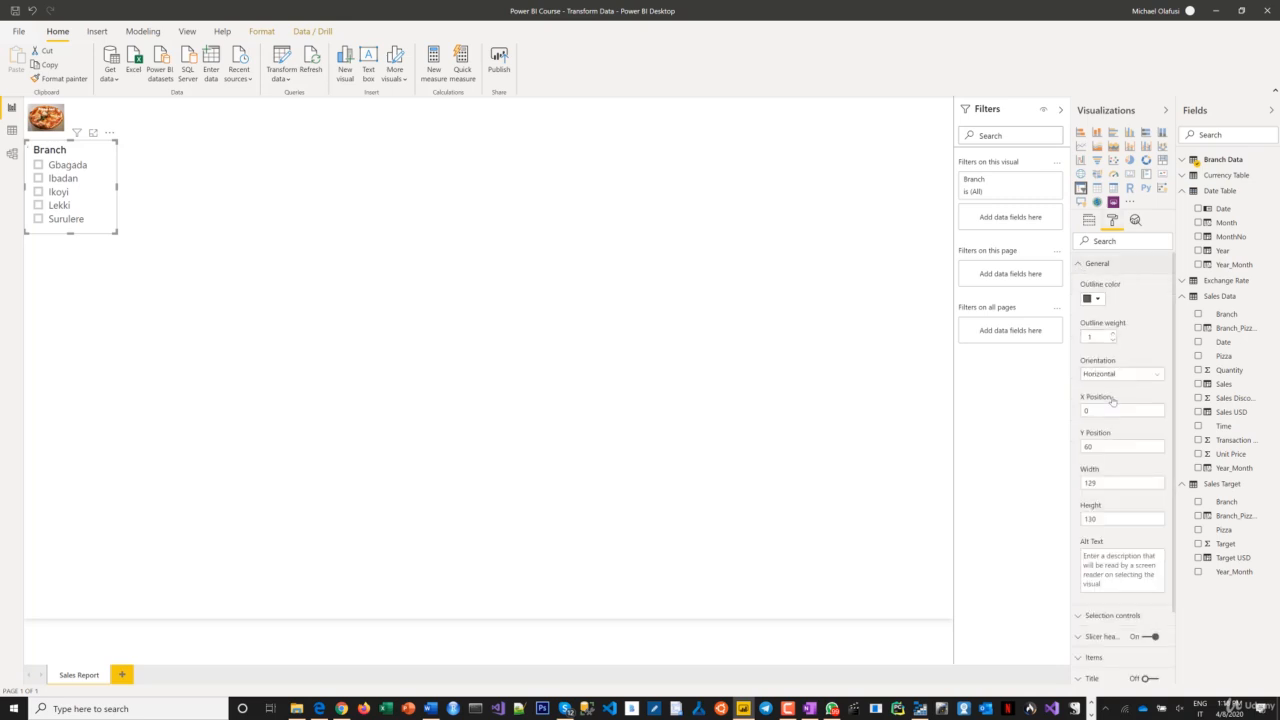